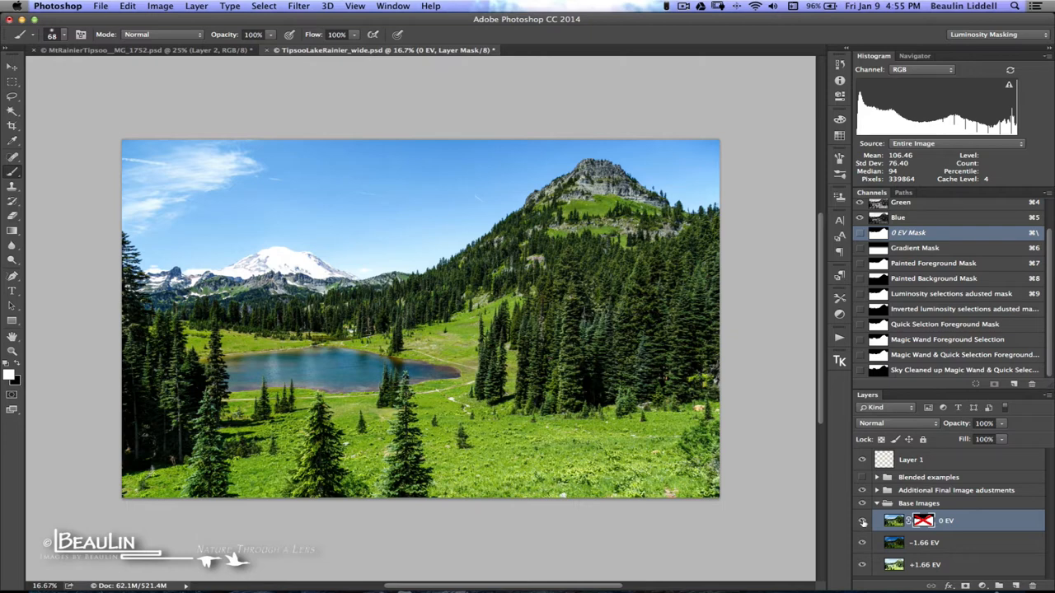
# Compare exposures by toggling the 0 EV layer, enable its mask, and make Layer 1 the working layer
pyautogui.click(862, 521)
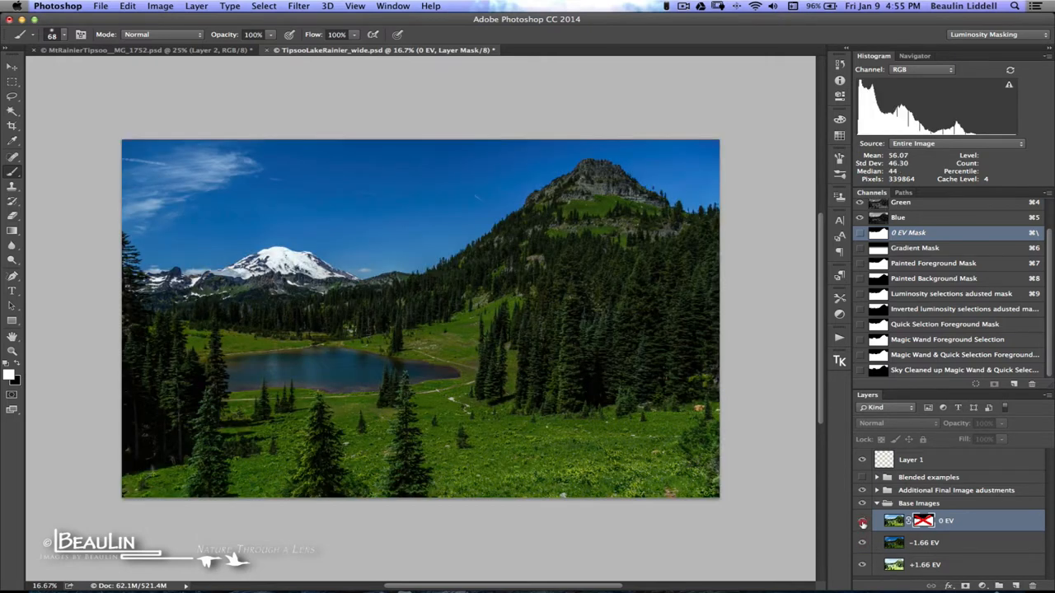
pyautogui.click(862, 521)
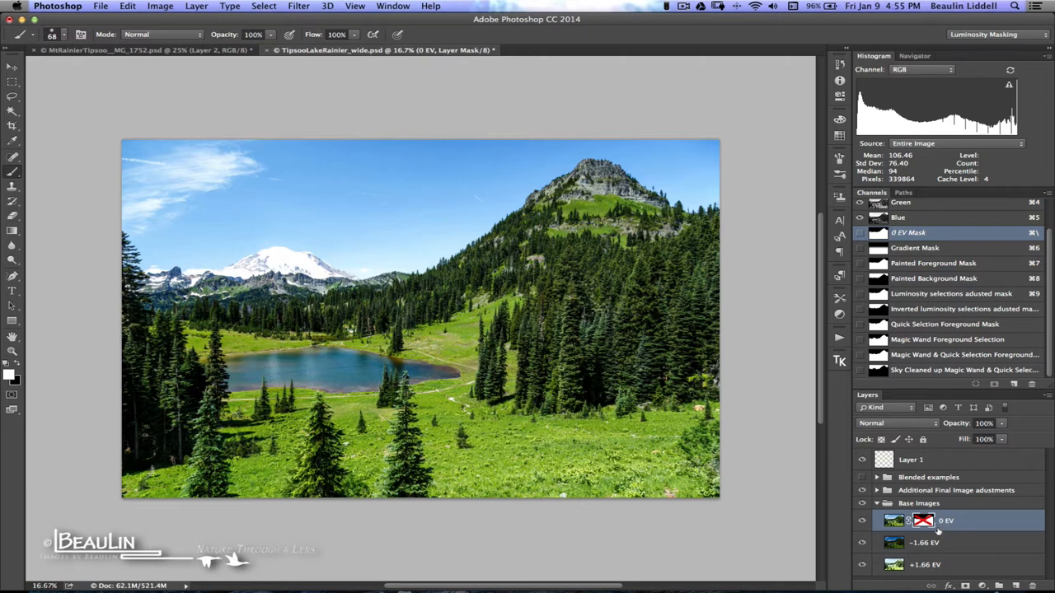
pyautogui.click(923, 520)
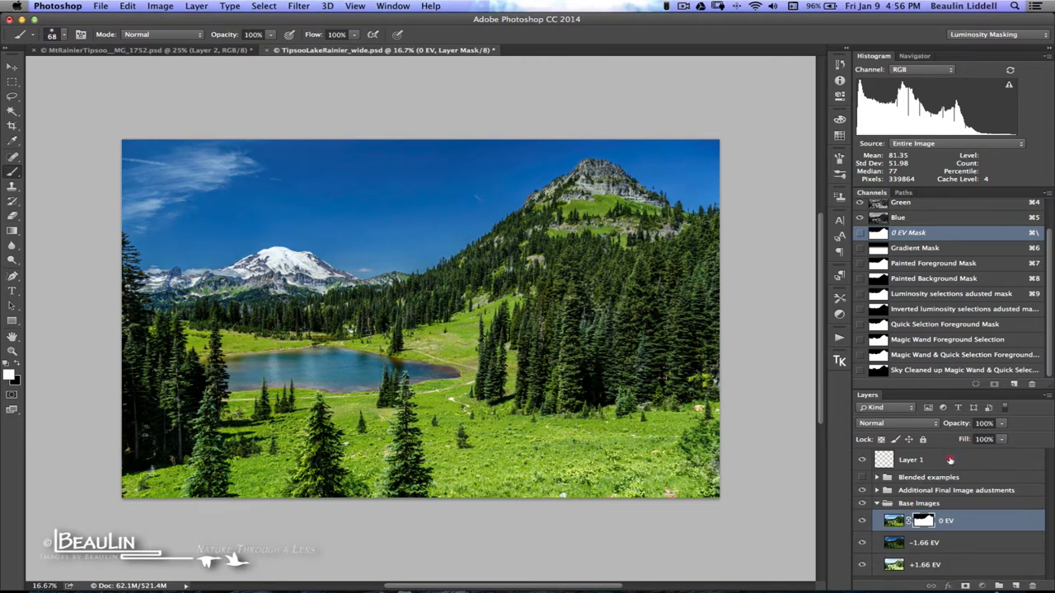
pyautogui.click(910, 458)
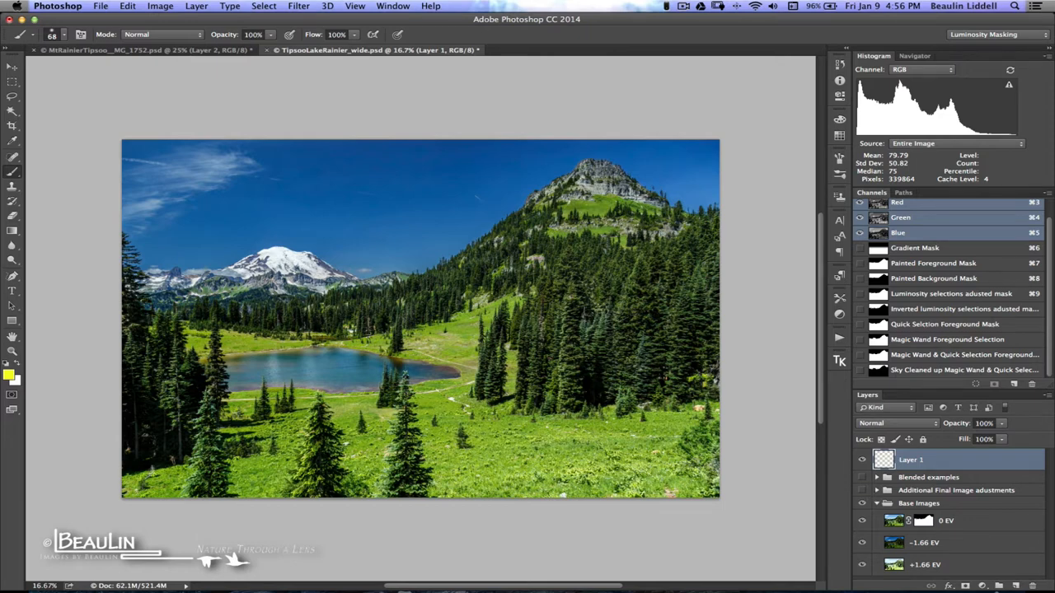
pyautogui.moveTo(485, 193)
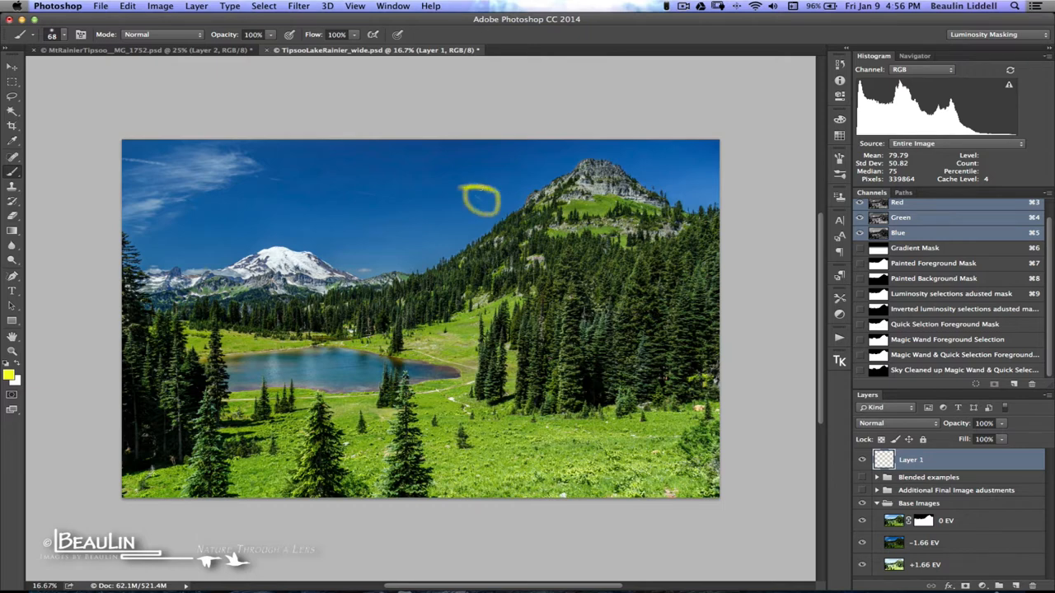
# Circle the sky beside the right-hand peak with a brush annotation
pyautogui.moveTo(124, 162); pyautogui.dragTo(330, 181)
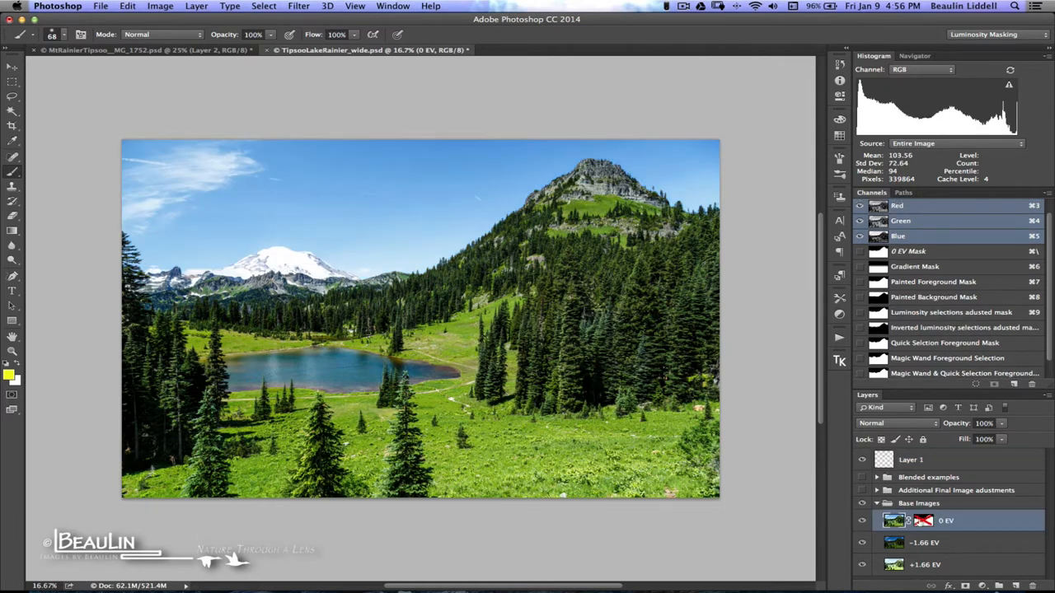
# Re-enable the 0 EV layer's mask and target it for editing
pyautogui.click(906, 250)
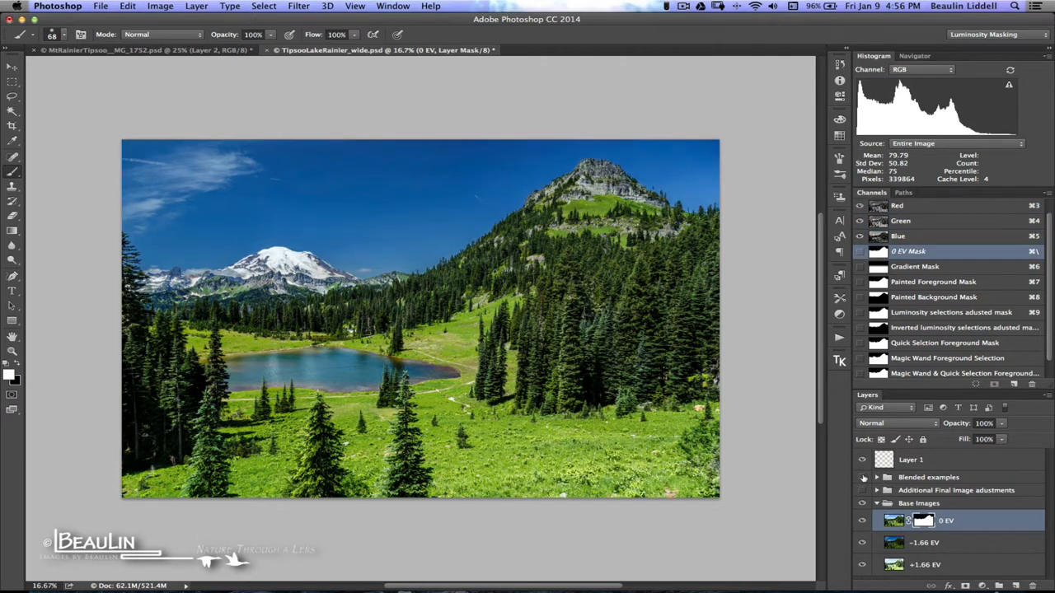
pyautogui.click(864, 479)
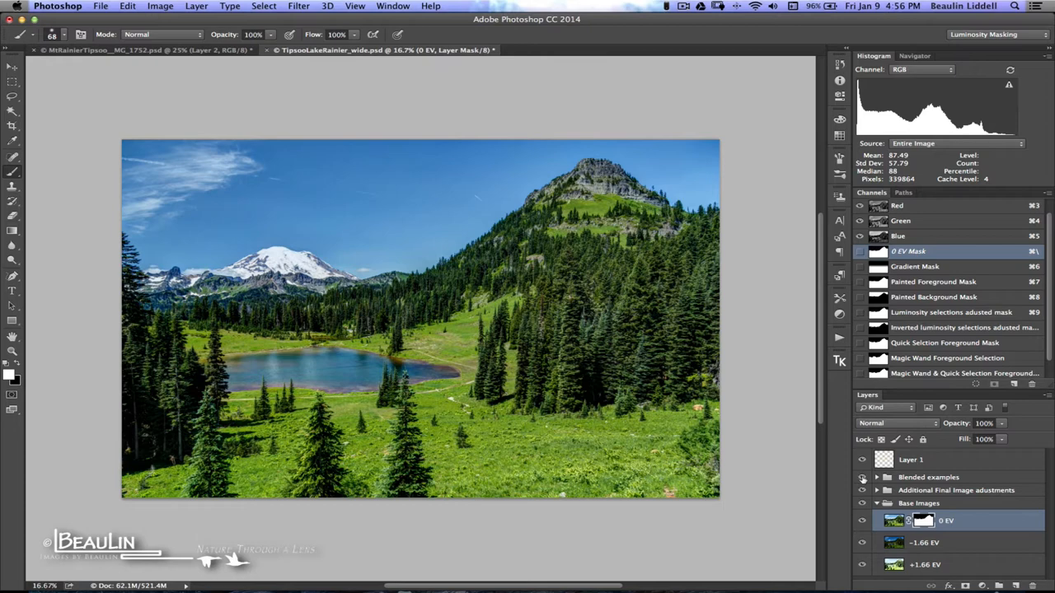
pyautogui.moveTo(862, 478)
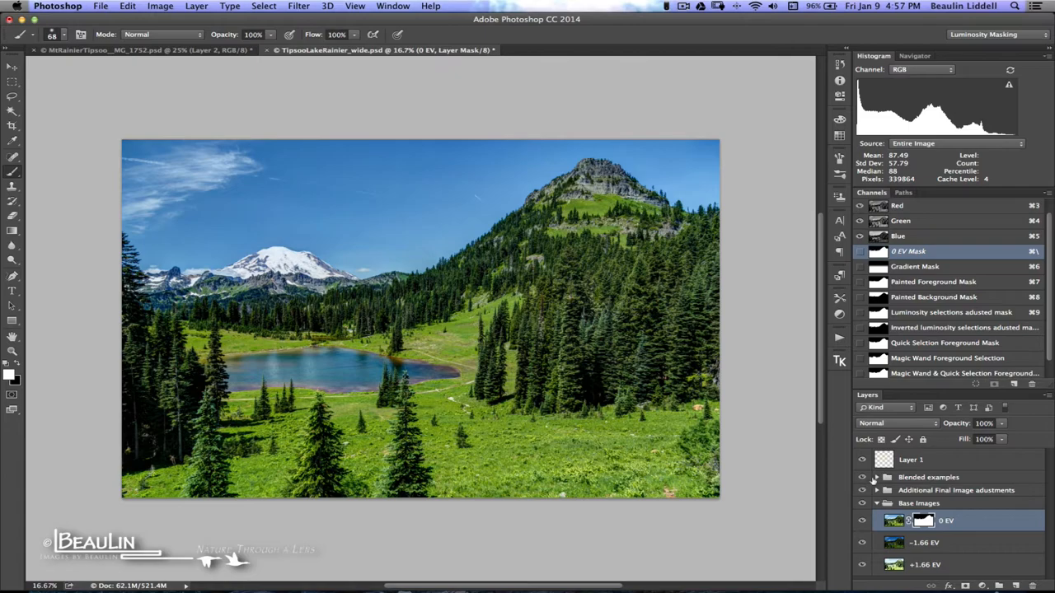
# Zoom in on the distant ridge, undo the yellow stroke there, and fit the image on screen
pyautogui.press('cmd+=')
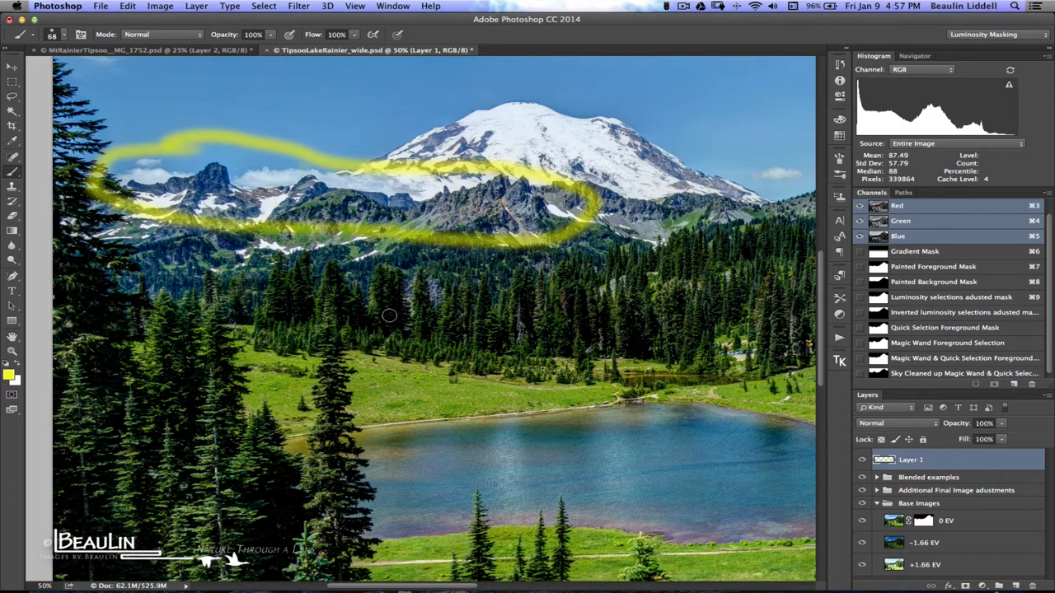
pyautogui.moveTo(372, 321)
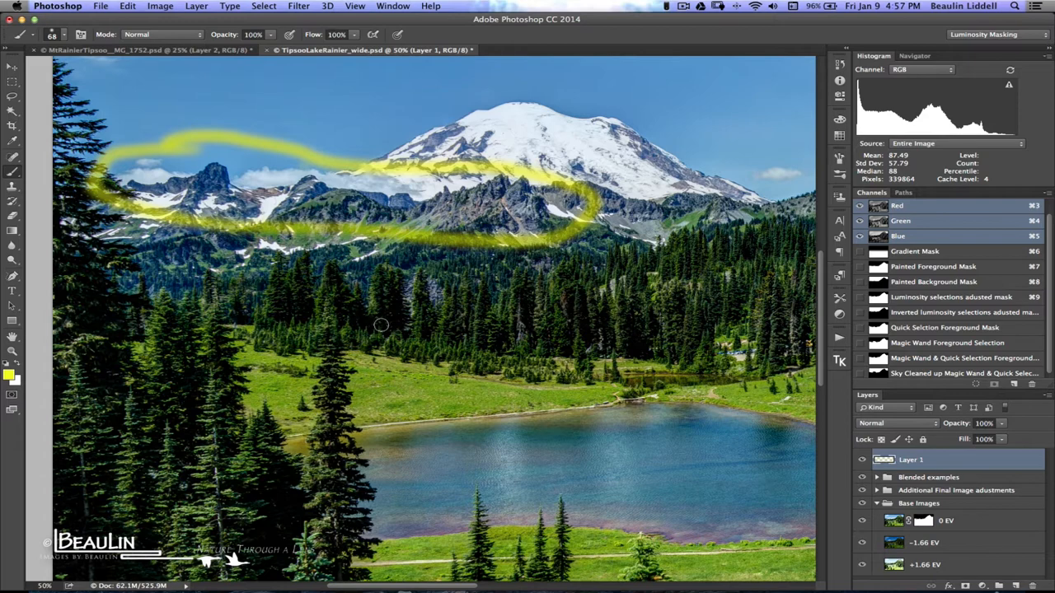
pyautogui.press('cmd+z')
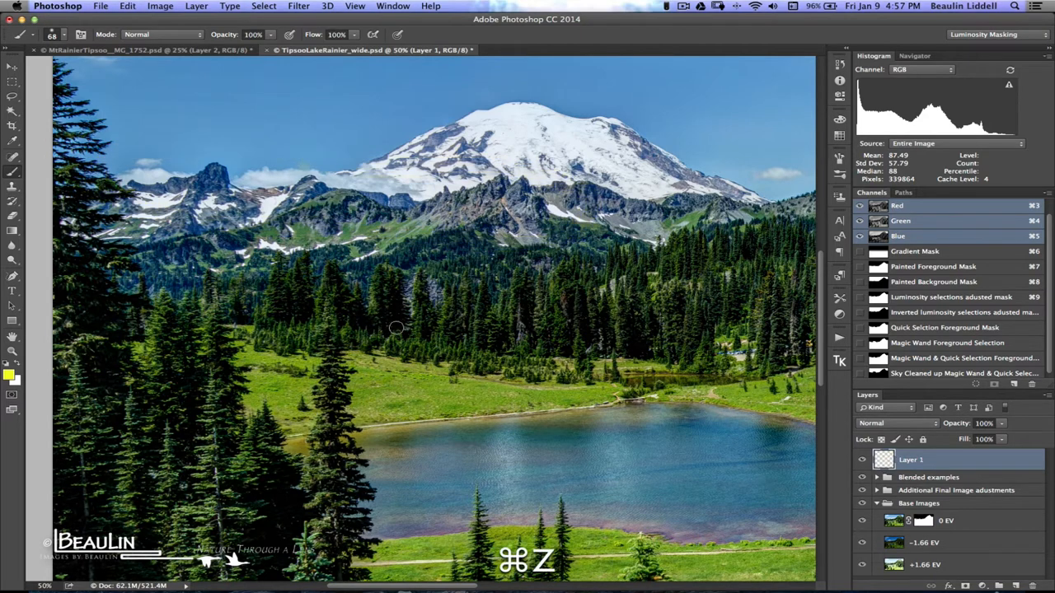
pyautogui.press('cmd+z')
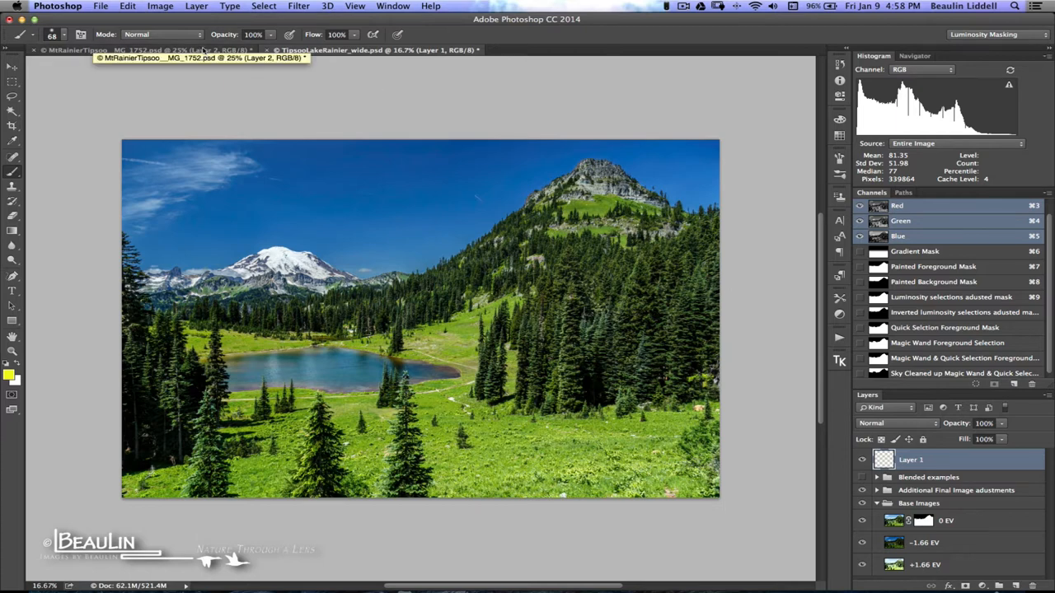
# Switch to the MtRainierTipsoo document and mark the snowfield and ridge line with yellow strokes
pyautogui.click(145, 50)
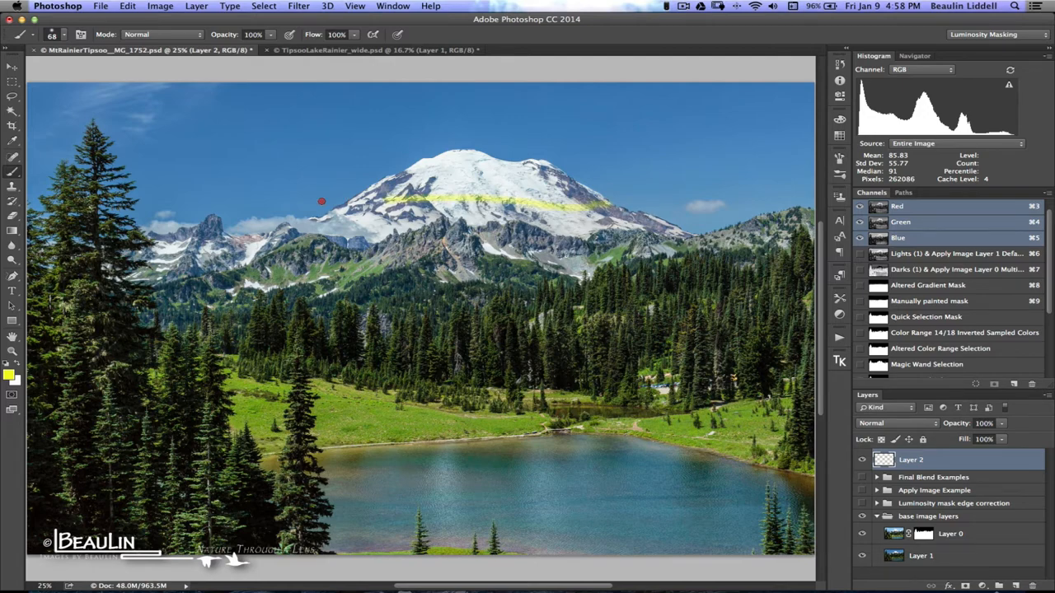
pyautogui.moveTo(321, 201); pyautogui.dragTo(783, 223)
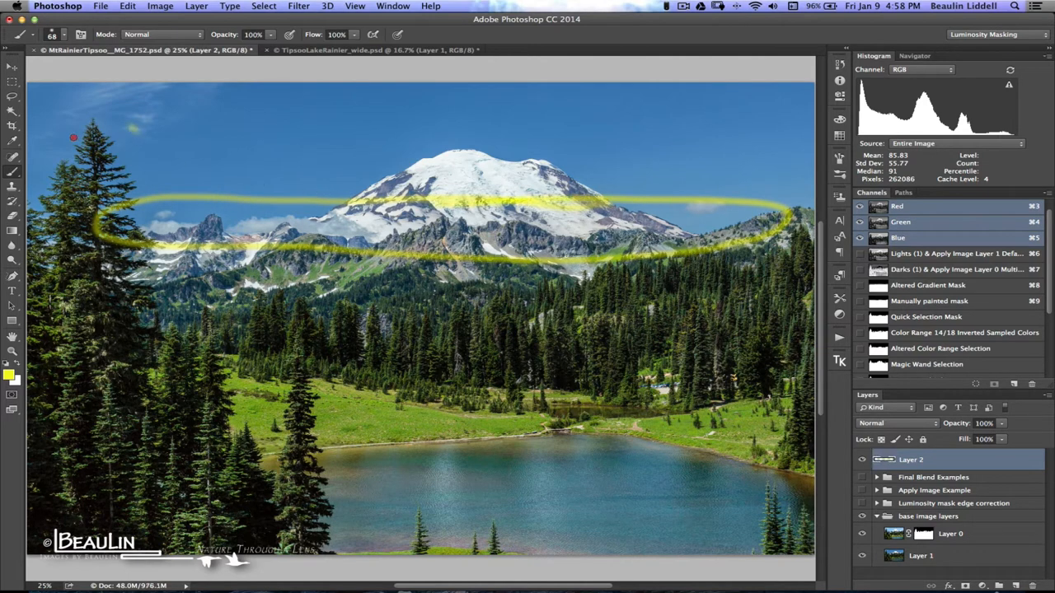
pyautogui.moveTo(73, 137); pyautogui.dragTo(102, 169)
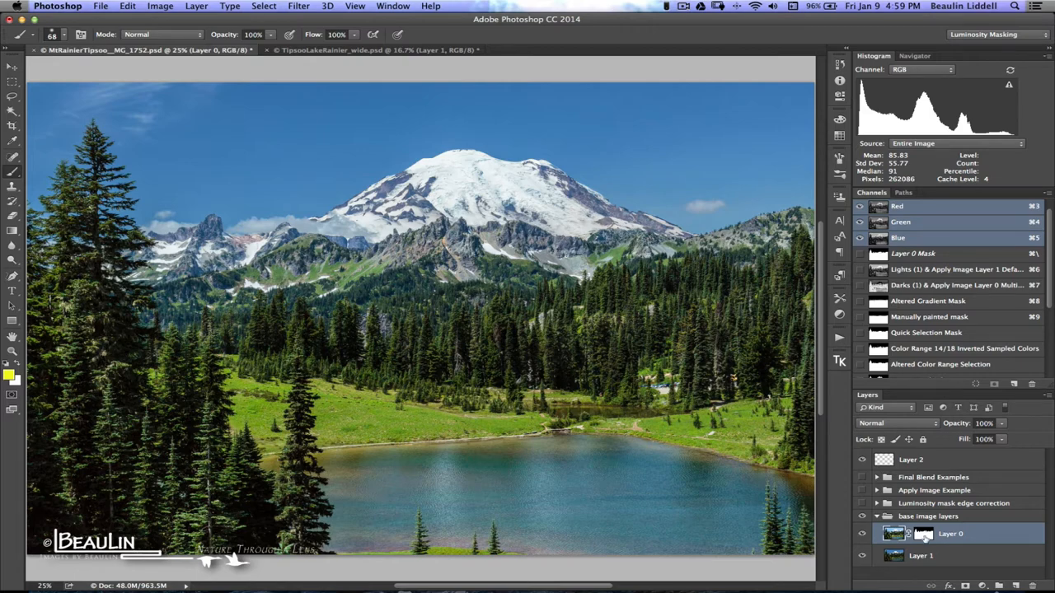
# Preview Layer 0's mask on its own, return to the image, and bring up the mask's options
pyautogui.click(914, 254)
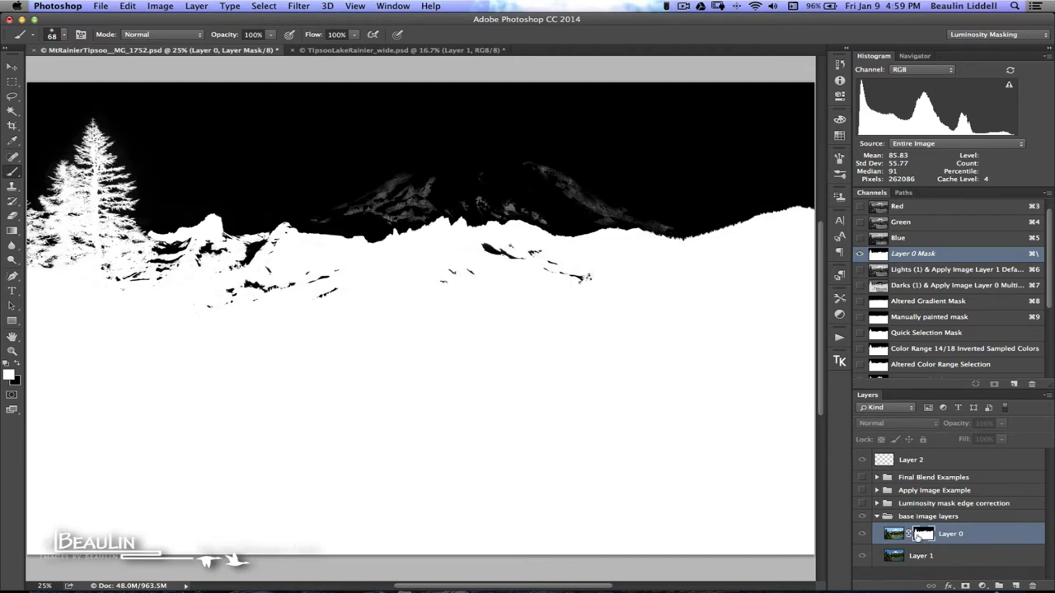
pyautogui.moveTo(924, 534)
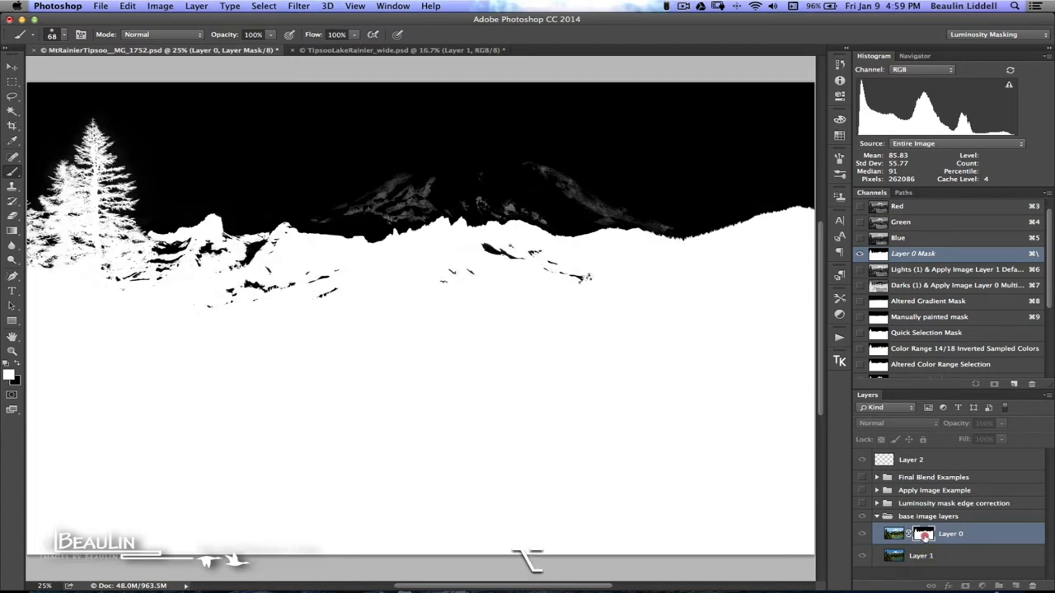
pyautogui.rightClick(923, 534)
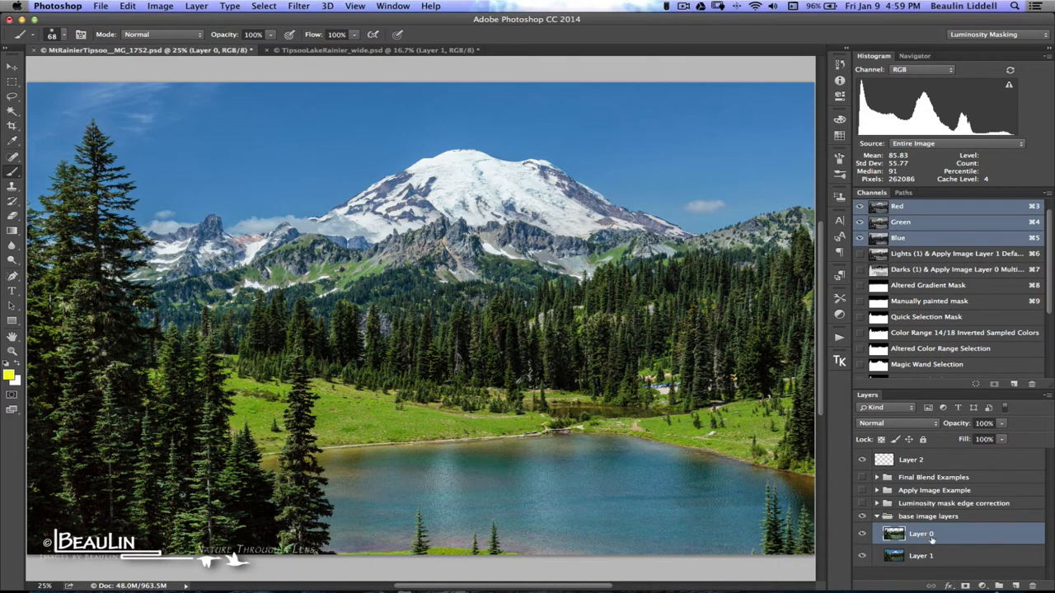
pyautogui.moveTo(942, 538)
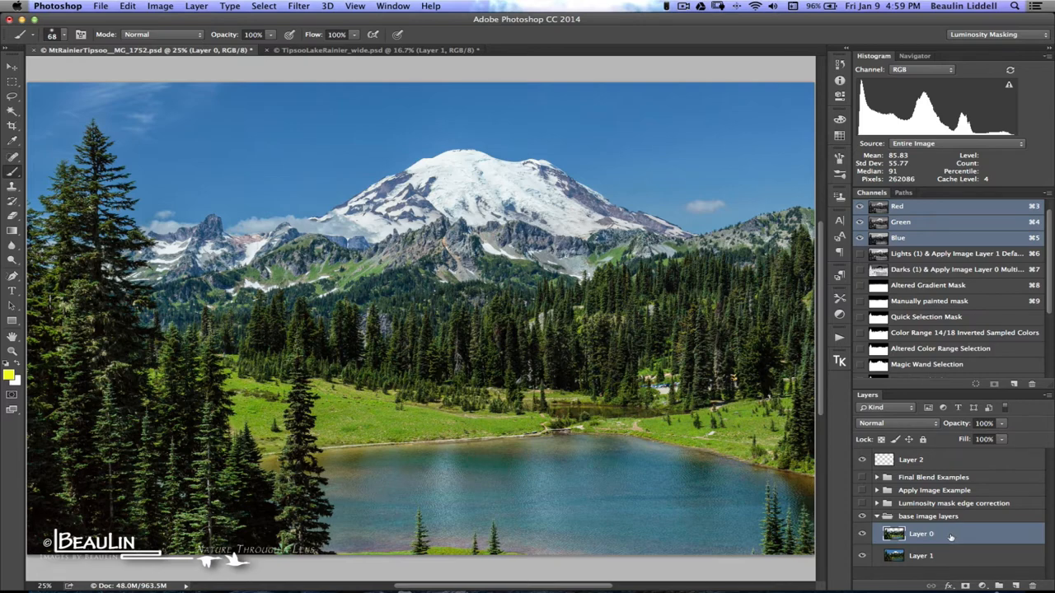
pyautogui.click(862, 534)
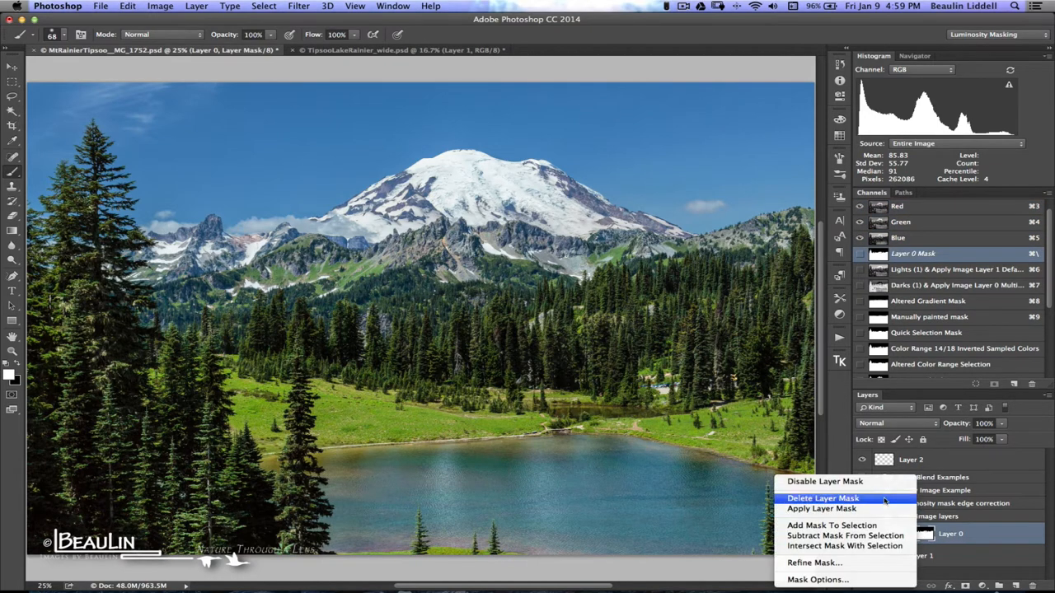
# Delete Layer 0's mask and toggle its visibility to compare the bright exposure against the darker one
pyautogui.click(822, 498)
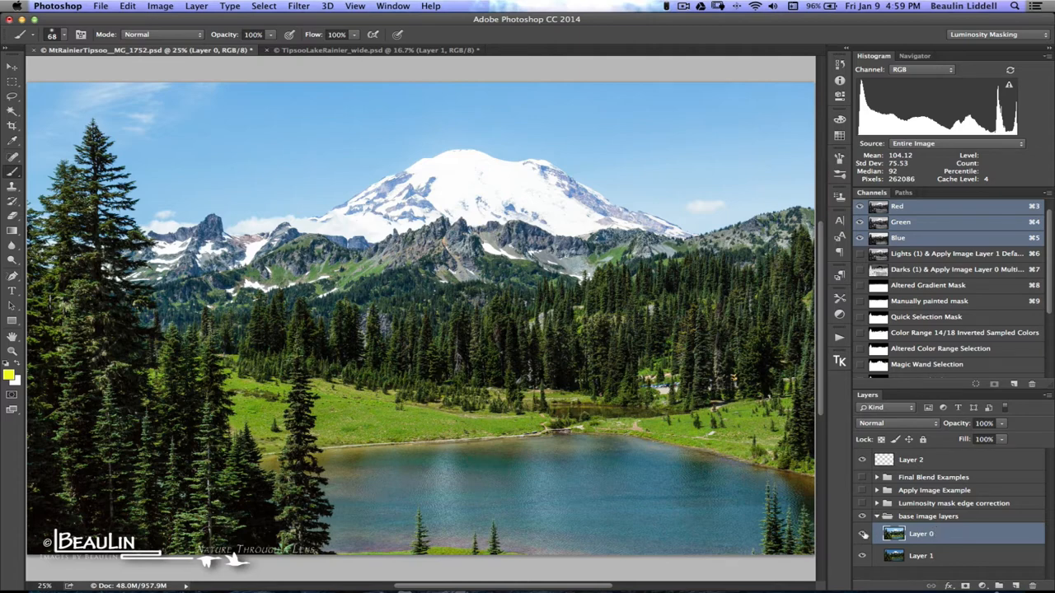
pyautogui.click(862, 534)
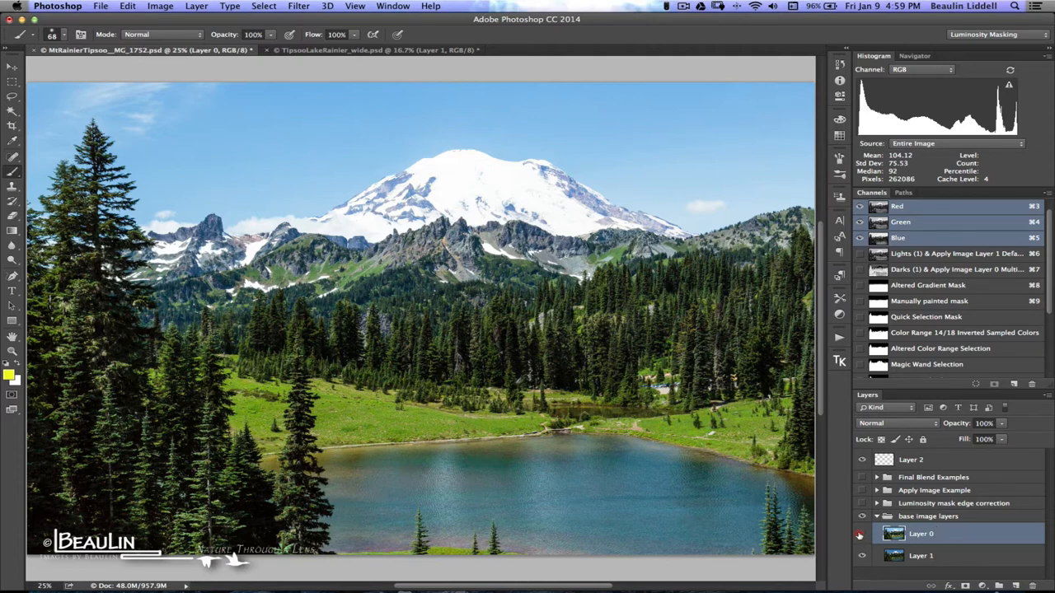
pyautogui.click(864, 534)
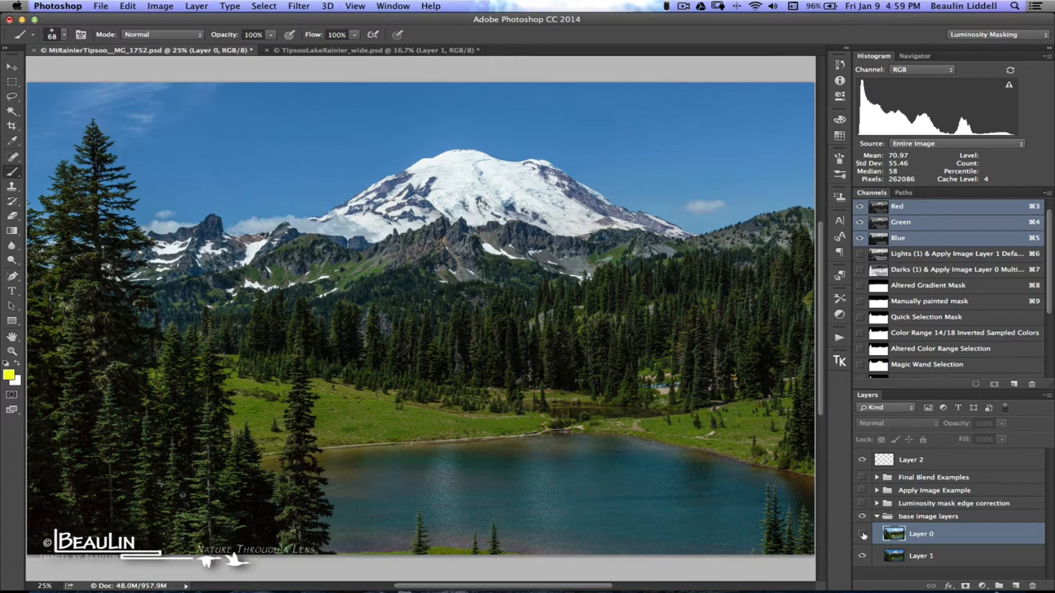
pyautogui.click(862, 534)
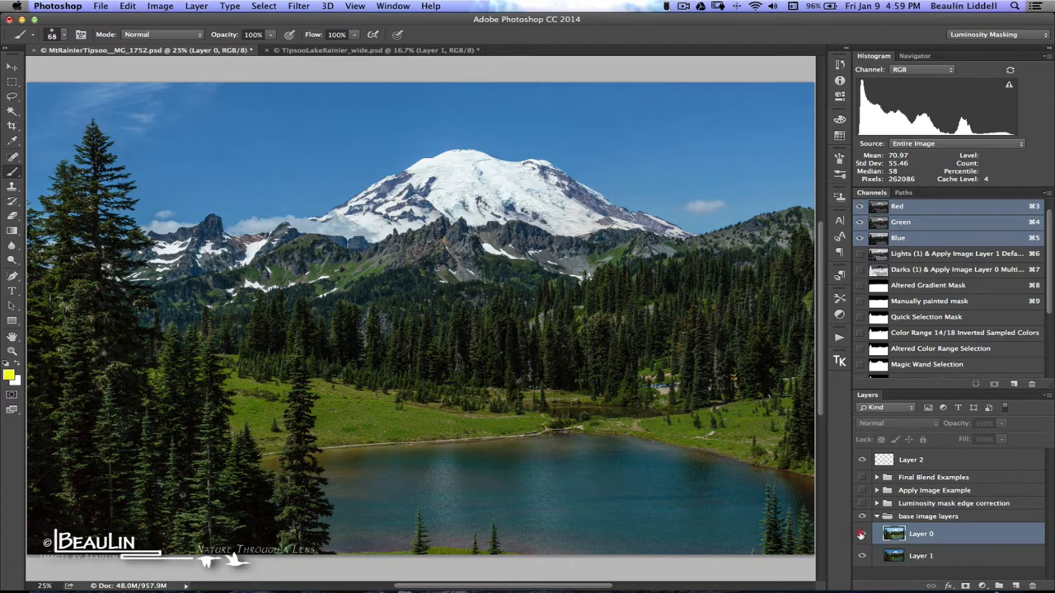
pyautogui.click(862, 534)
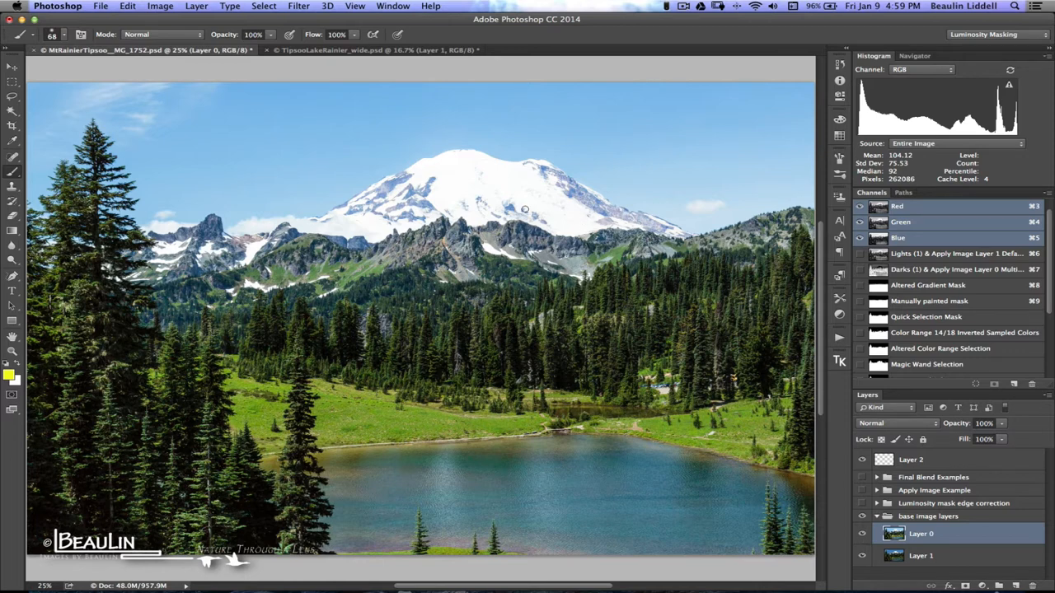
pyautogui.moveTo(303, 217)
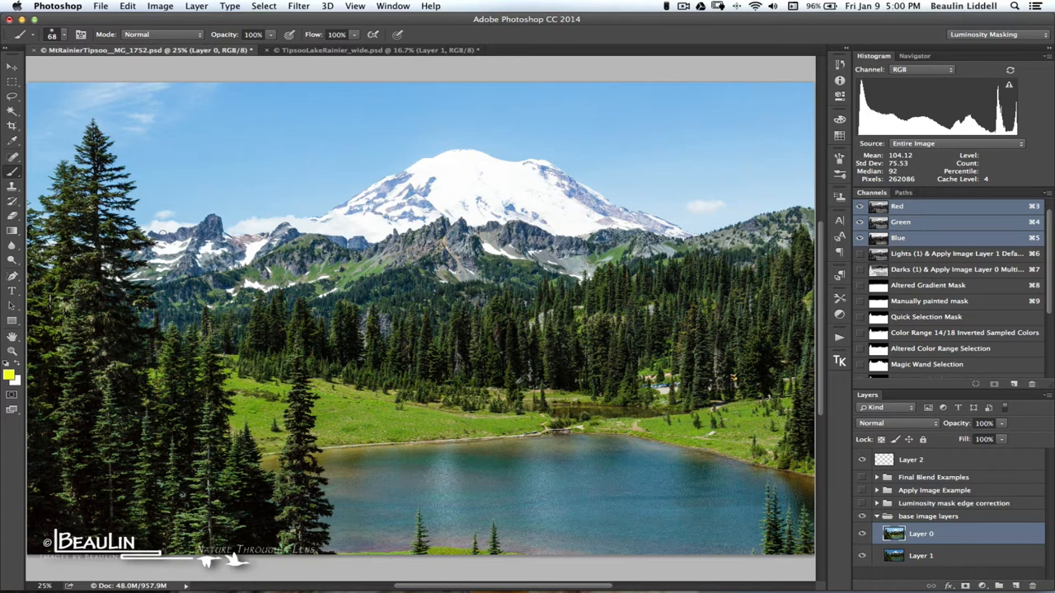
pyautogui.moveTo(1022, 361)
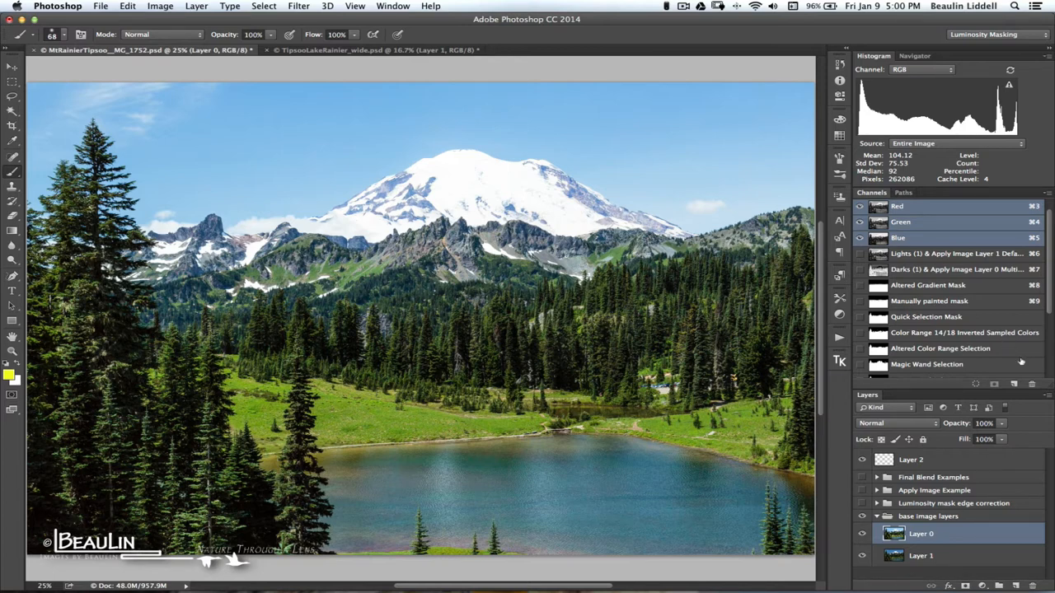
# Compare the Shadow Darks (3) copy and Super Darks (4) copy channels, then return to the full-colour composite
pyautogui.scroll(-3)
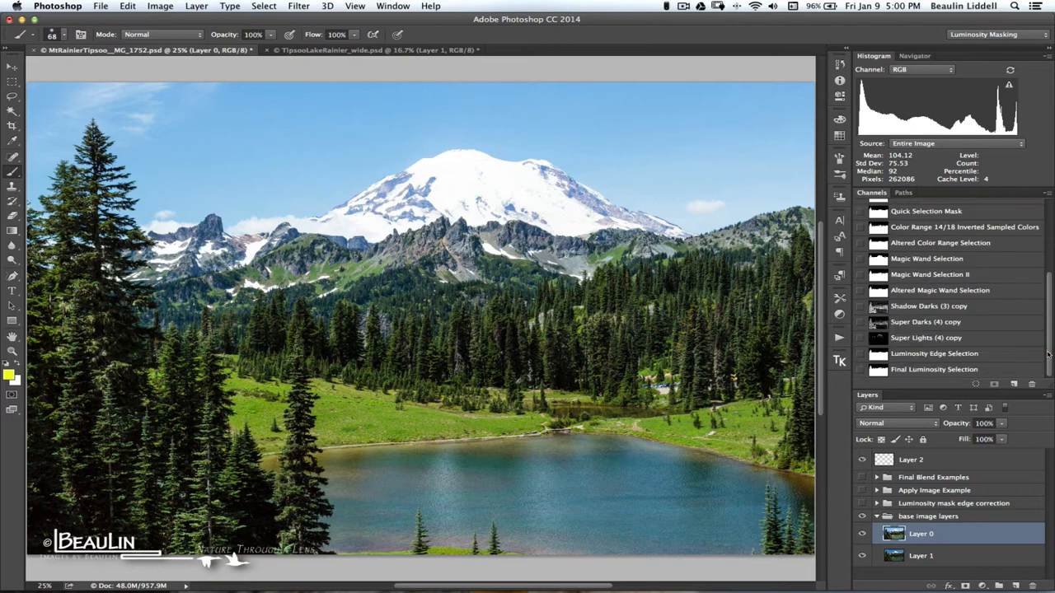
pyautogui.moveTo(915, 308)
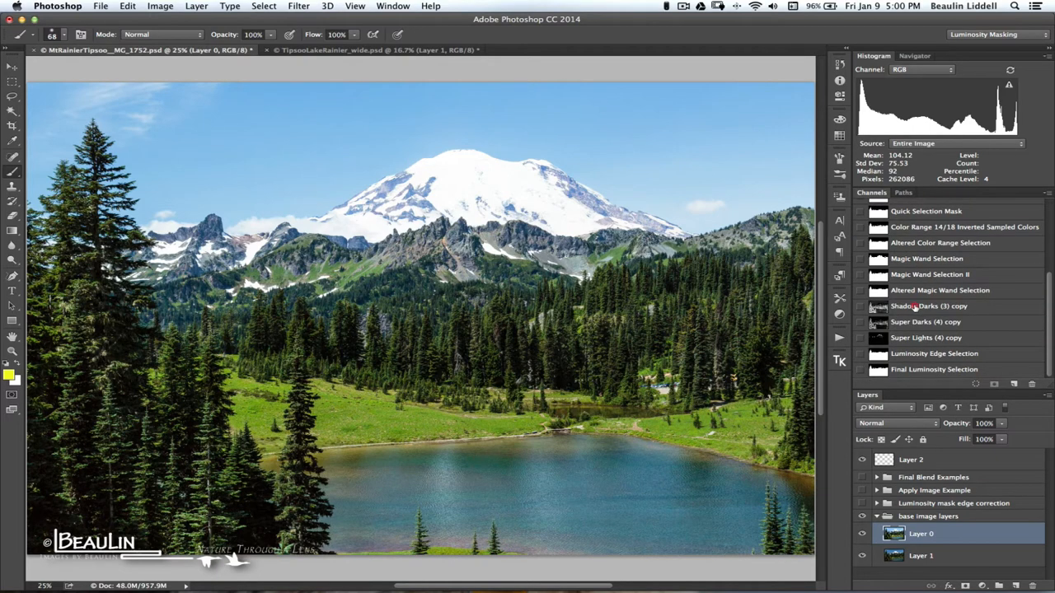
pyautogui.click(930, 305)
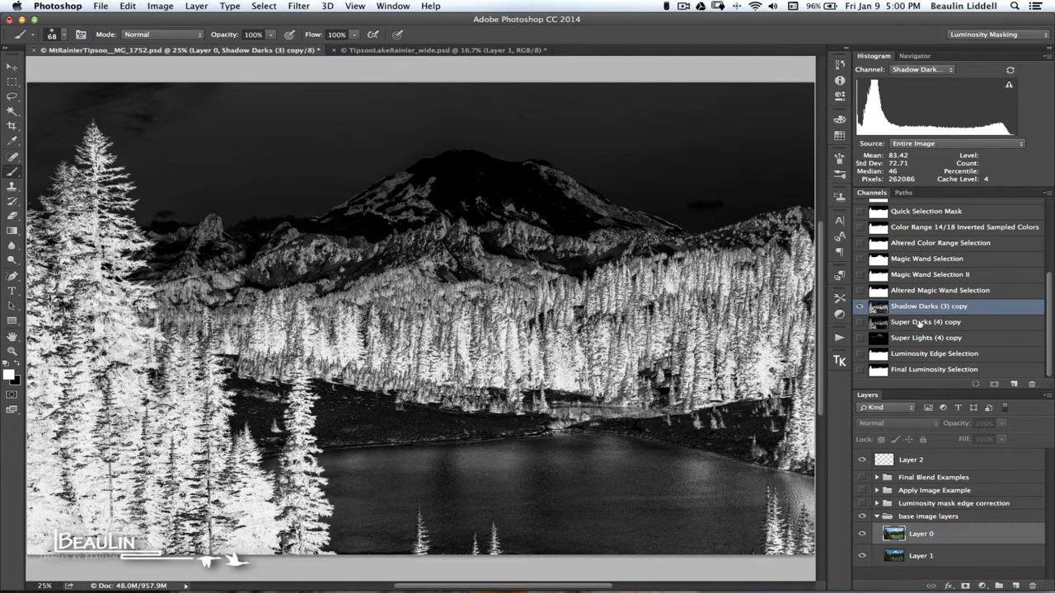
pyautogui.click(926, 322)
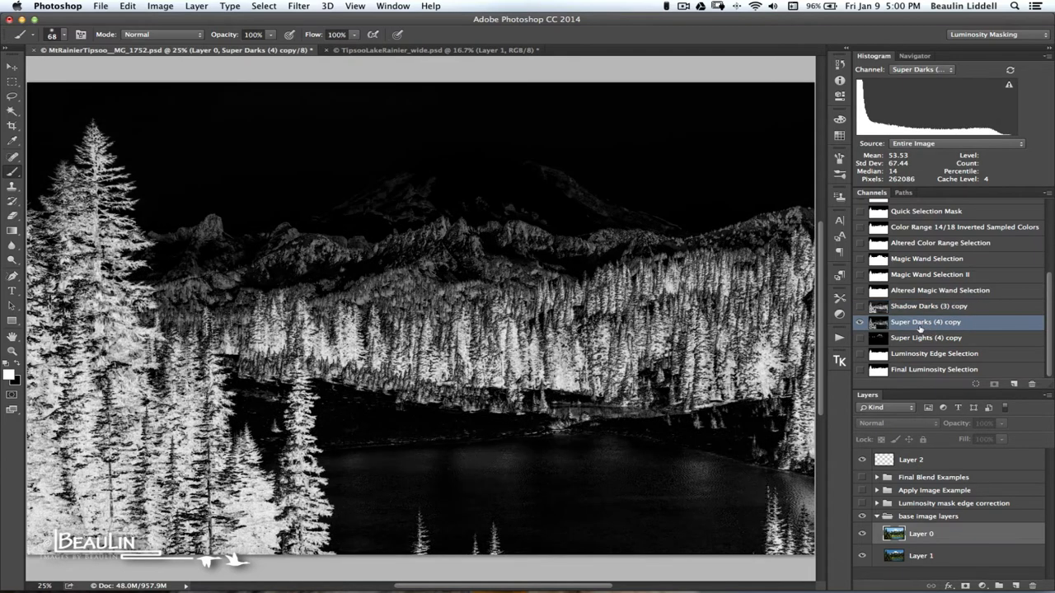
pyautogui.click(860, 321)
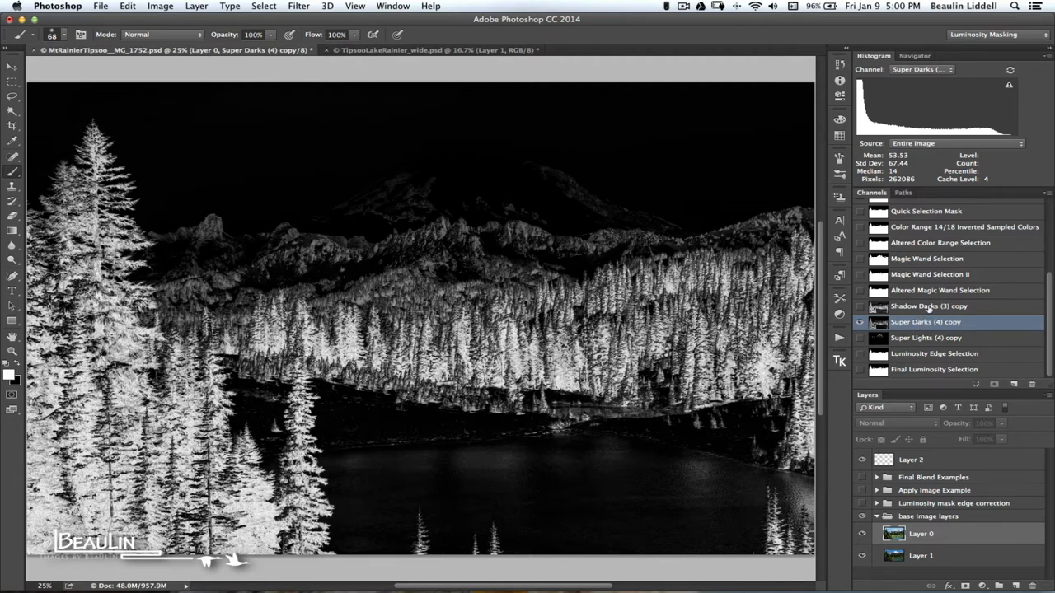
pyautogui.click(930, 305)
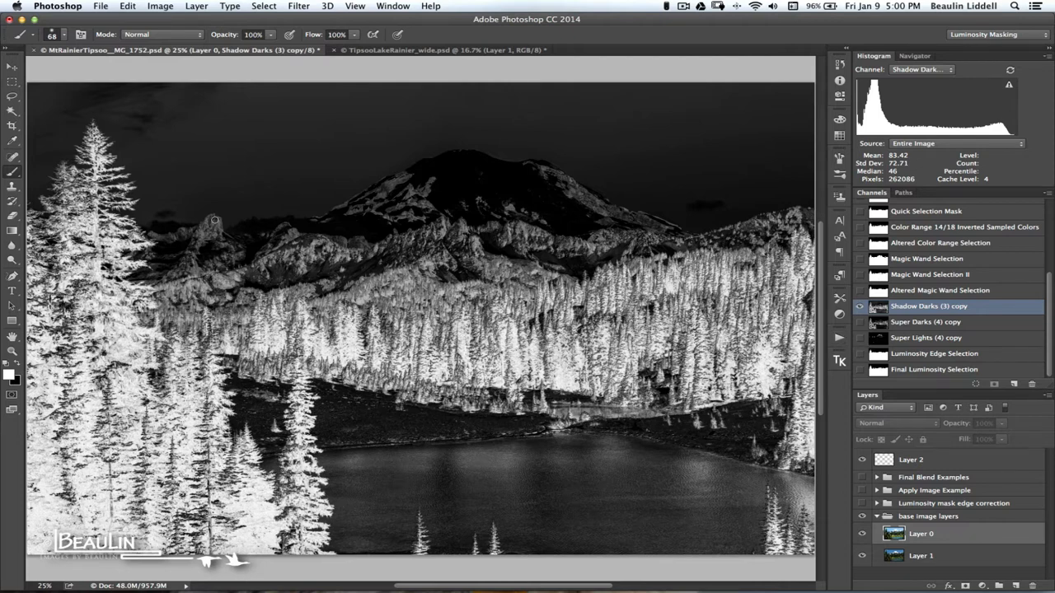
pyautogui.moveTo(207, 232)
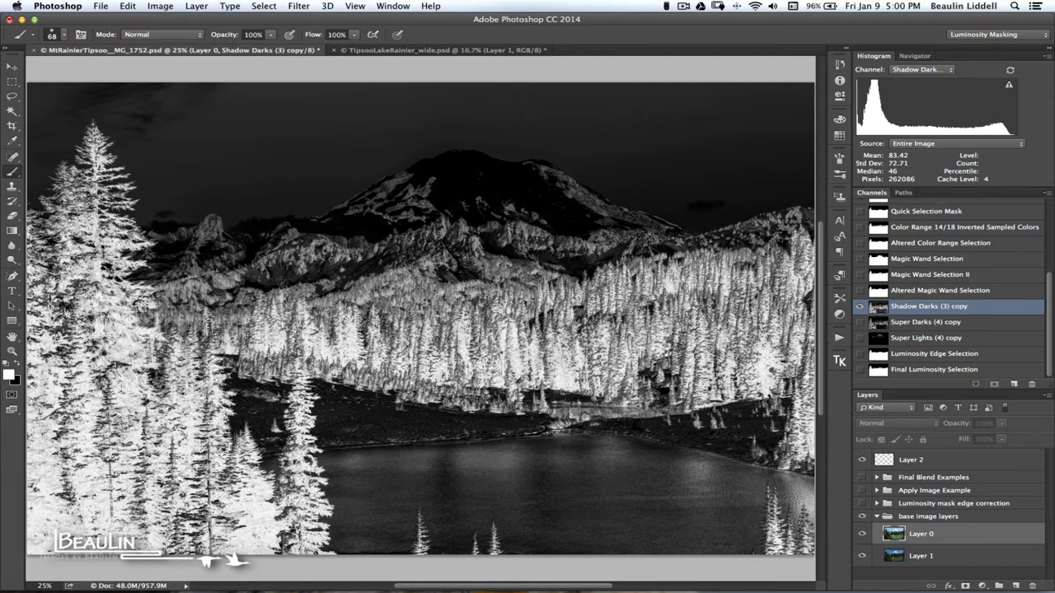
pyautogui.moveTo(255, 178)
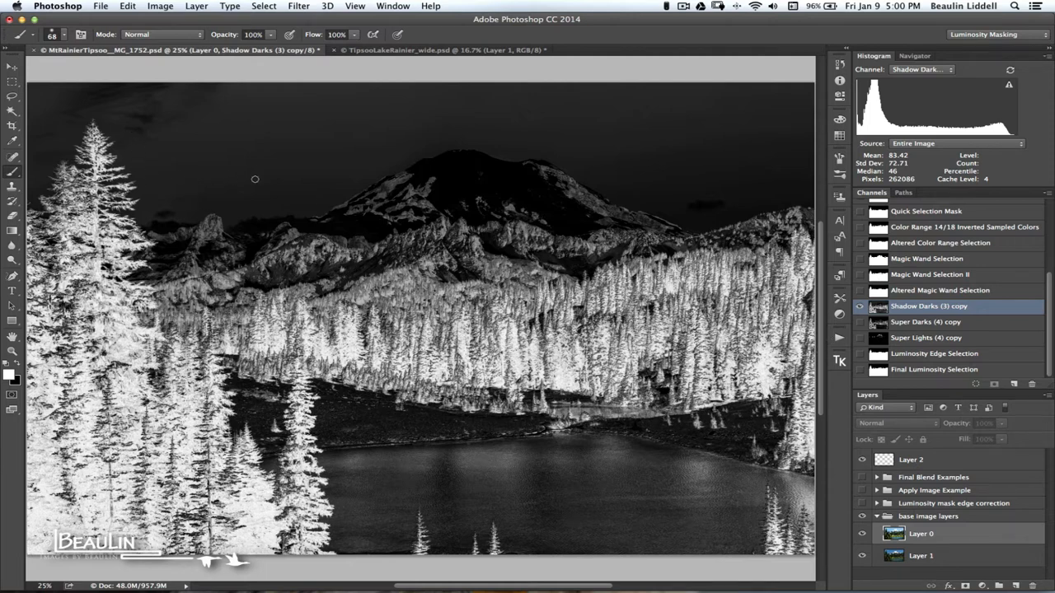
pyautogui.moveTo(684, 211)
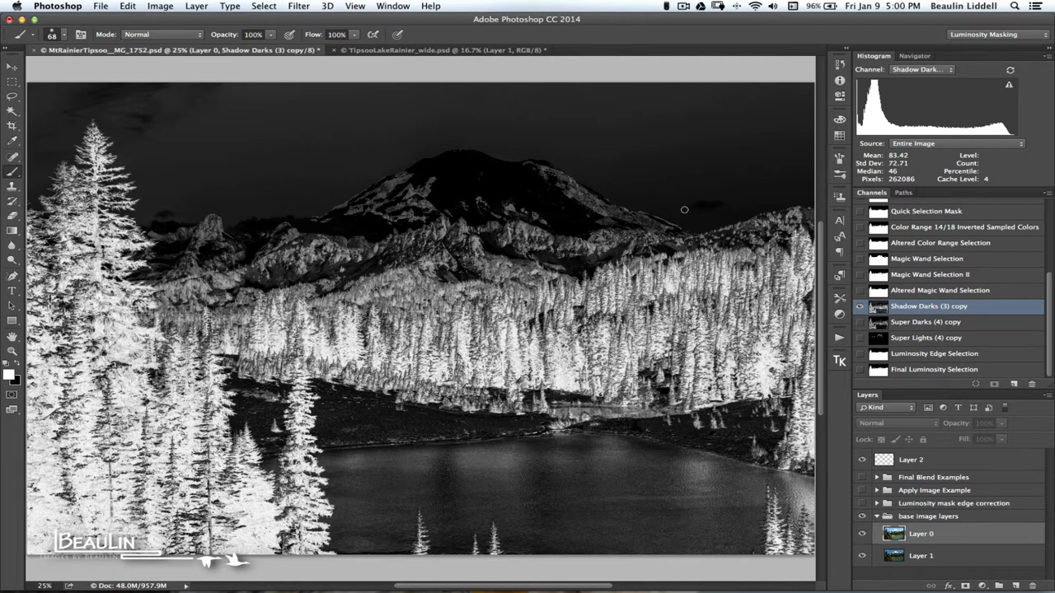
pyautogui.moveTo(651, 217)
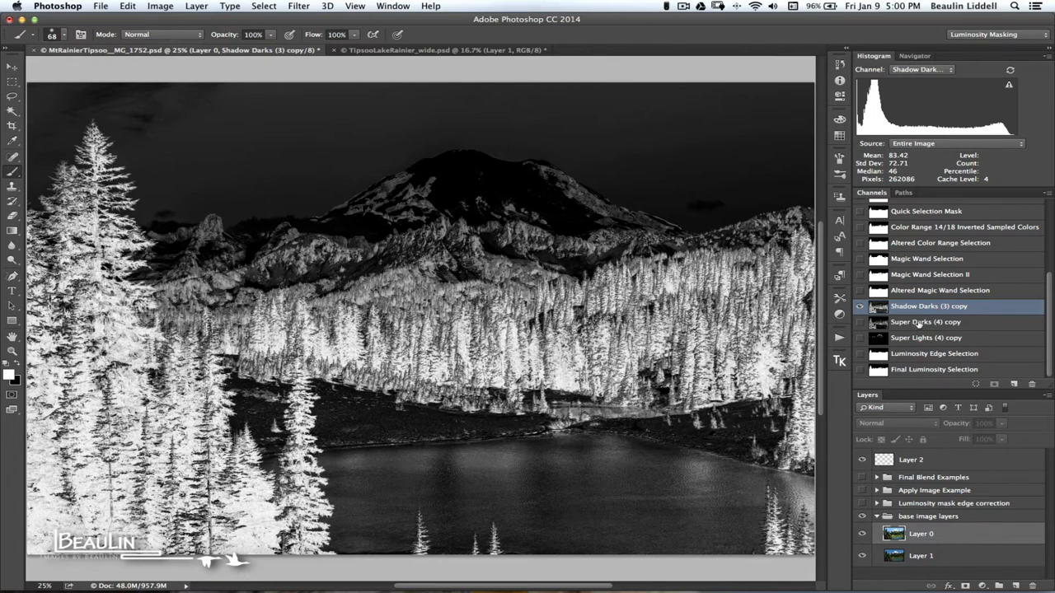
pyautogui.click(926, 322)
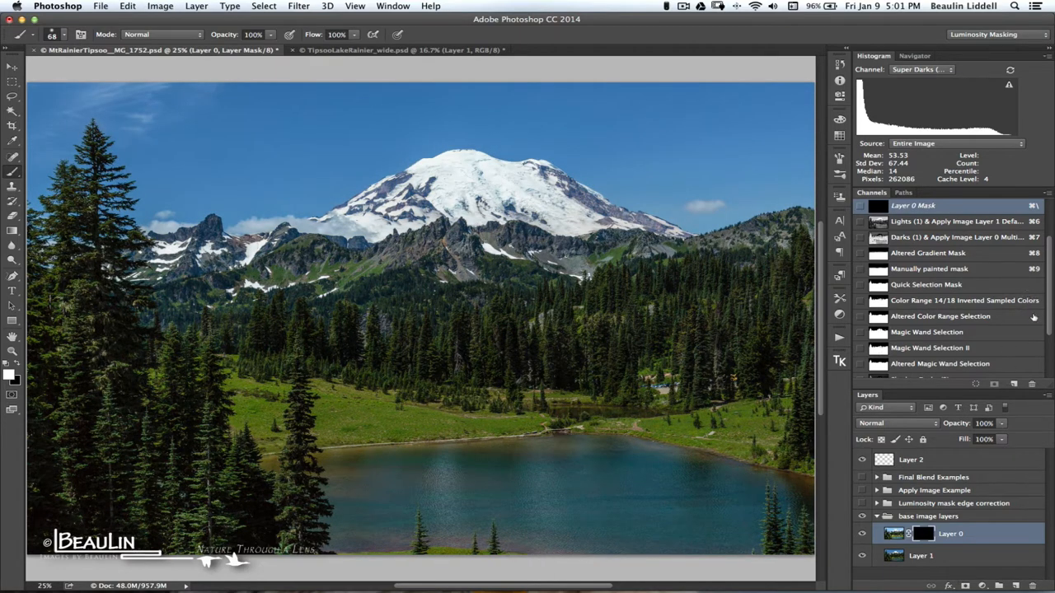
# Preview the Magic Wand and Super Darks (4) copy channels, load Super Darks as a hidden-edge selection over the image
pyautogui.click(930, 274)
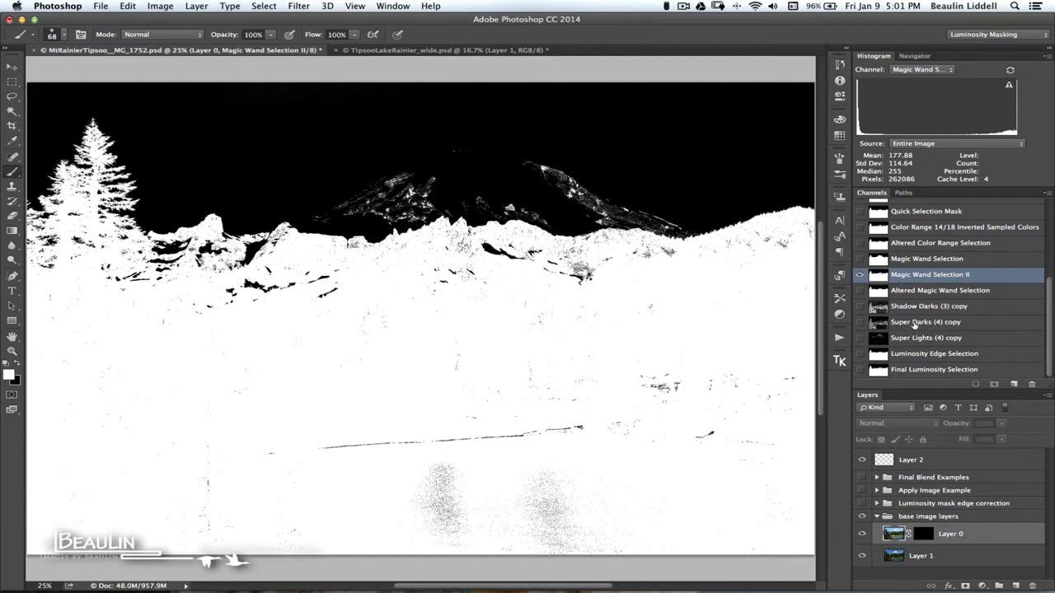
pyautogui.click(926, 322)
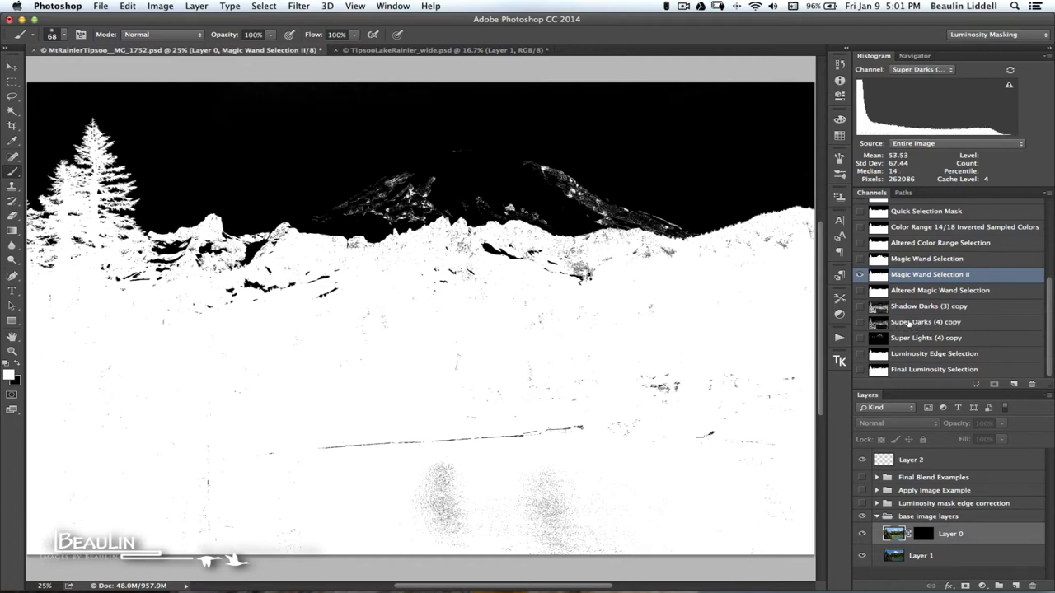
pyautogui.click(927, 321)
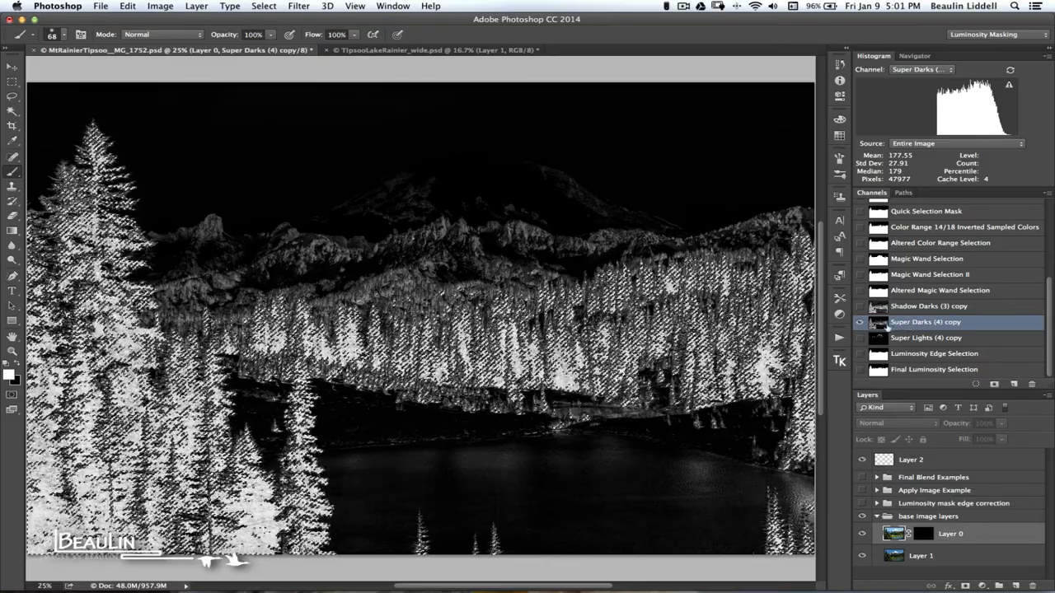
pyautogui.press('cmd+h')
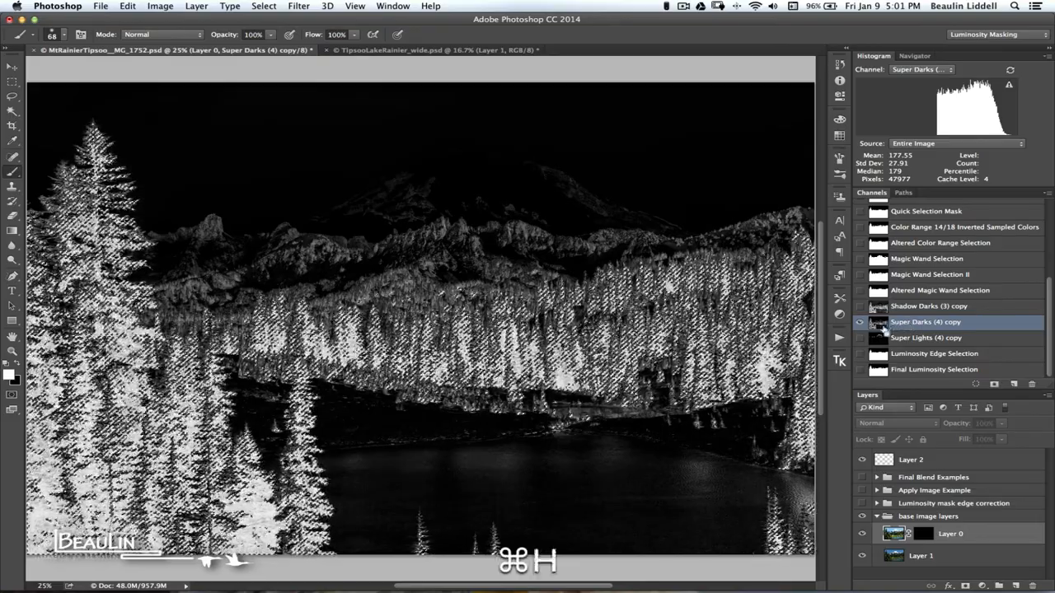
pyautogui.press('cmd+h')
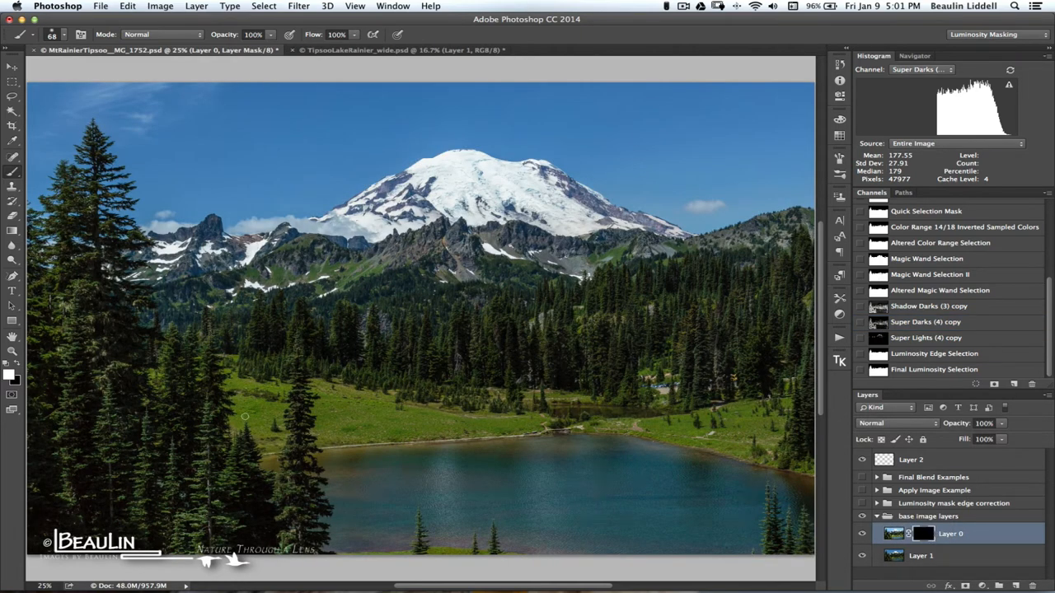
pyautogui.moveTo(445, 399)
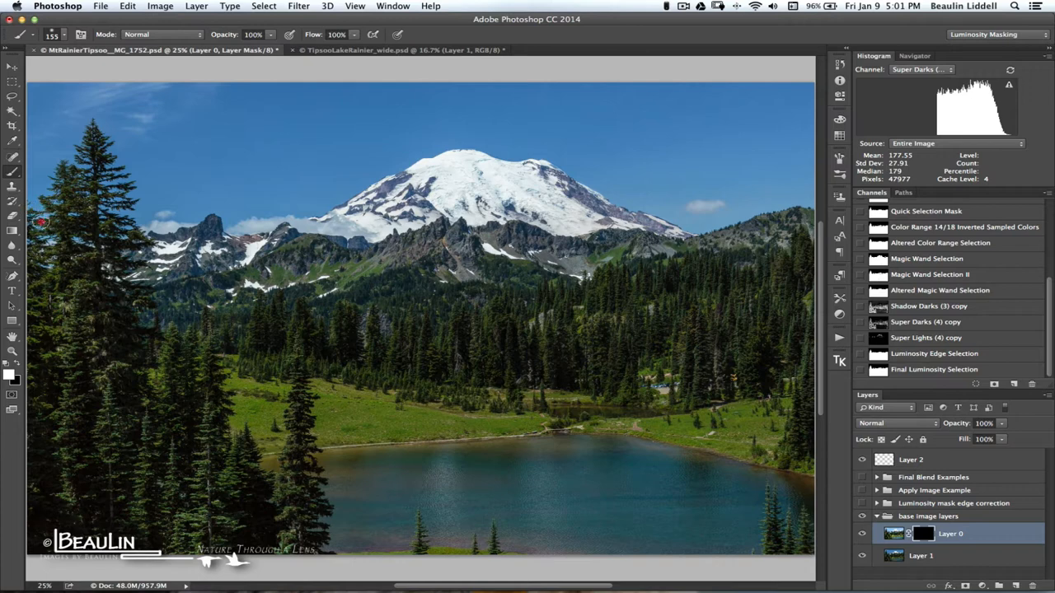
pyautogui.moveTo(52, 257)
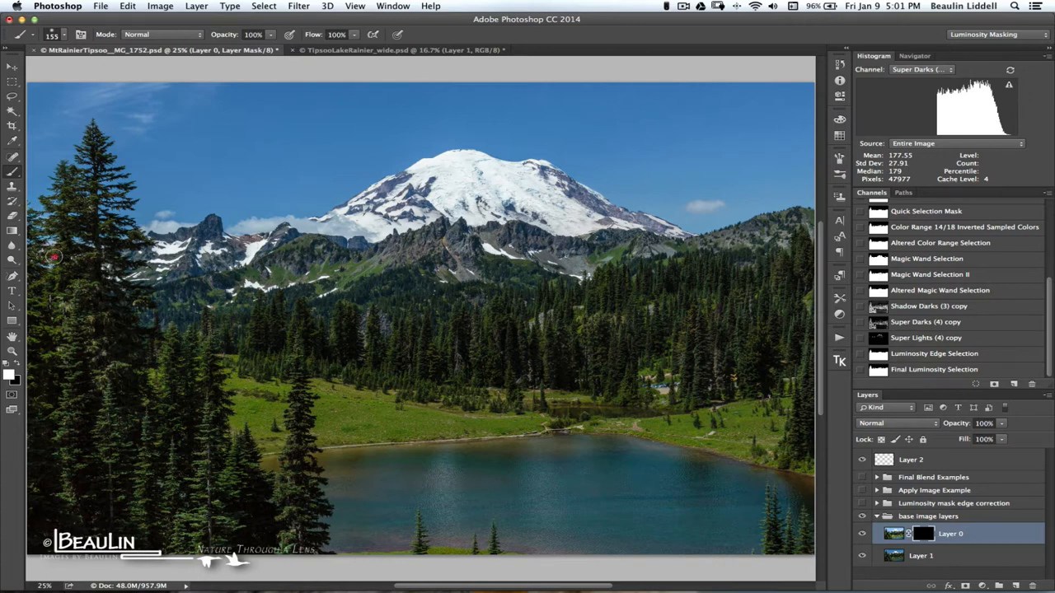
pyautogui.moveTo(89, 250)
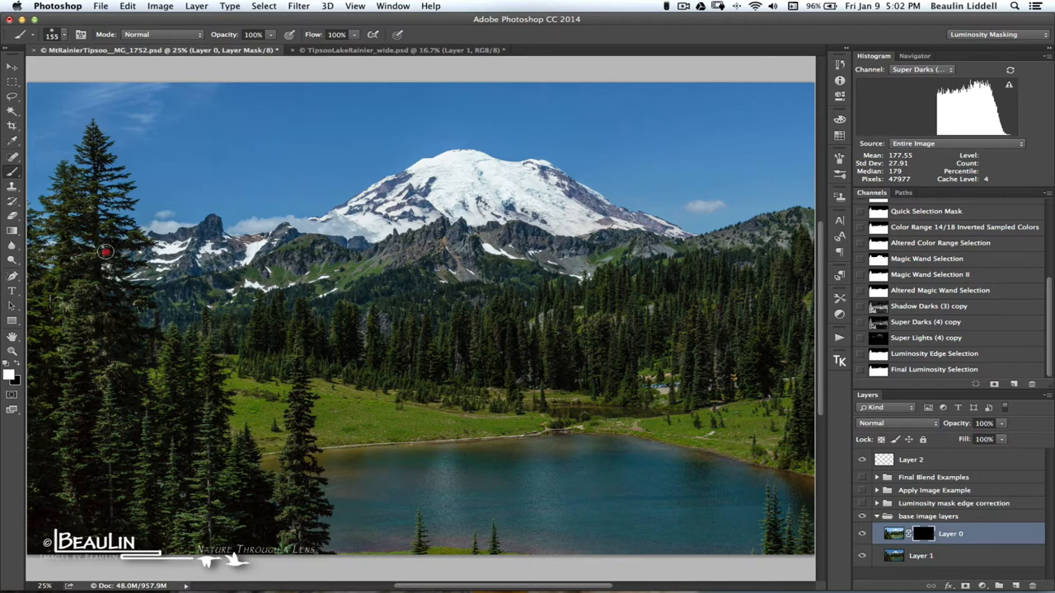
pyautogui.moveTo(132, 237)
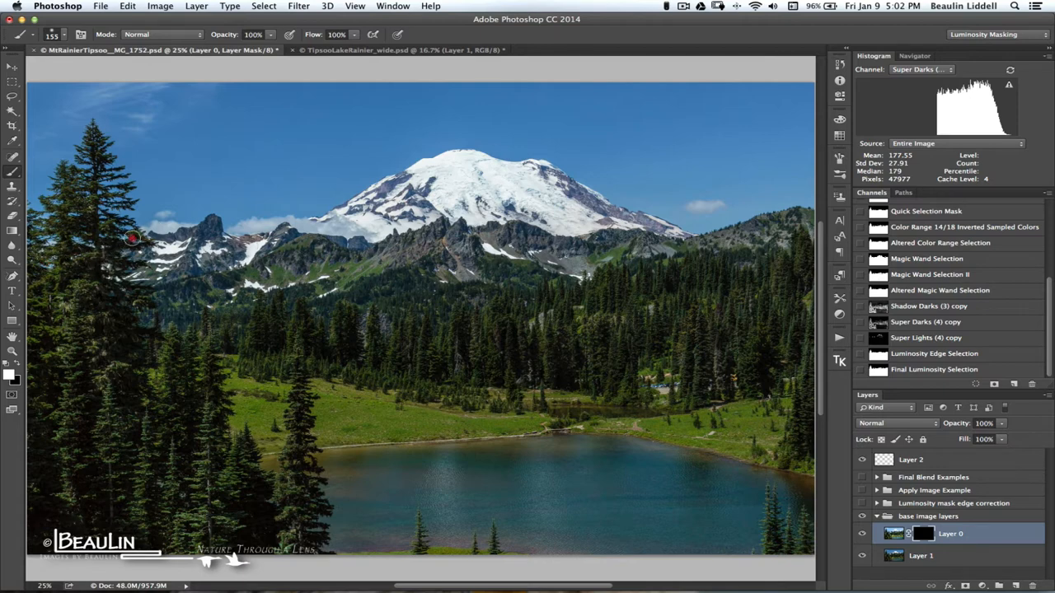
pyautogui.moveTo(132, 237)
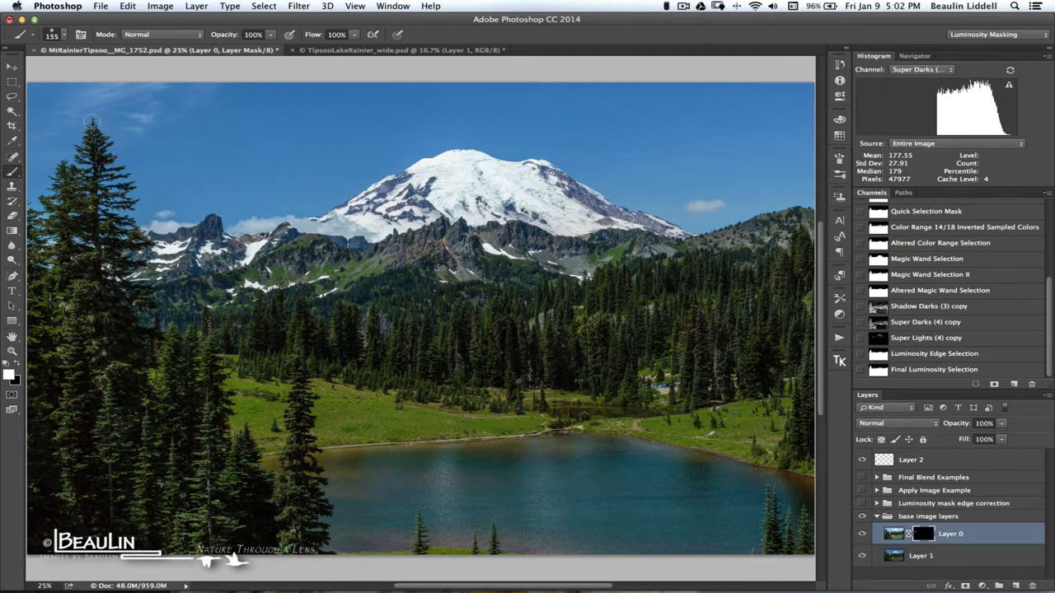
pyautogui.moveTo(69, 194)
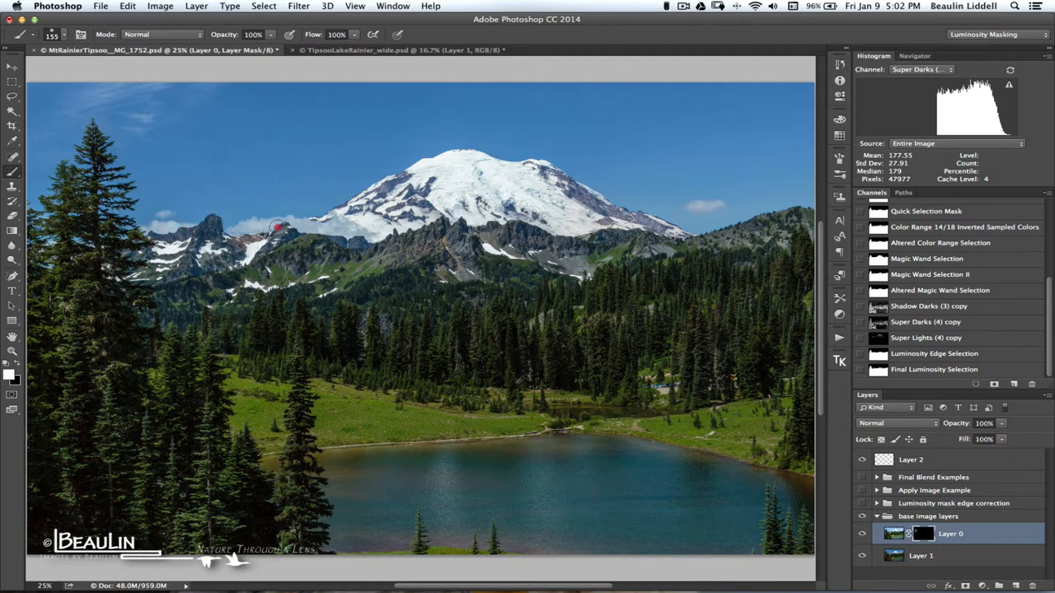
pyautogui.moveTo(392, 237)
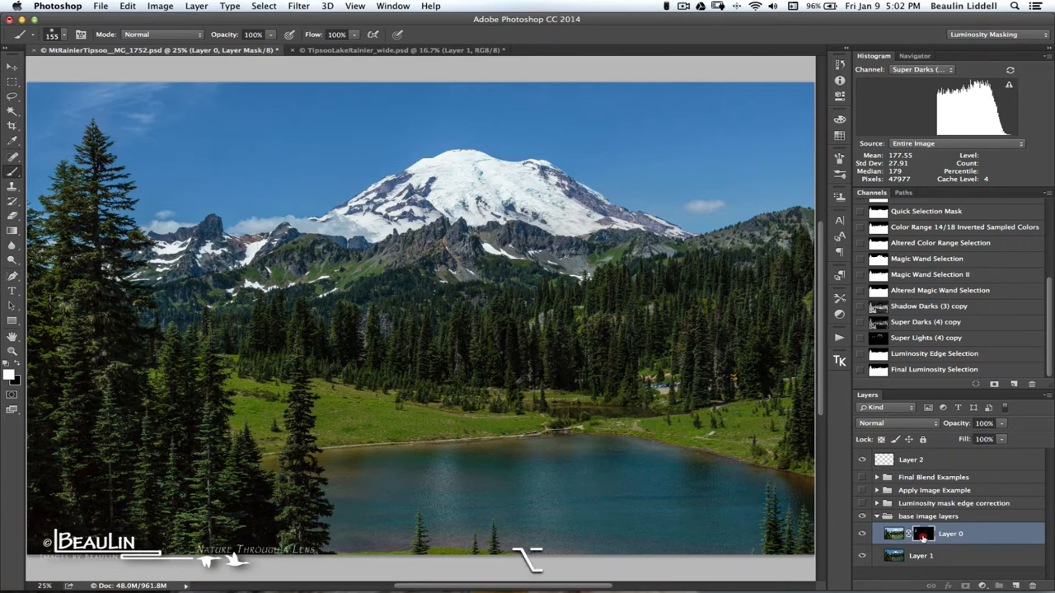
# View Layer 0's mask alone, paint ridge detail near the left peaks, and check it against Super Darks (4) copy
pyautogui.click(923, 535)
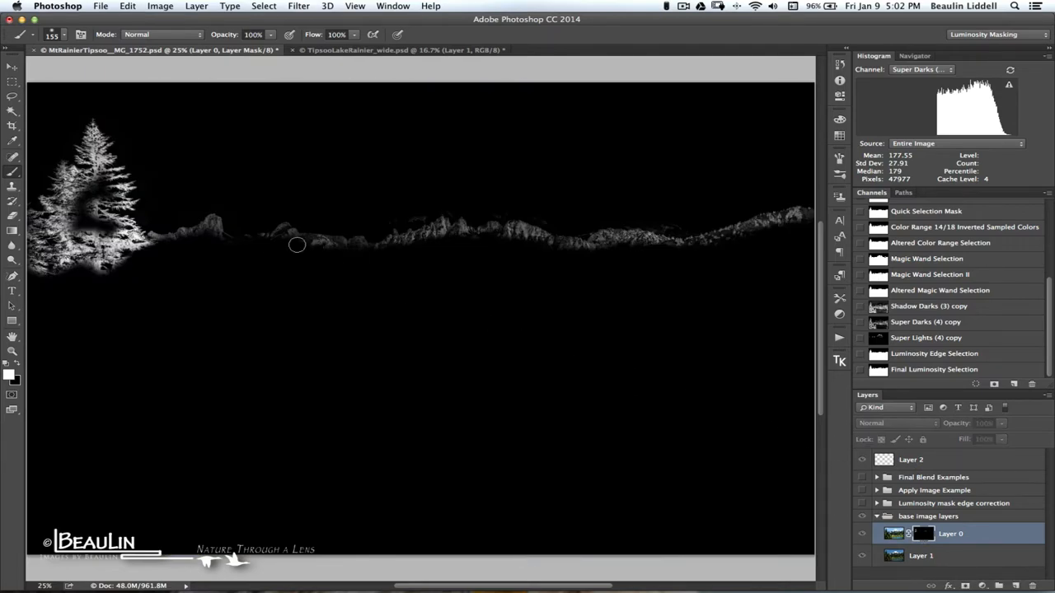
pyautogui.click(107, 230)
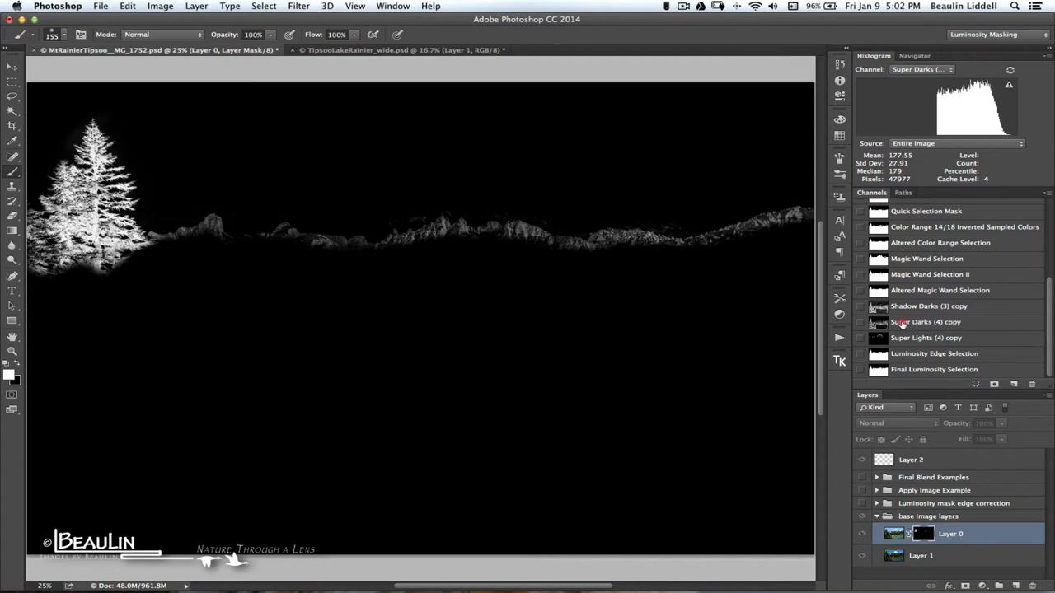
pyautogui.click(926, 321)
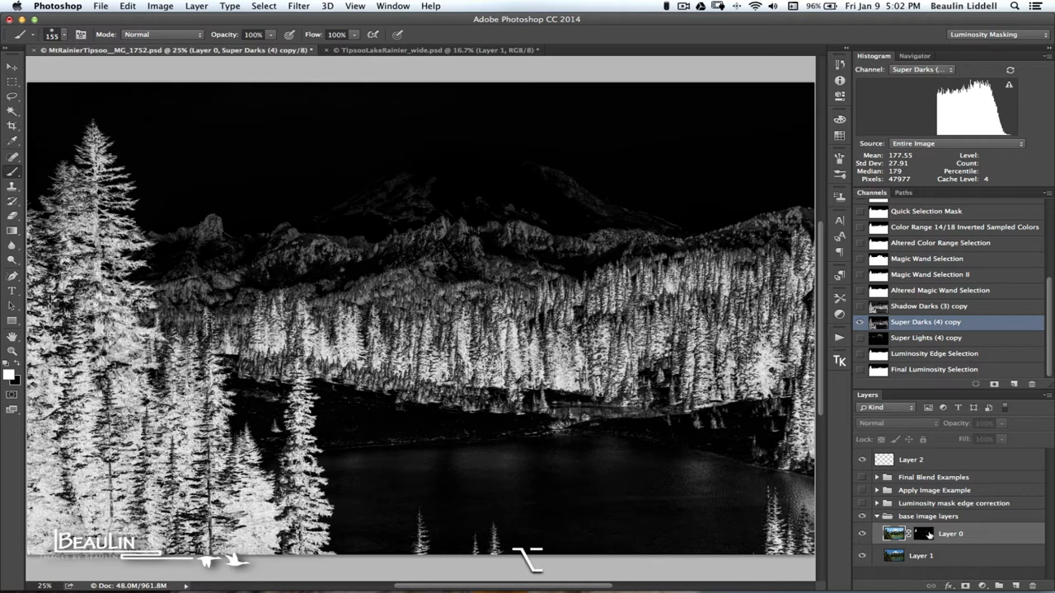
pyautogui.click(923, 534)
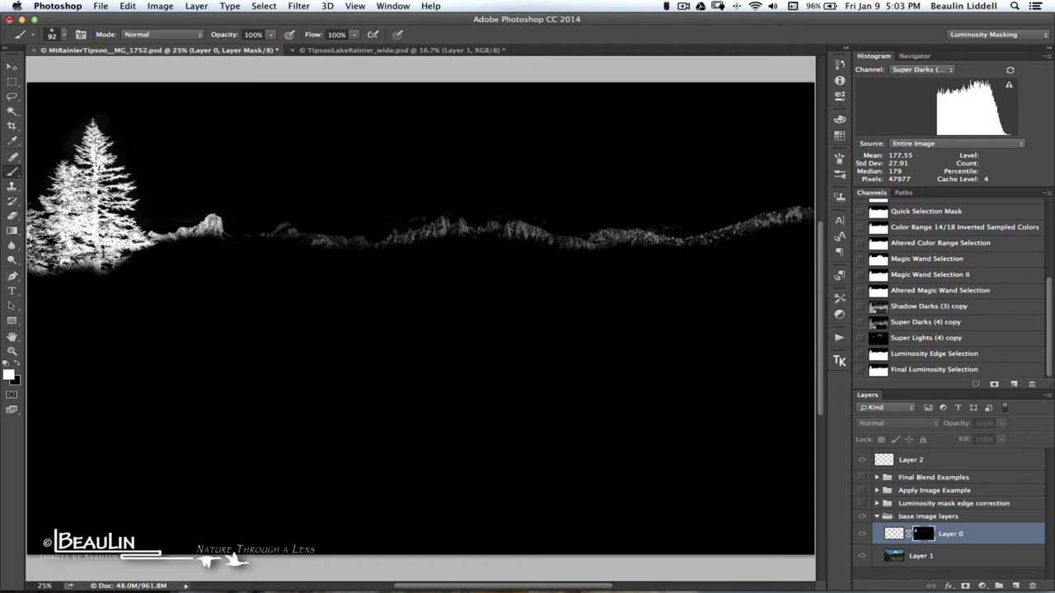
pyautogui.moveTo(185, 223)
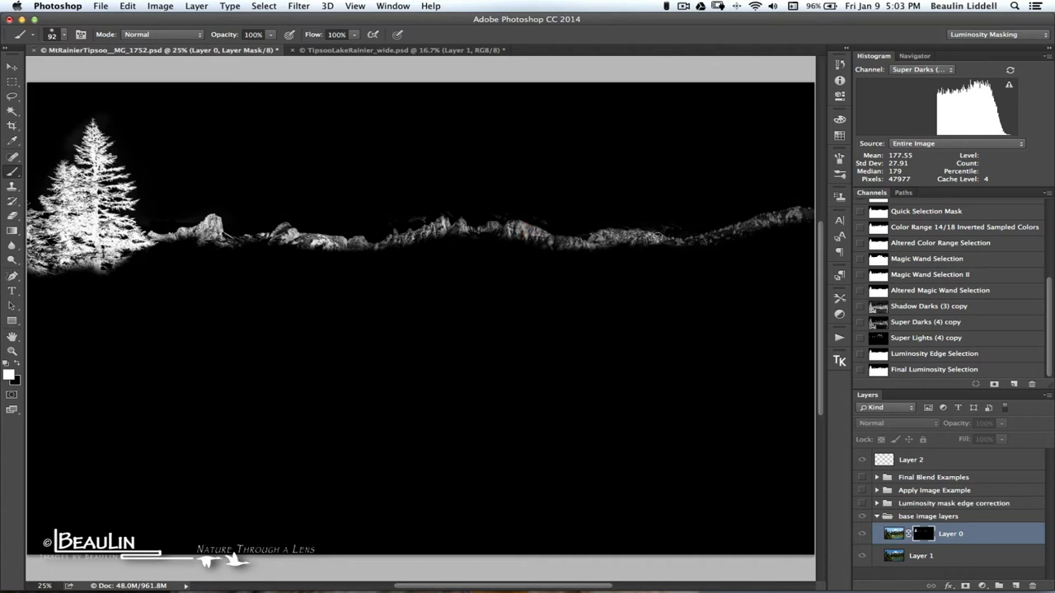
# Paint further white touch-ups into the Layer 0 mask along the distant ridge line
pyautogui.click(578, 240)
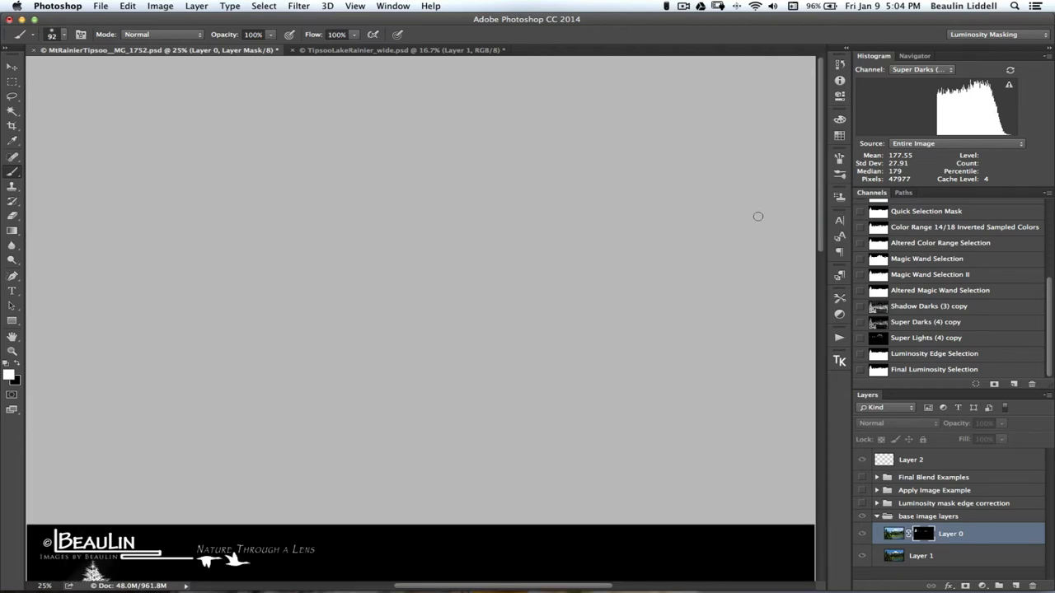
pyautogui.moveTo(653, 511)
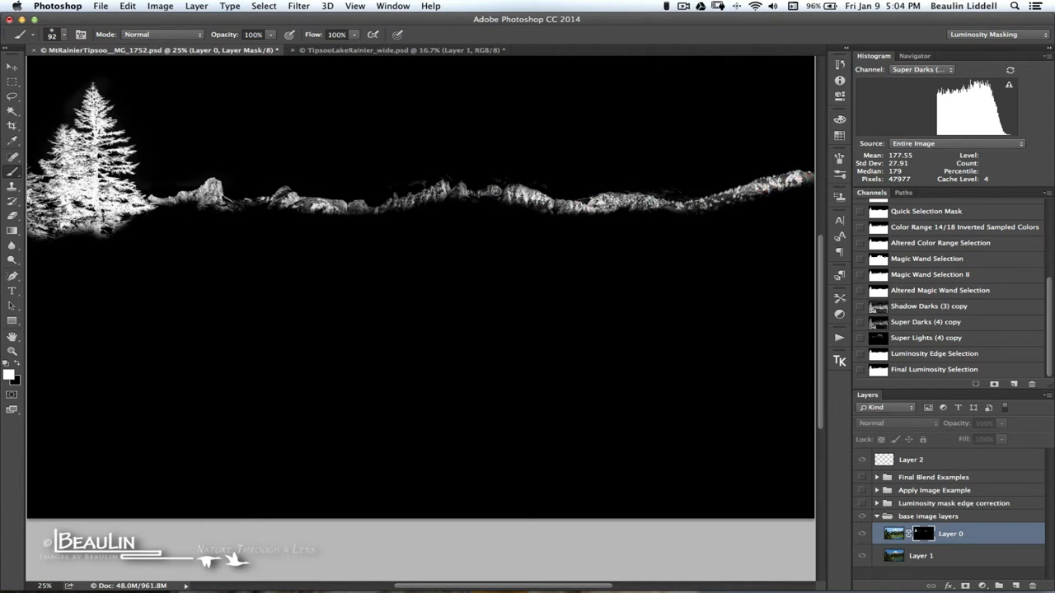
pyautogui.click(470, 191)
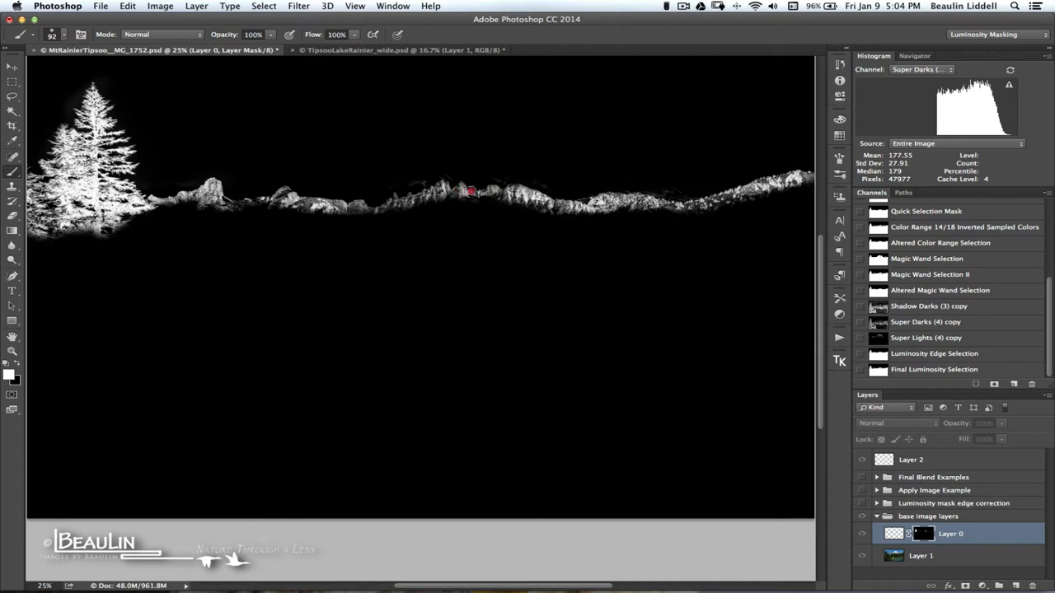
pyautogui.moveTo(478, 185)
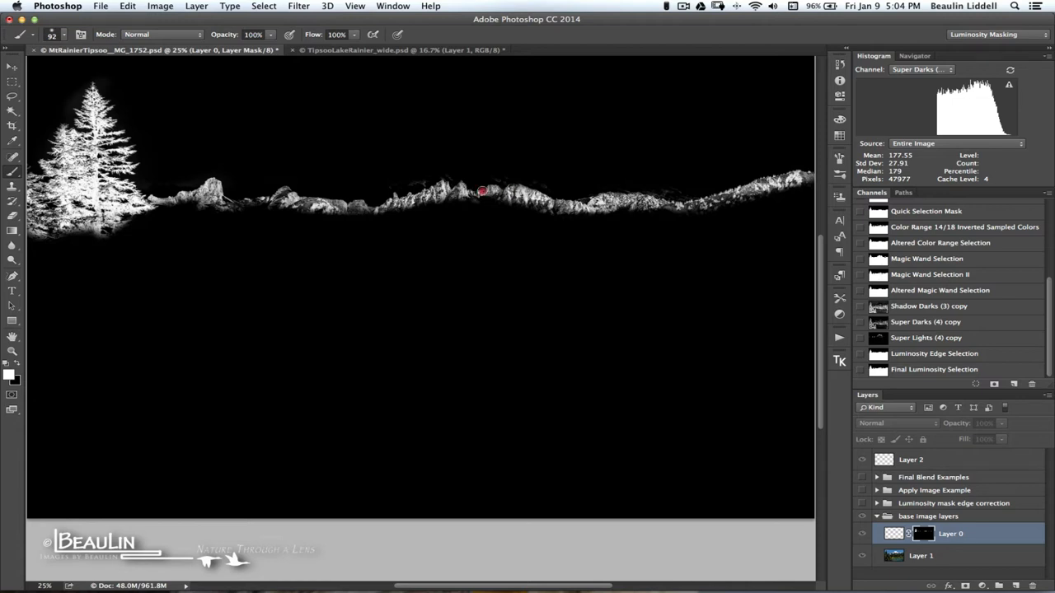
pyautogui.moveTo(508, 191)
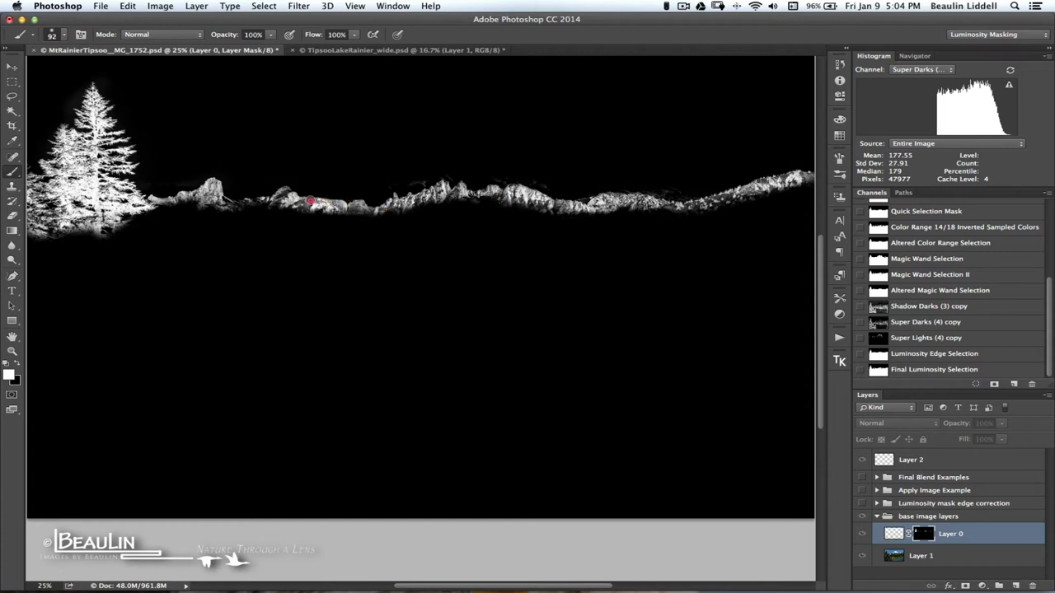
pyautogui.moveTo(310, 201)
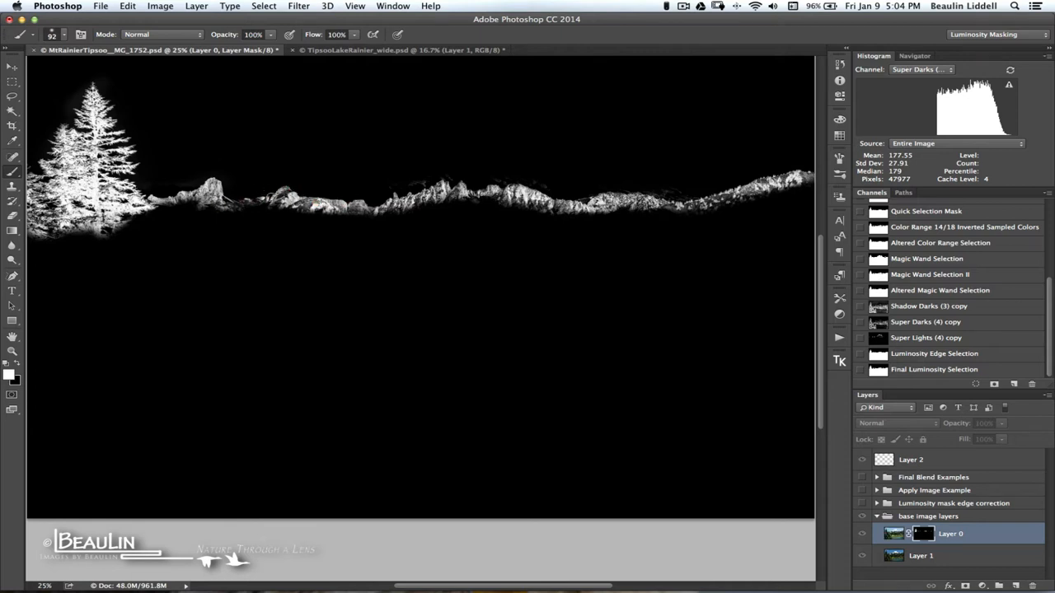
pyautogui.click(132, 204)
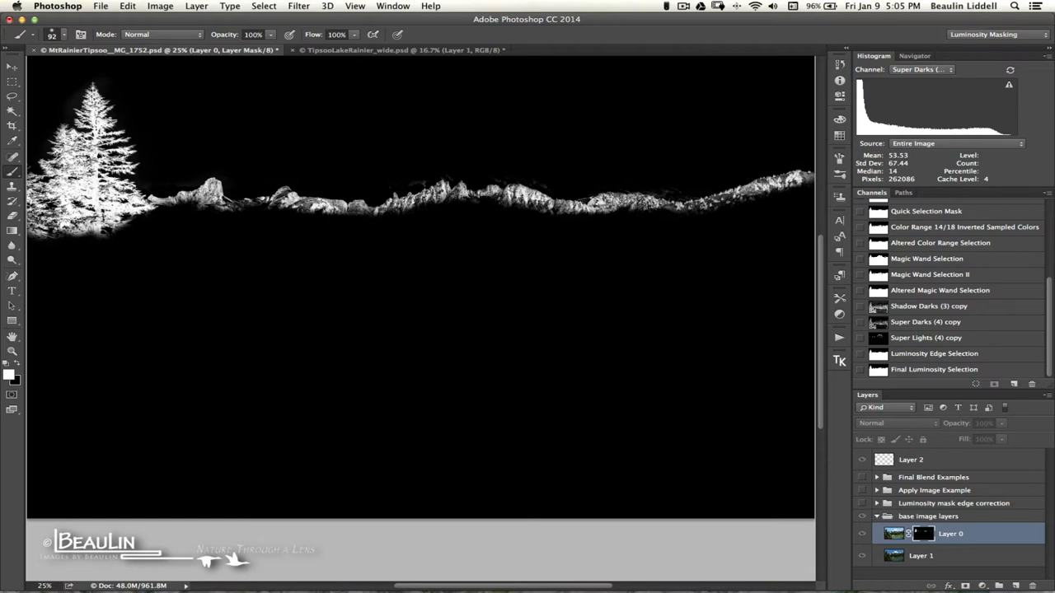
# Zoom in on the central peaks and switch the brush blending mode to Overlay
pyautogui.press('cmd+=')
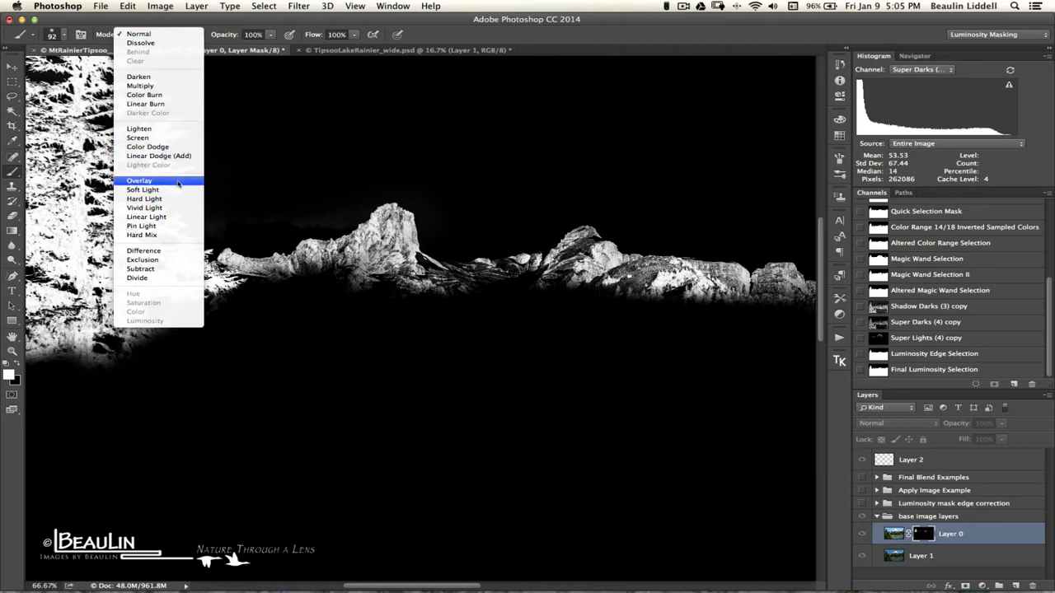
pyautogui.click(139, 180)
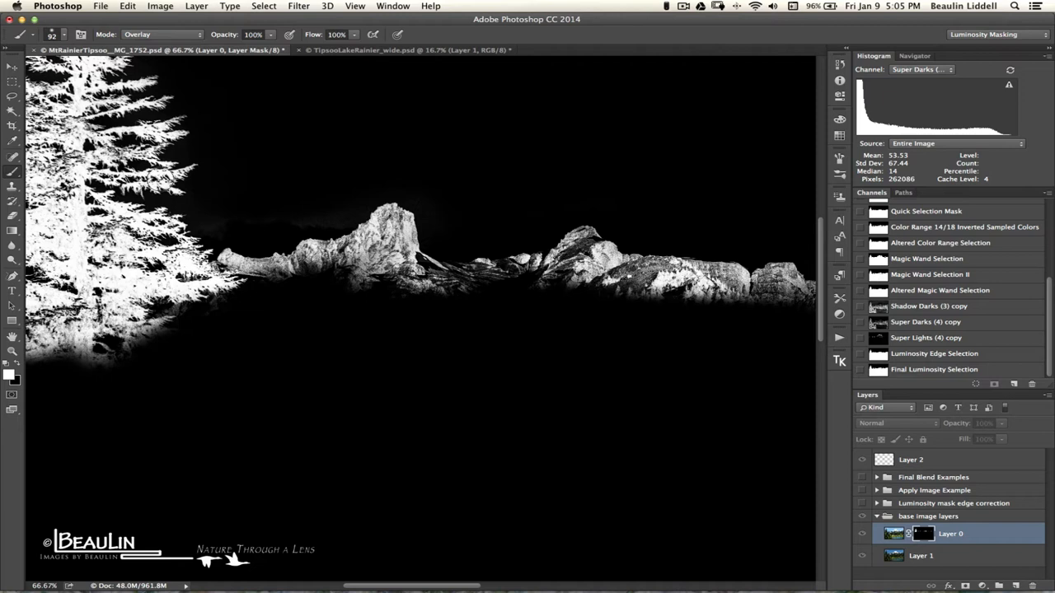
pyautogui.moveTo(173, 262)
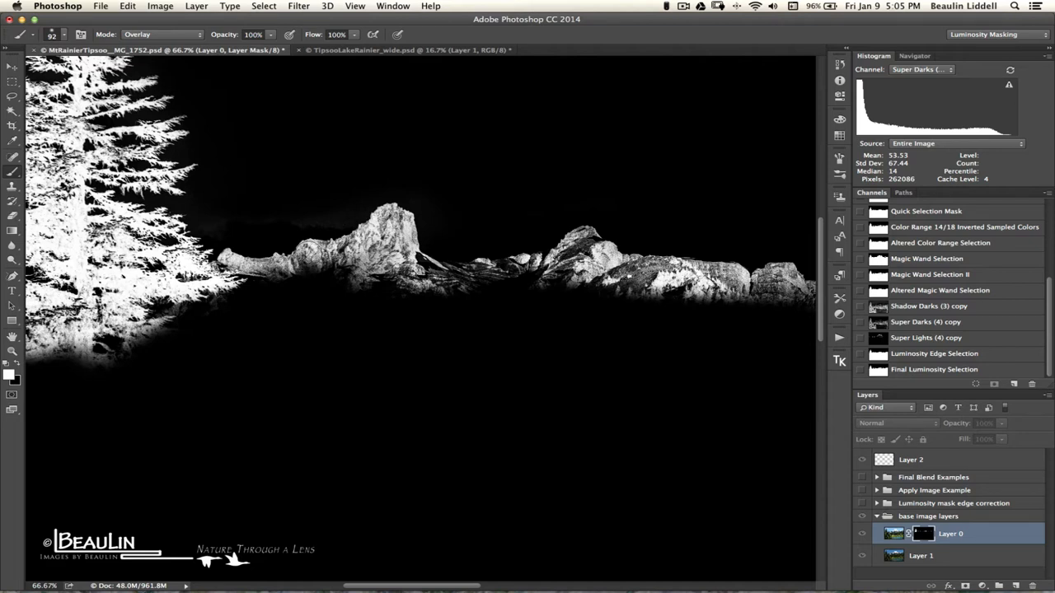
# Paint the left peak and its base solid white on the Layer 0 mask, then fit the mask in view
pyautogui.click(267, 264)
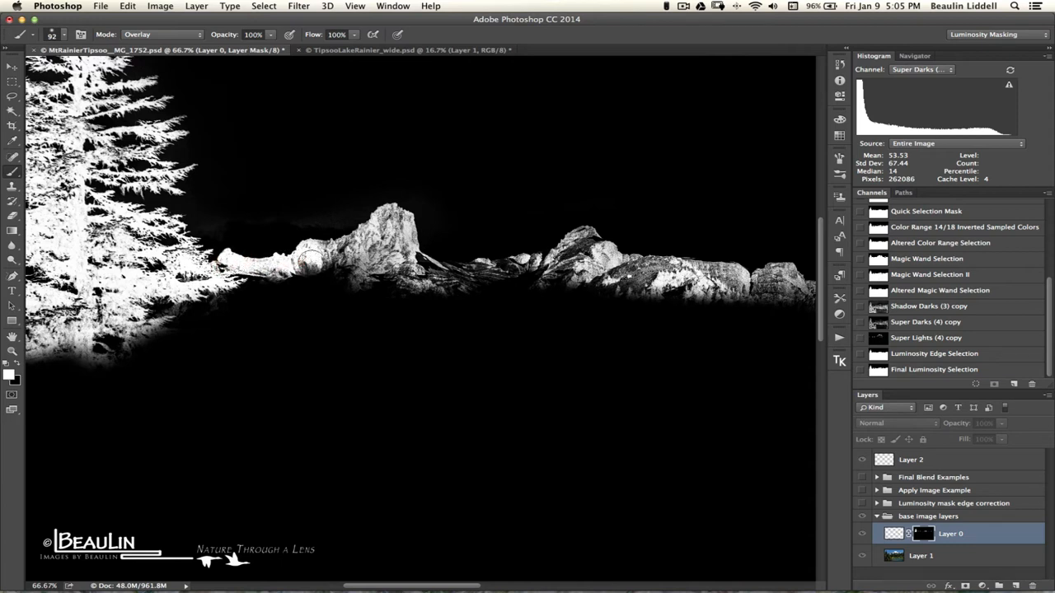
pyautogui.click(321, 258)
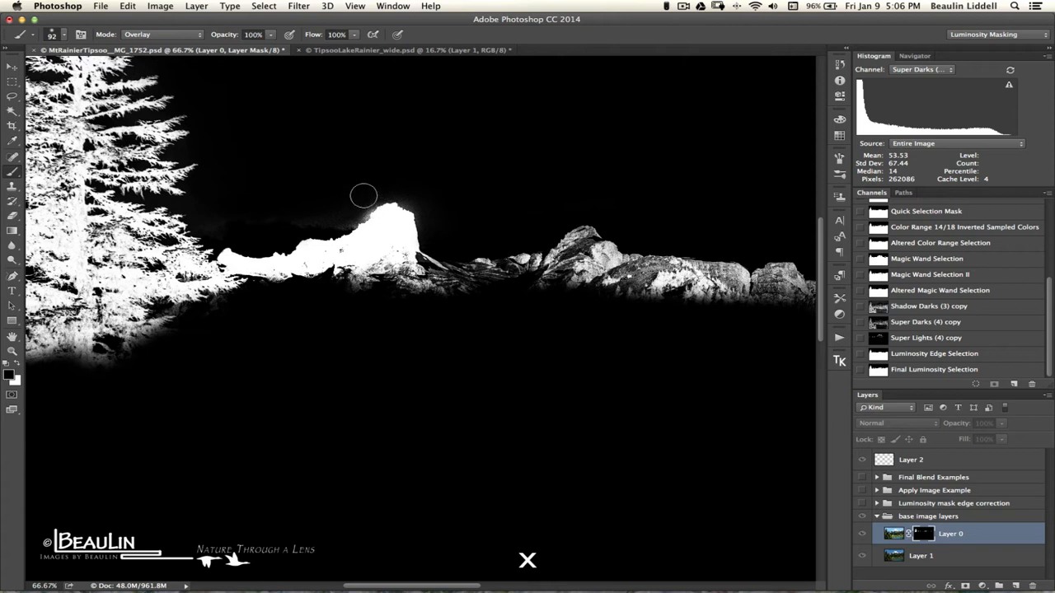
pyautogui.moveTo(336, 211)
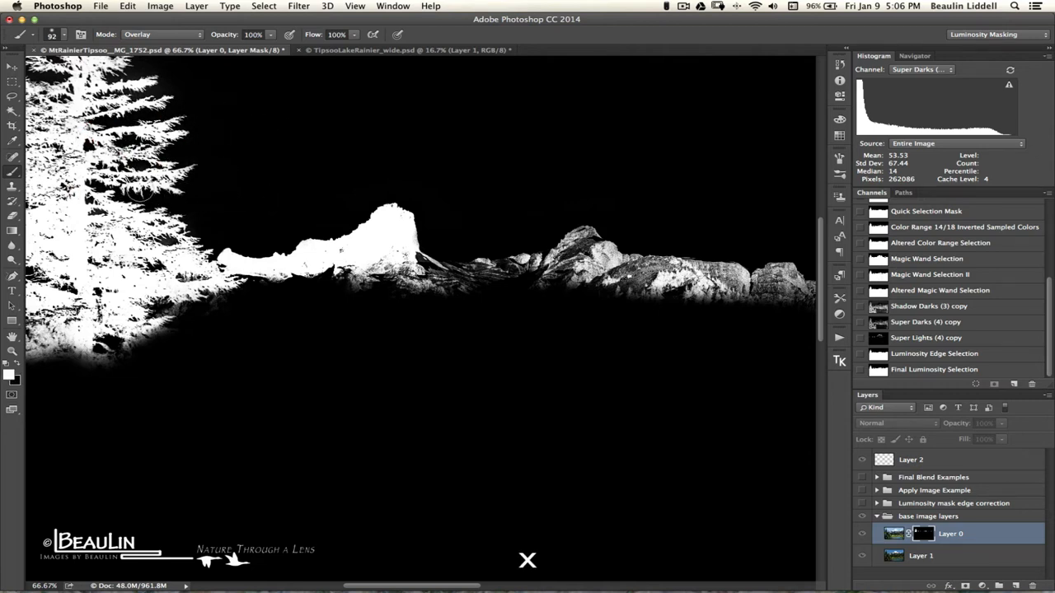
pyautogui.click(191, 179)
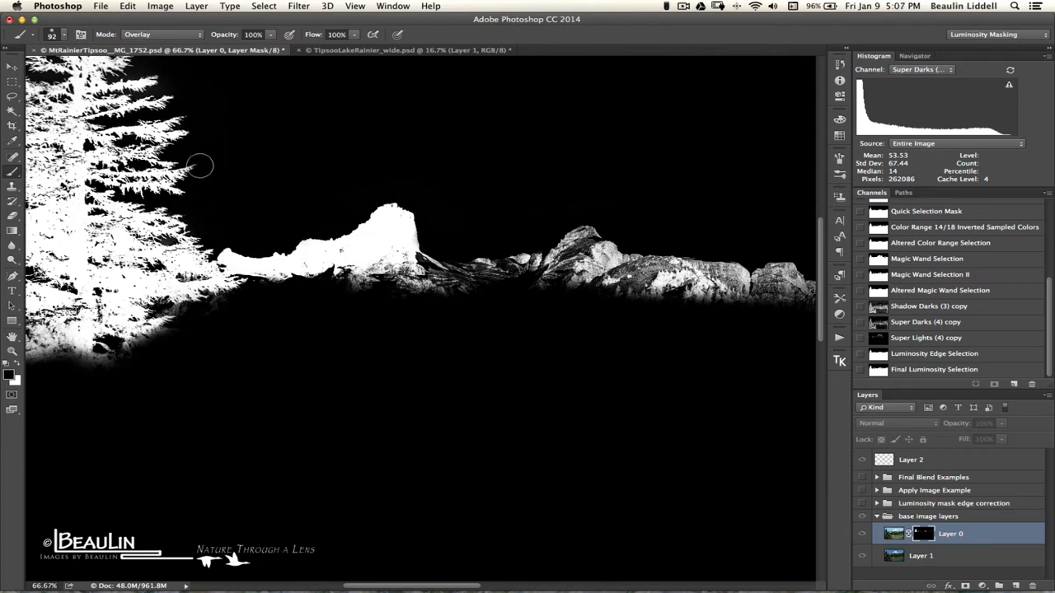
pyautogui.moveTo(441, 234)
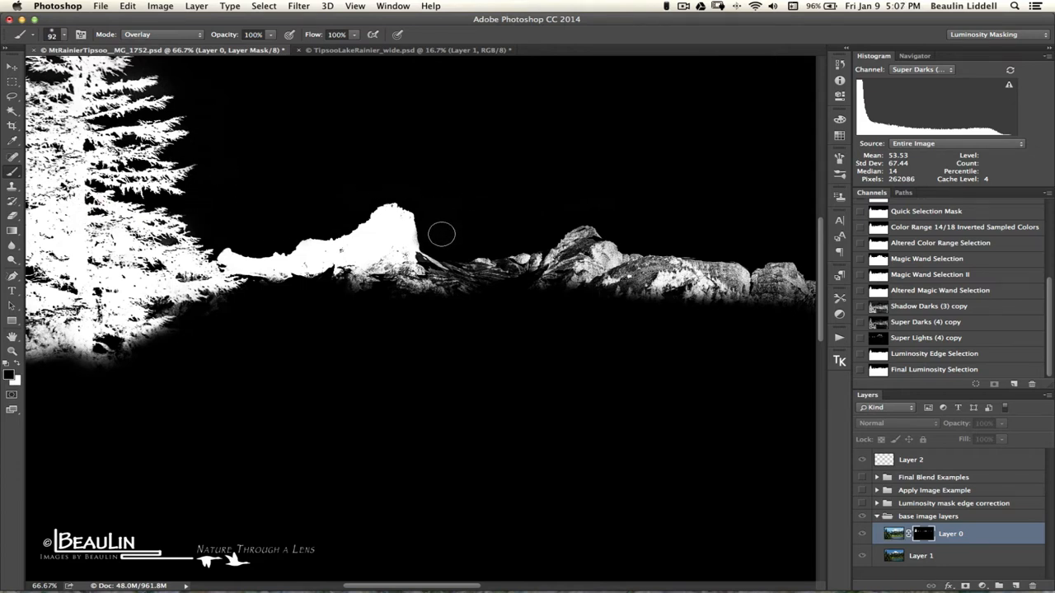
pyautogui.click(438, 237)
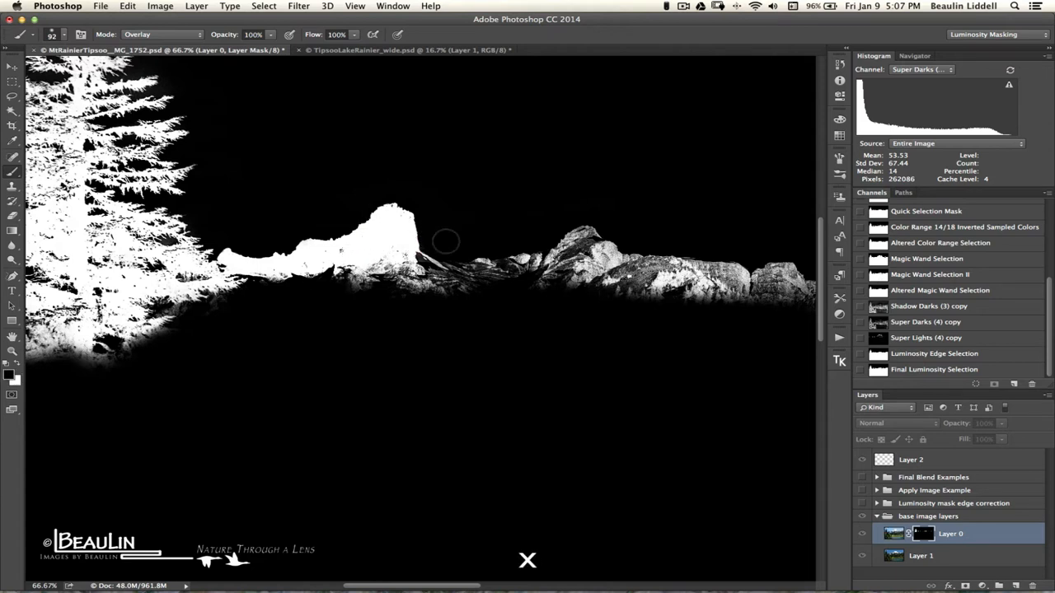
pyautogui.moveTo(421, 320)
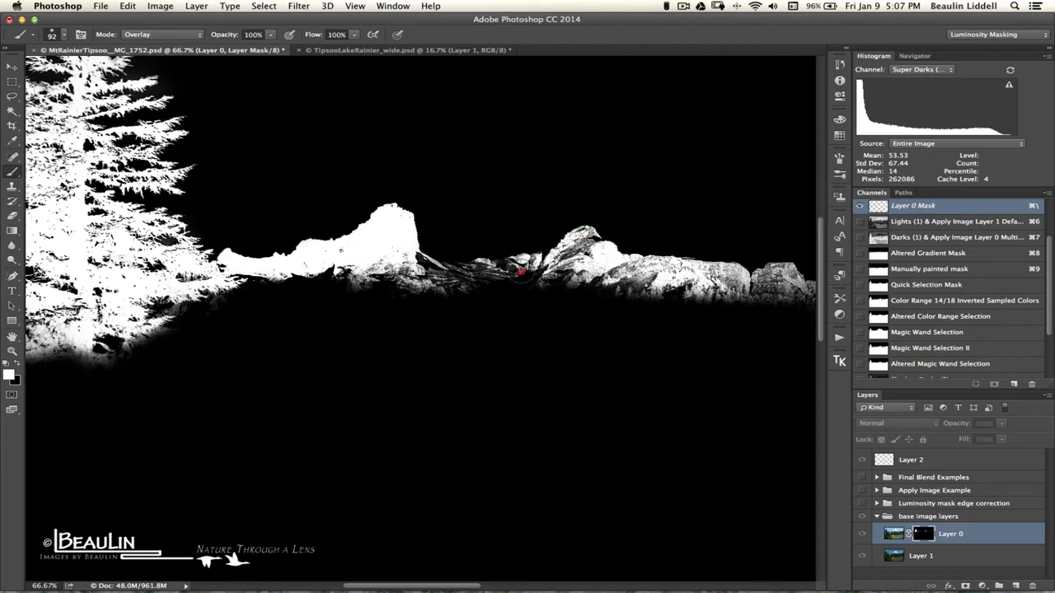
pyautogui.press('cmd')
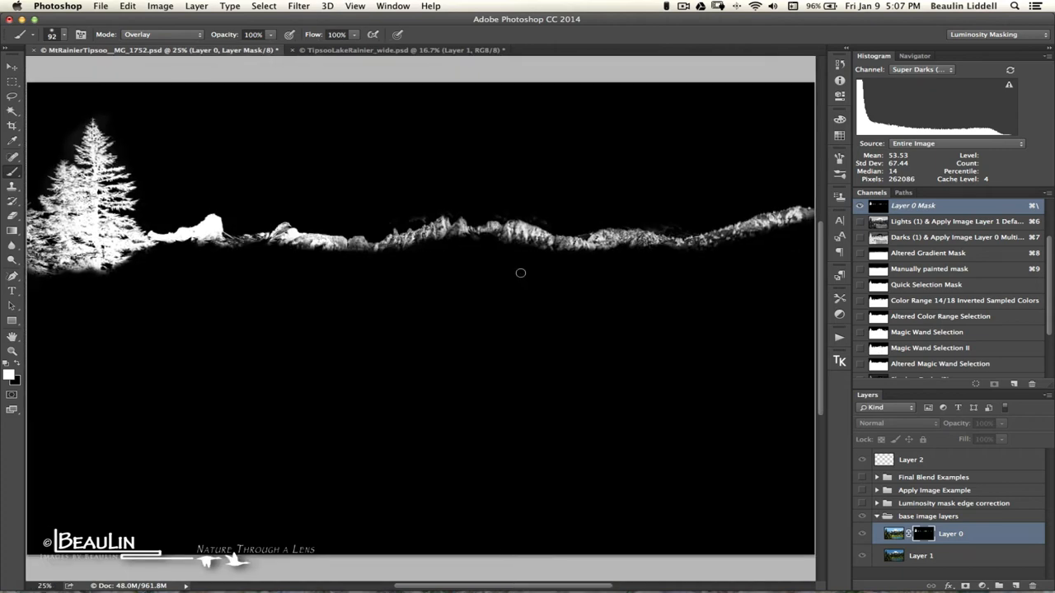
pyautogui.moveTo(867, 262)
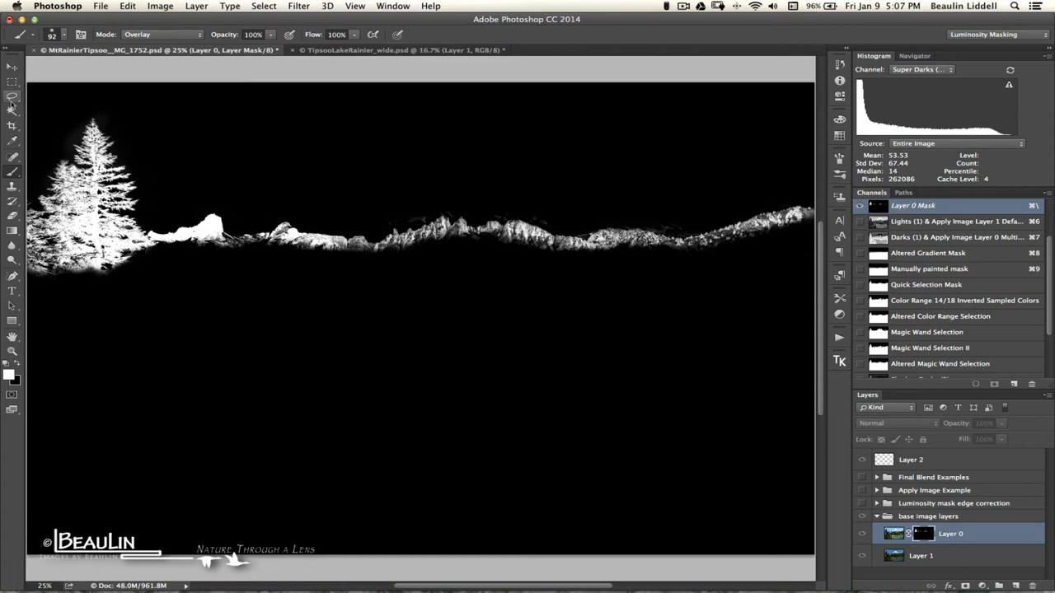
# Lasso the foreground below the ridge and fill the selection with White
pyautogui.click(11, 96)
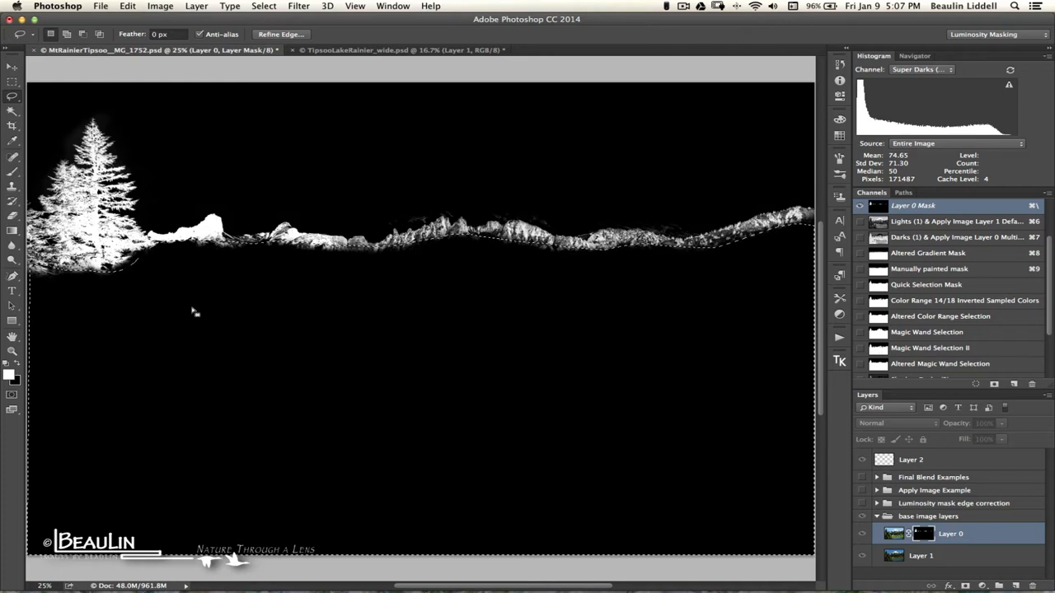
pyautogui.press('shift+F5')
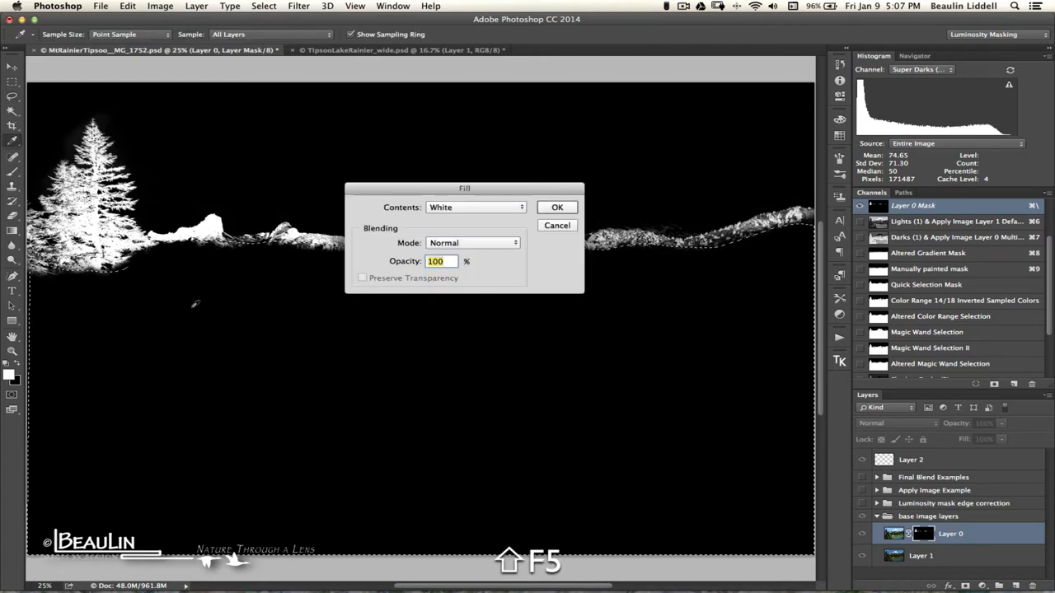
pyautogui.click(557, 208)
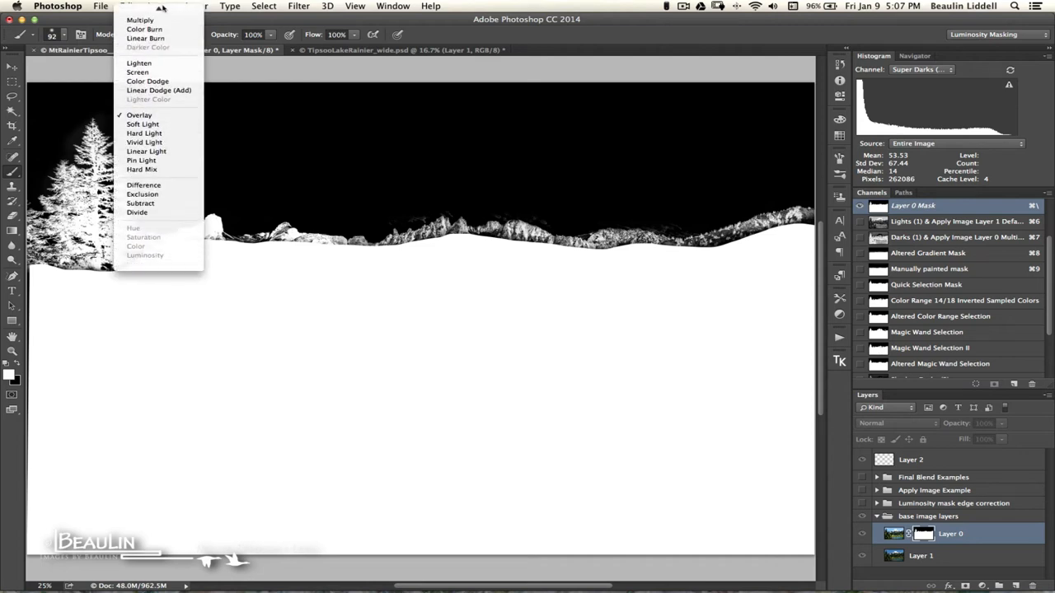
# Return the brush blending mode to Normal
pyautogui.click(135, 33)
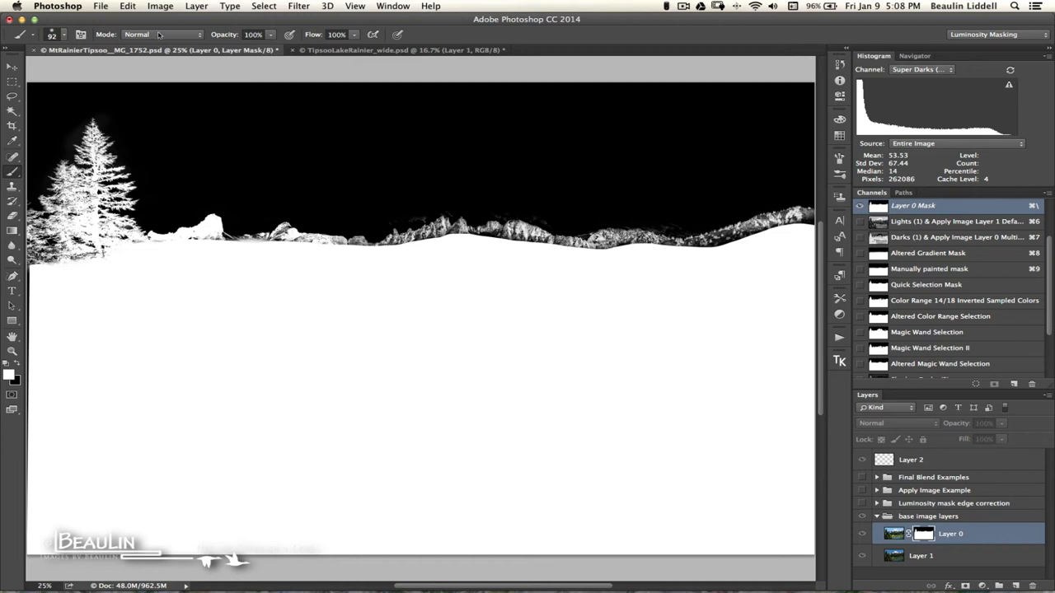
pyautogui.moveTo(402, 356)
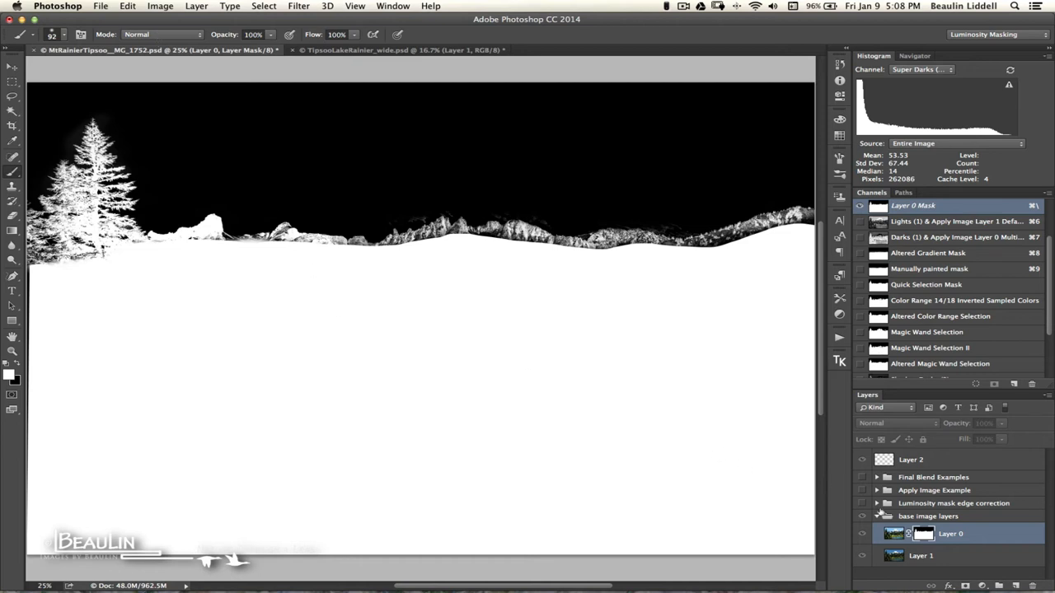
# Choose a layer-mask option from the thumbnail menu and smooth the ridge band into the white foreground
pyautogui.rightClick(923, 534)
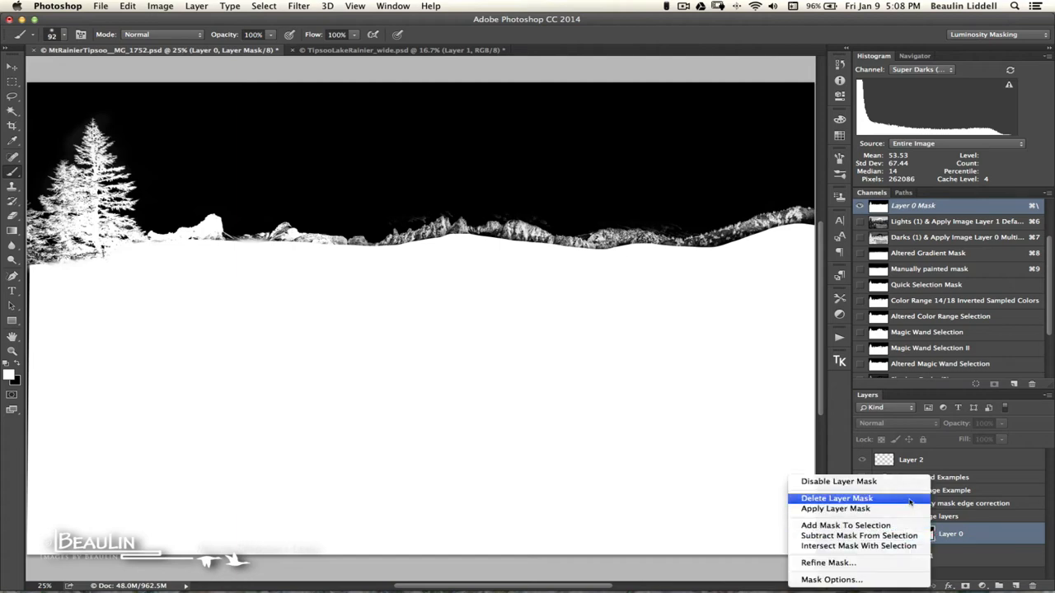
pyautogui.click(838, 498)
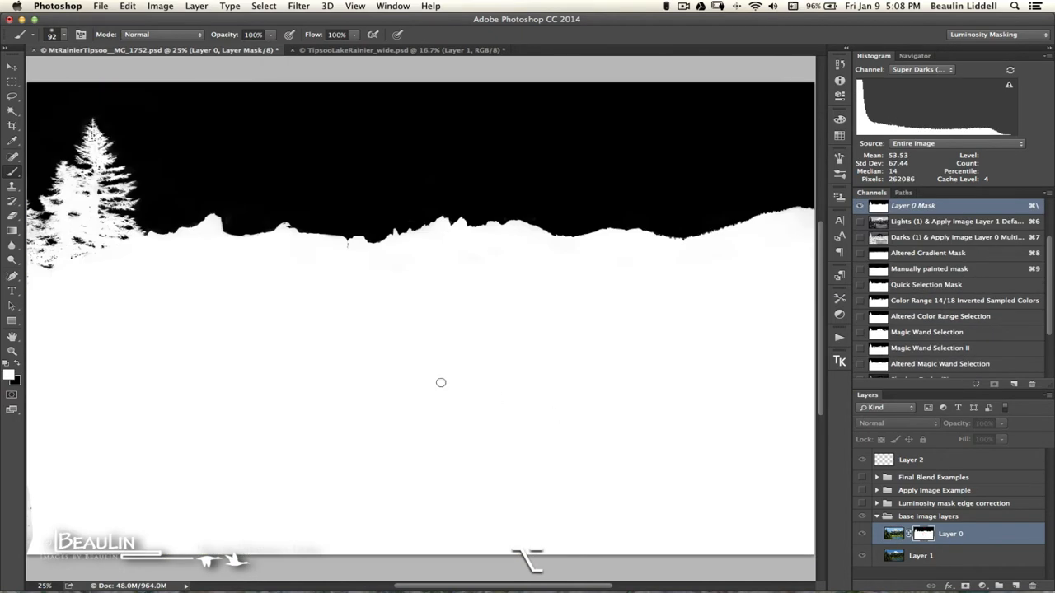
pyautogui.moveTo(396, 372)
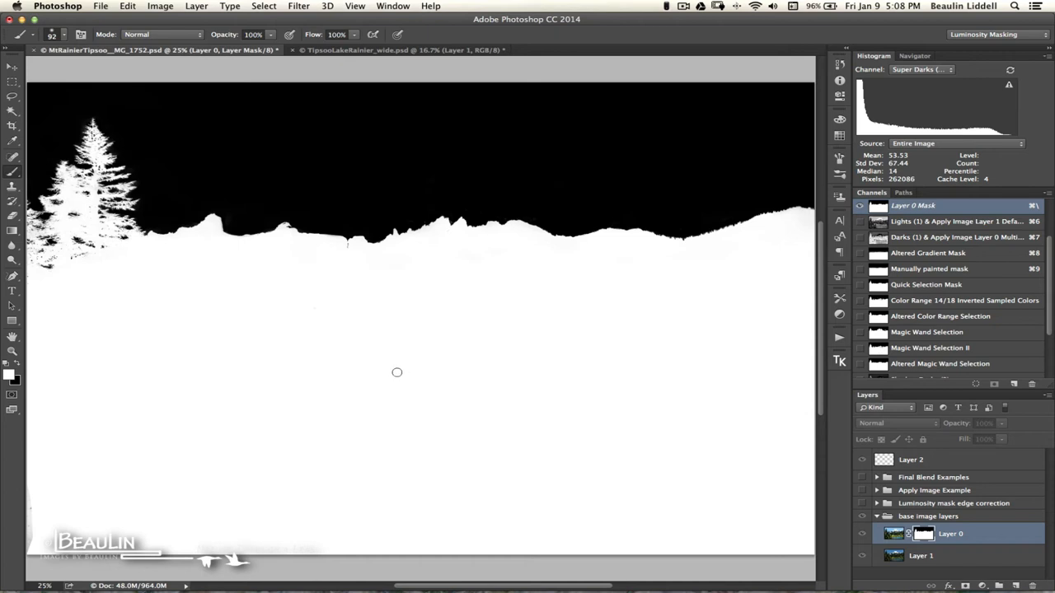
pyautogui.moveTo(577, 326)
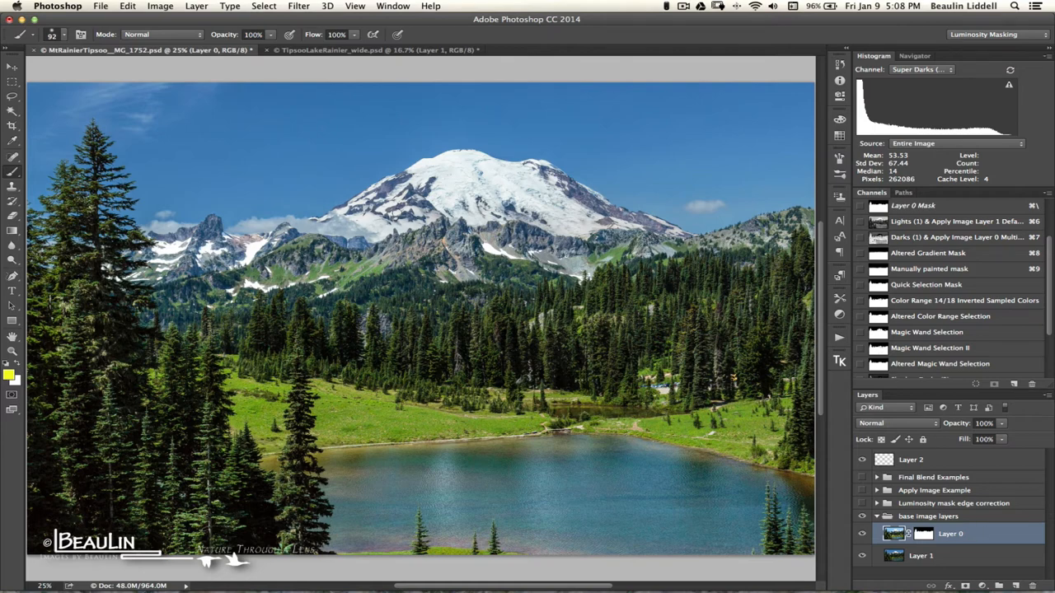
pyautogui.moveTo(514, 199)
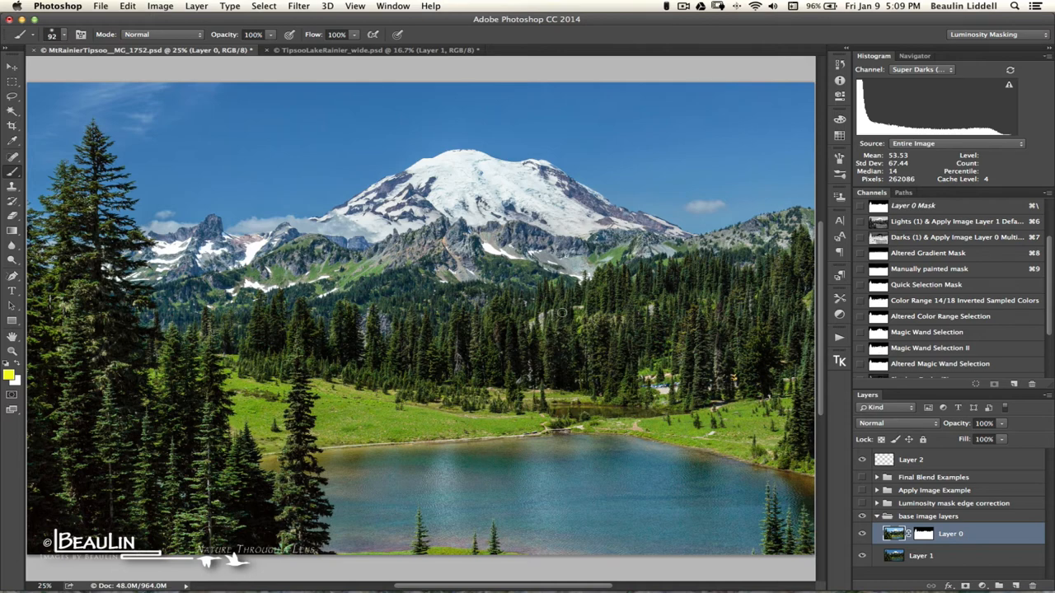
pyautogui.moveTo(293, 293)
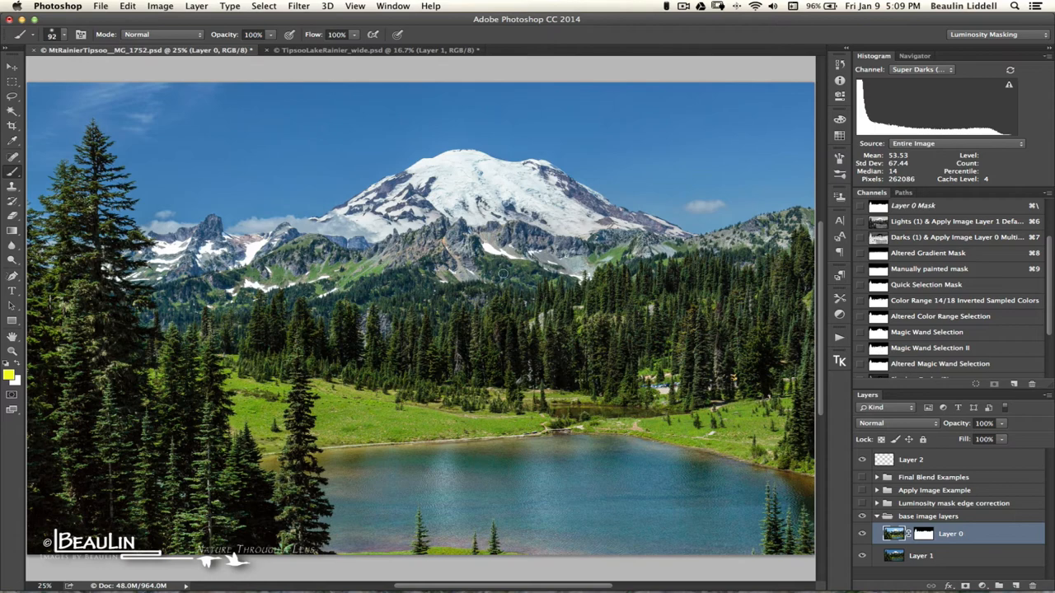
pyautogui.moveTo(513, 266)
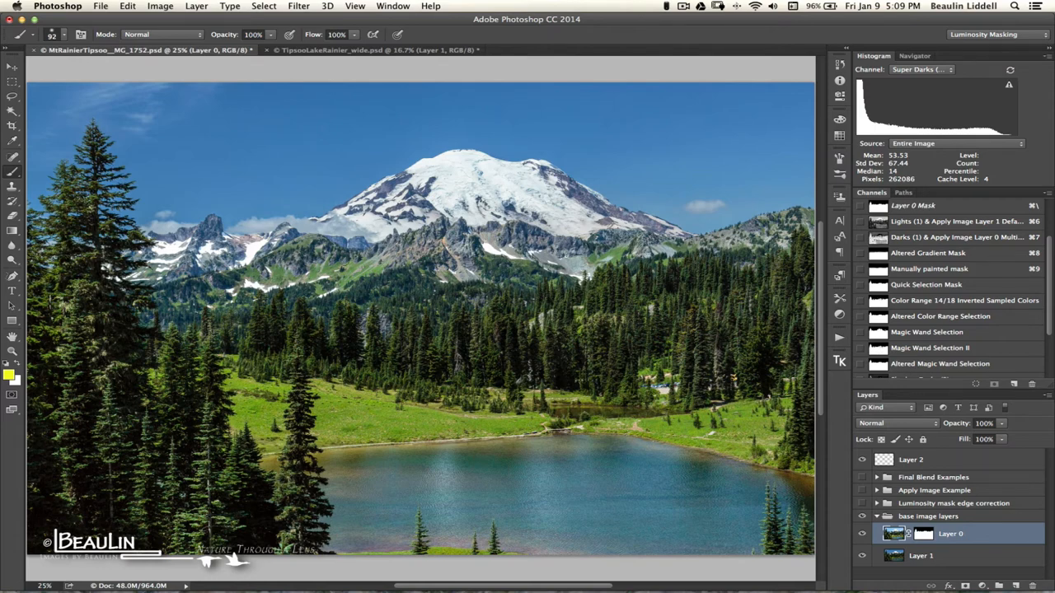
pyautogui.moveTo(465, 196)
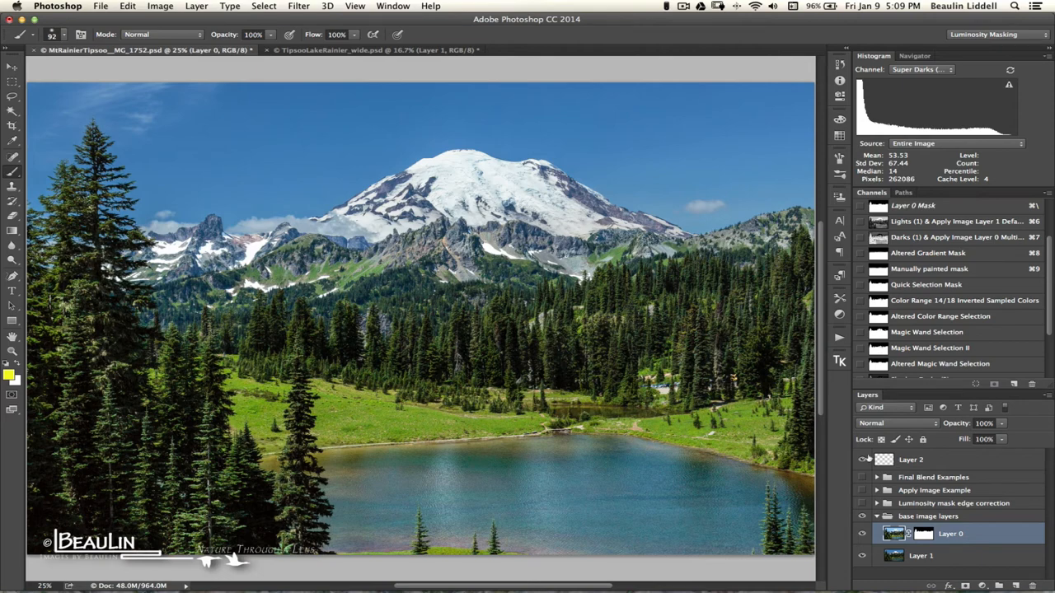
pyautogui.click(864, 460)
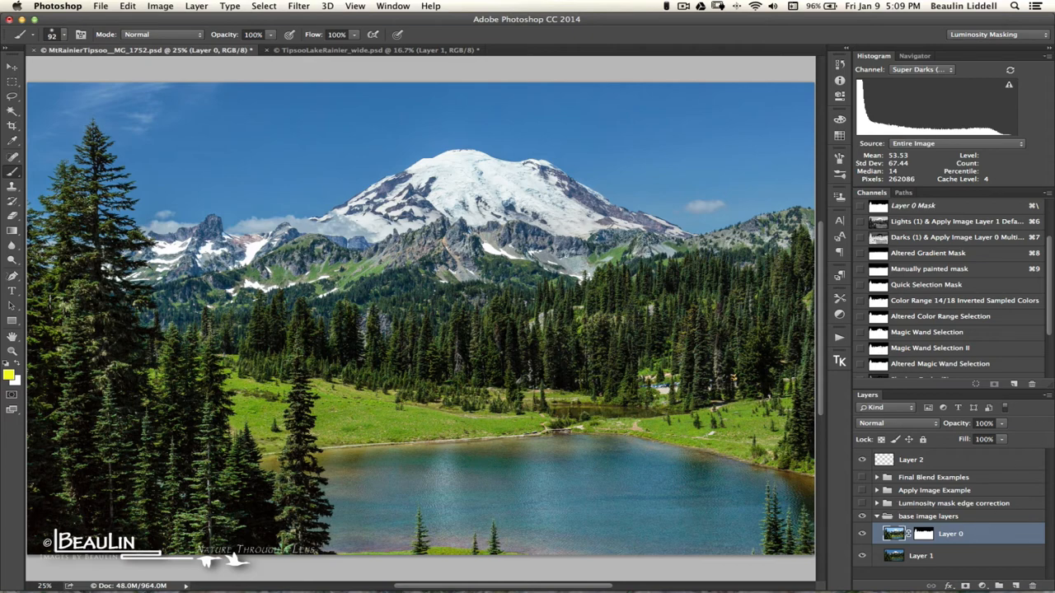
pyautogui.scroll(-3)
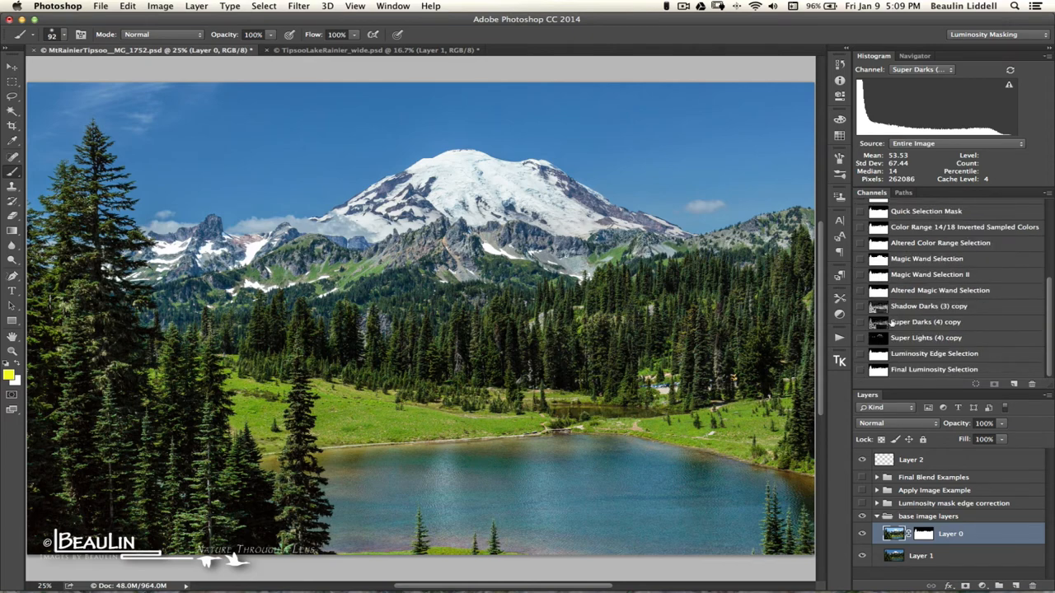
pyautogui.click(927, 337)
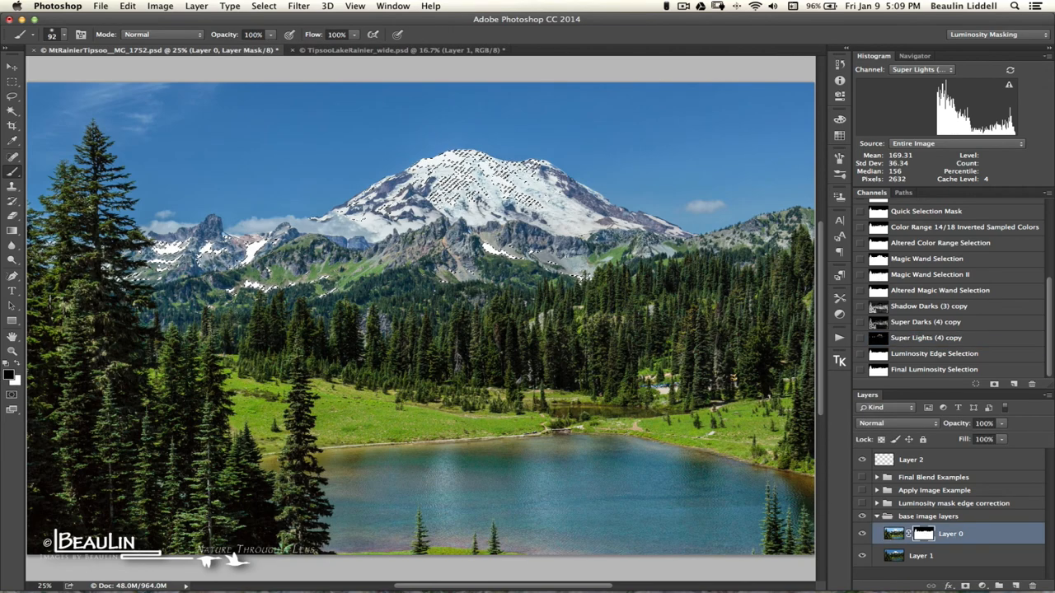
pyautogui.press('cmd+h')
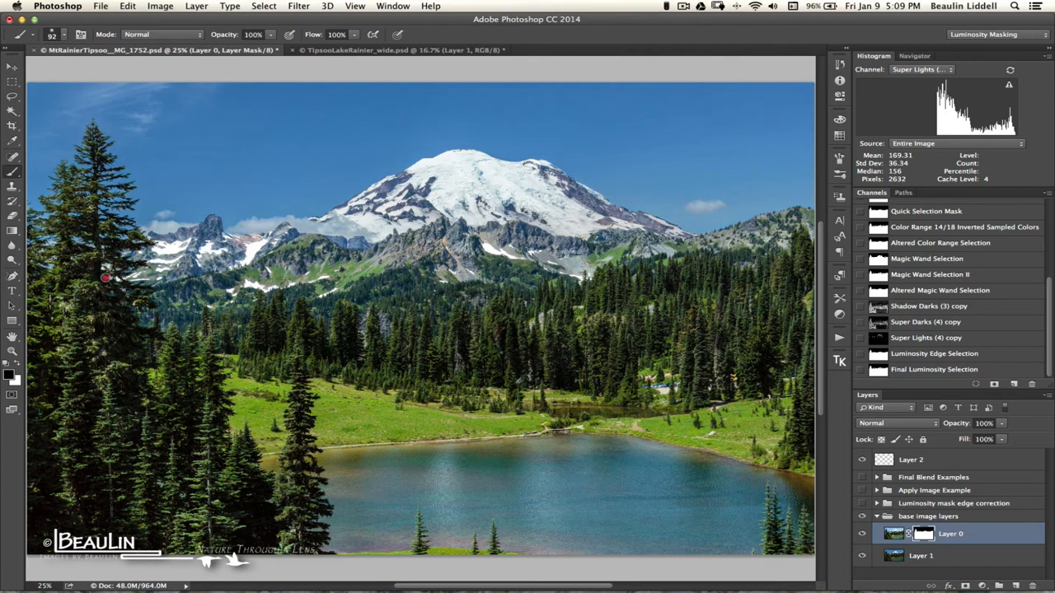
pyautogui.moveTo(147, 270)
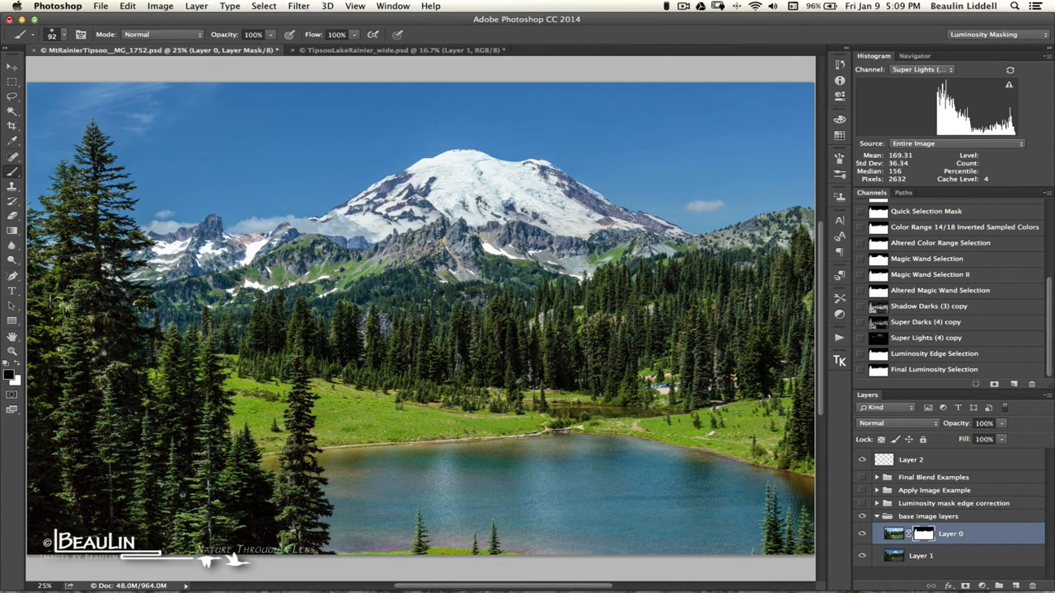
pyautogui.moveTo(41, 263)
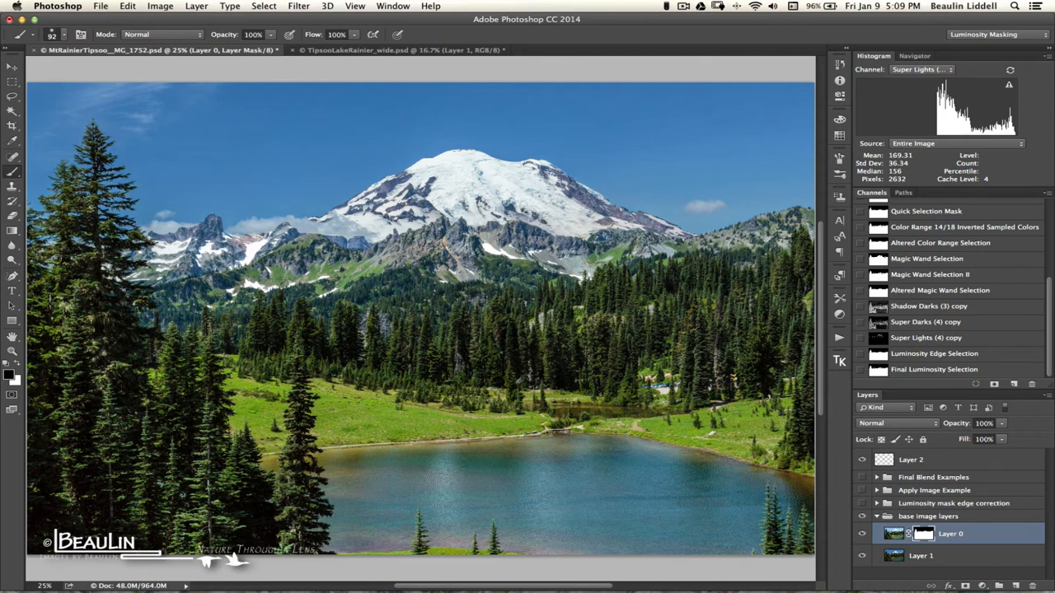
pyautogui.moveTo(99, 234)
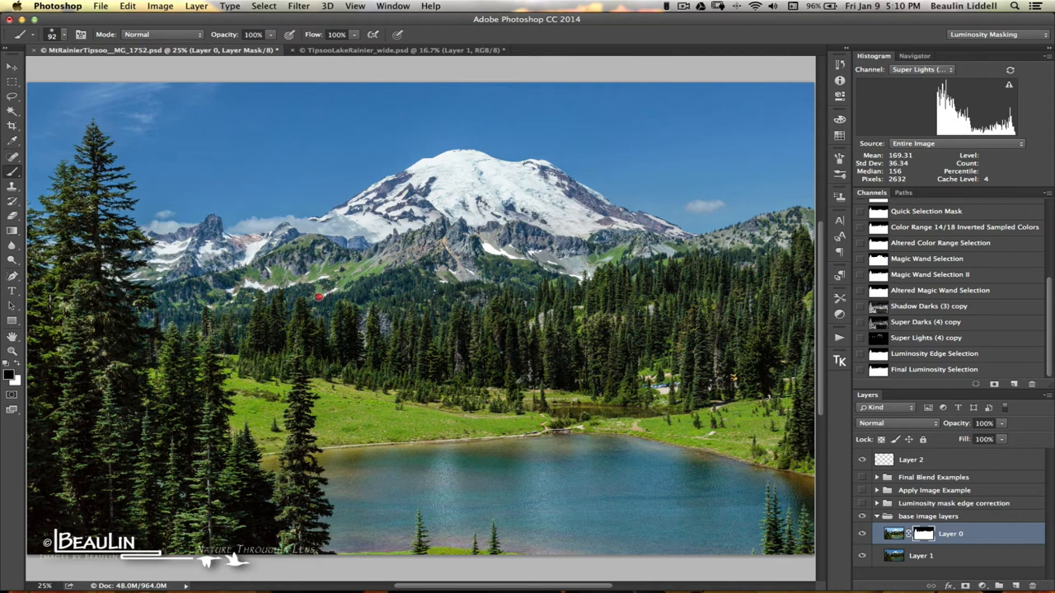
pyautogui.moveTo(455, 267)
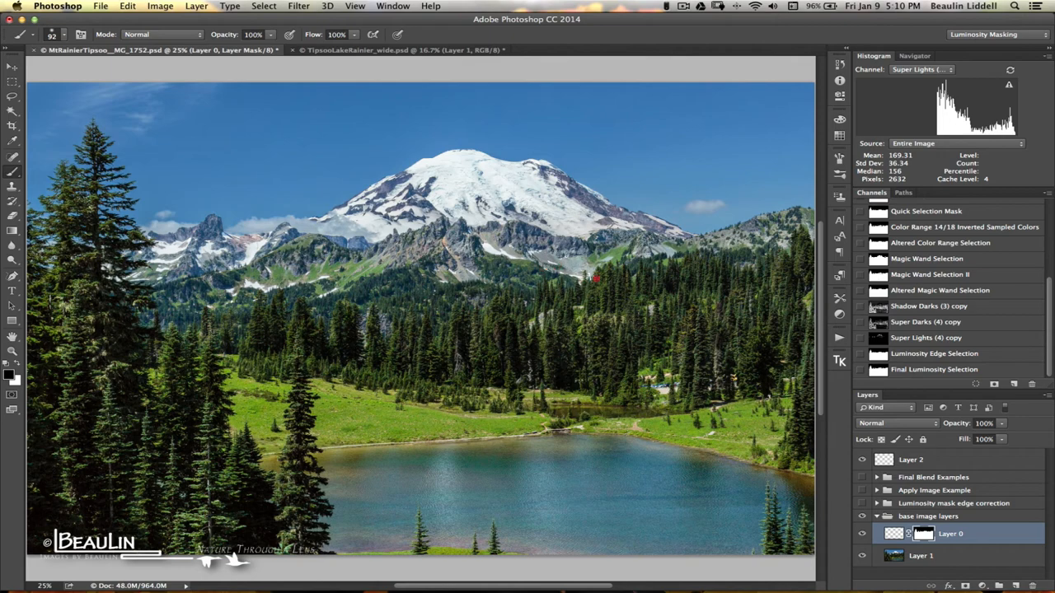
pyautogui.moveTo(455, 284)
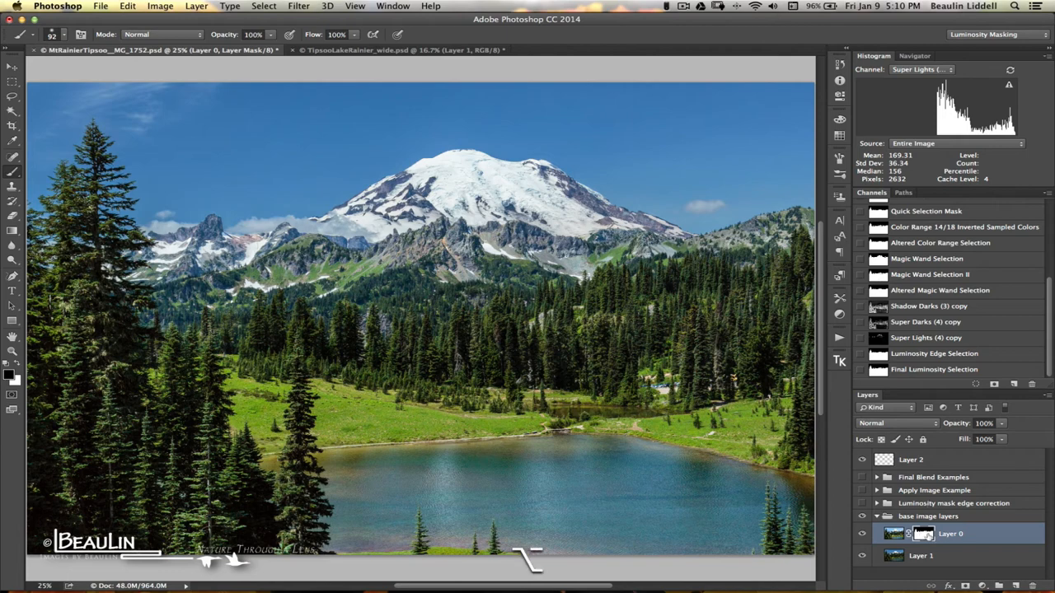
# Display the Layer 0 mask alone and brush over the area around the left tree
pyautogui.click(923, 535)
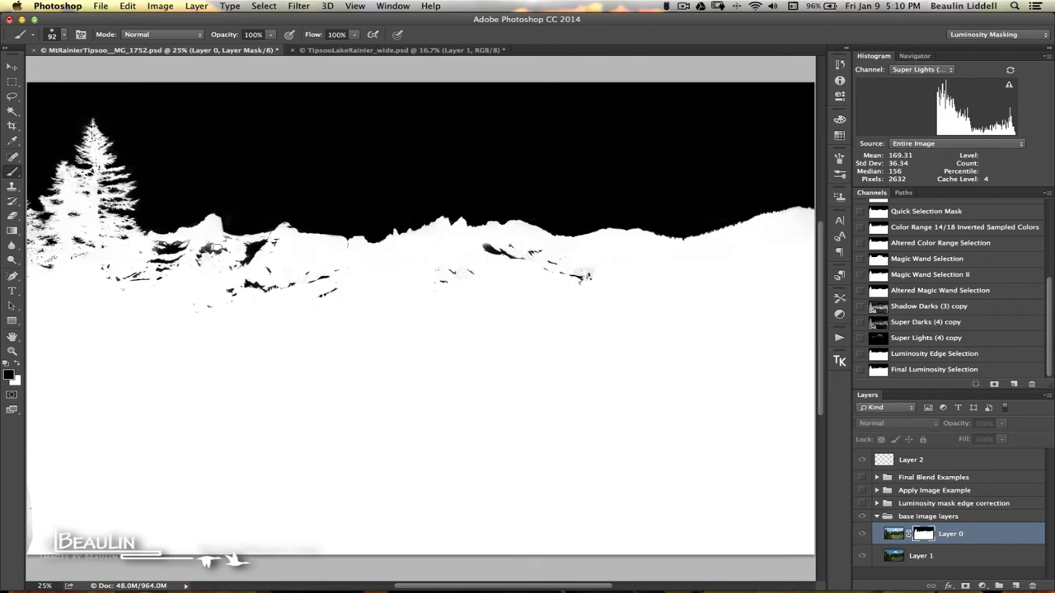
pyautogui.click(198, 244)
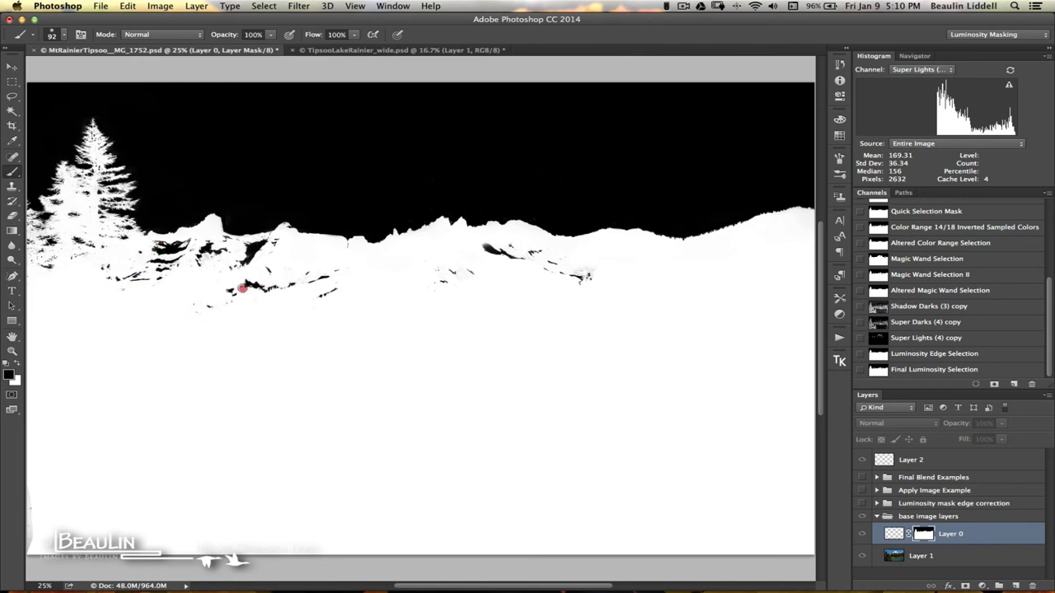
pyautogui.moveTo(244, 288); pyautogui.dragTo(263, 244)
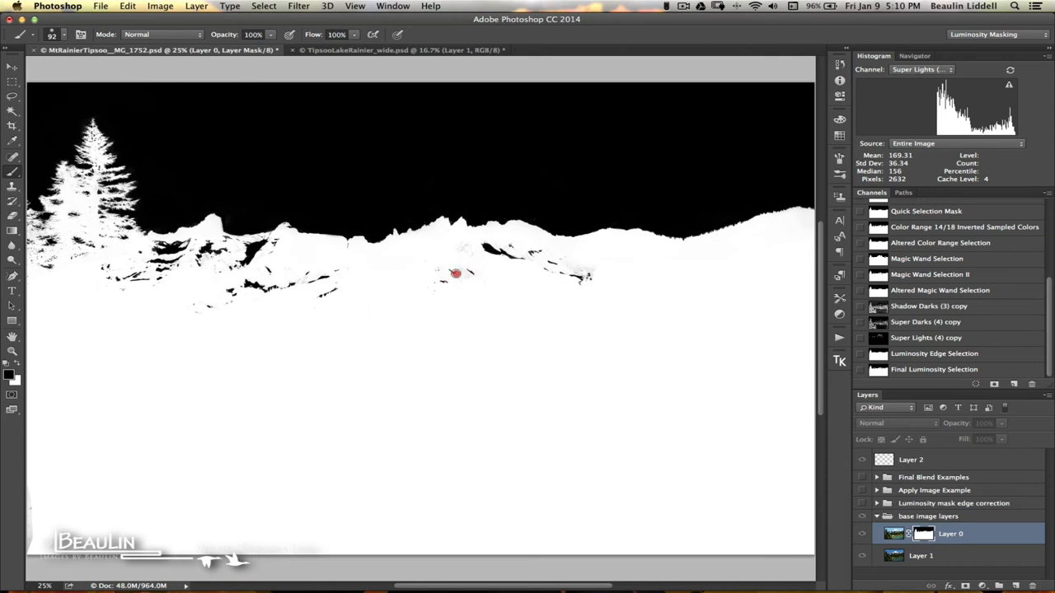
# Set the brush to Overlay blending and stroke the mask near the ridge
pyautogui.click(161, 33)
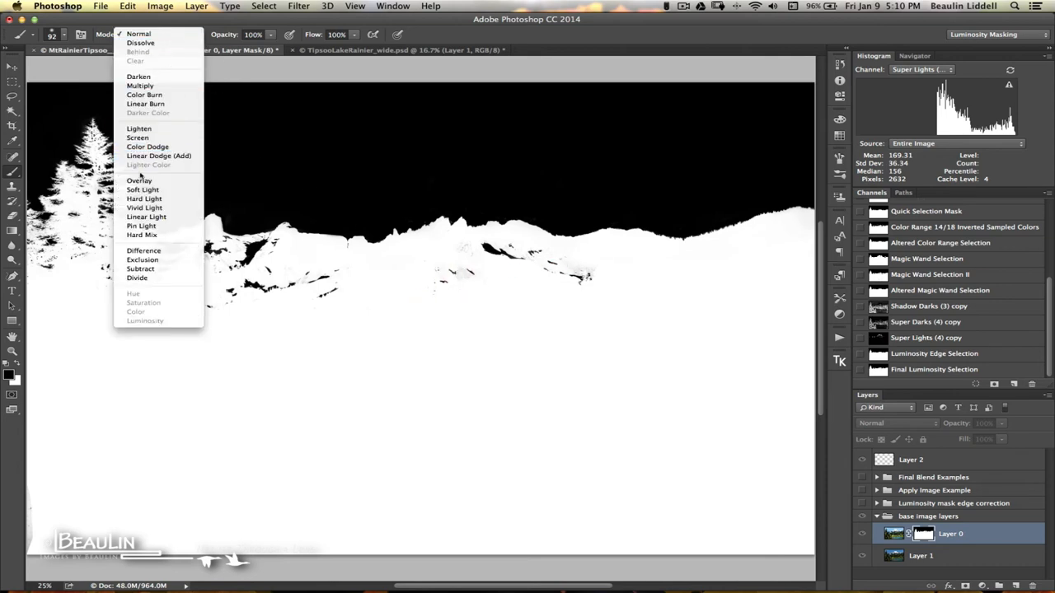
pyautogui.click(138, 180)
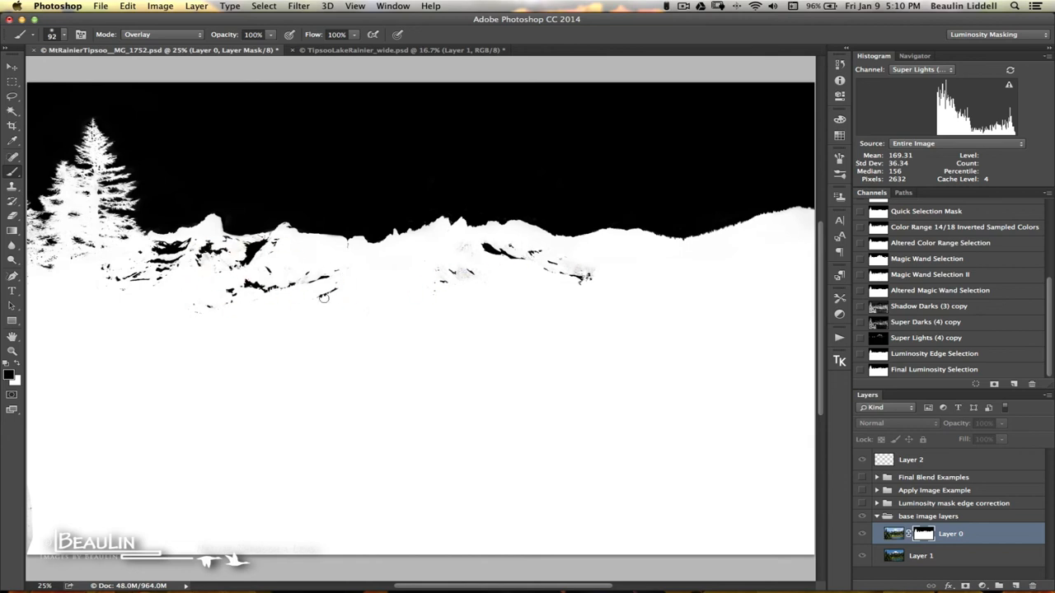
pyautogui.click(294, 283)
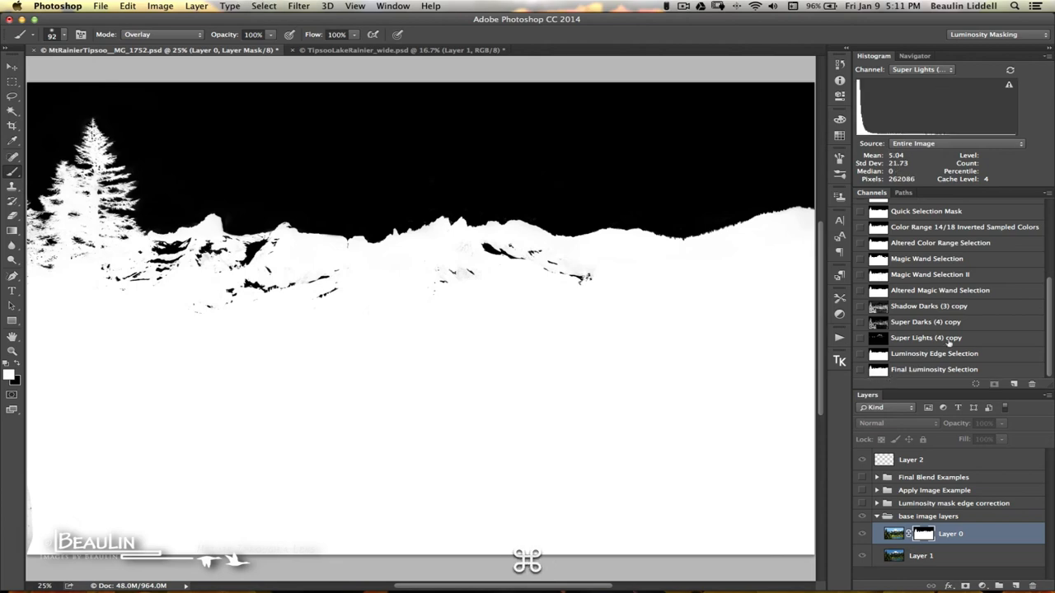
pyautogui.moveTo(910, 311)
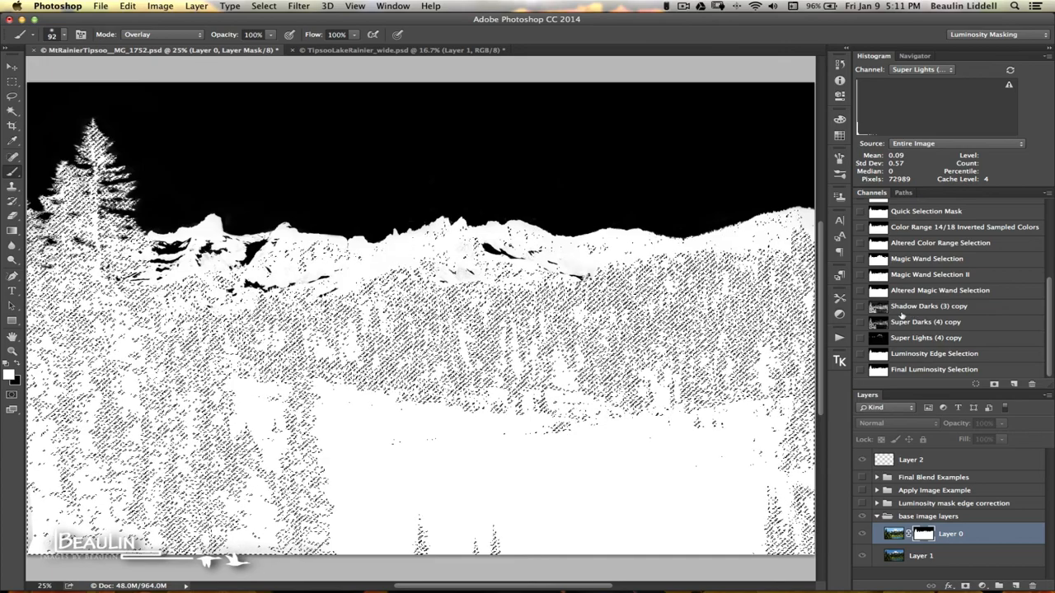
# Return to the colour composite, load a luminosity channel as a selection and hide its edges
pyautogui.press('cmd+h')
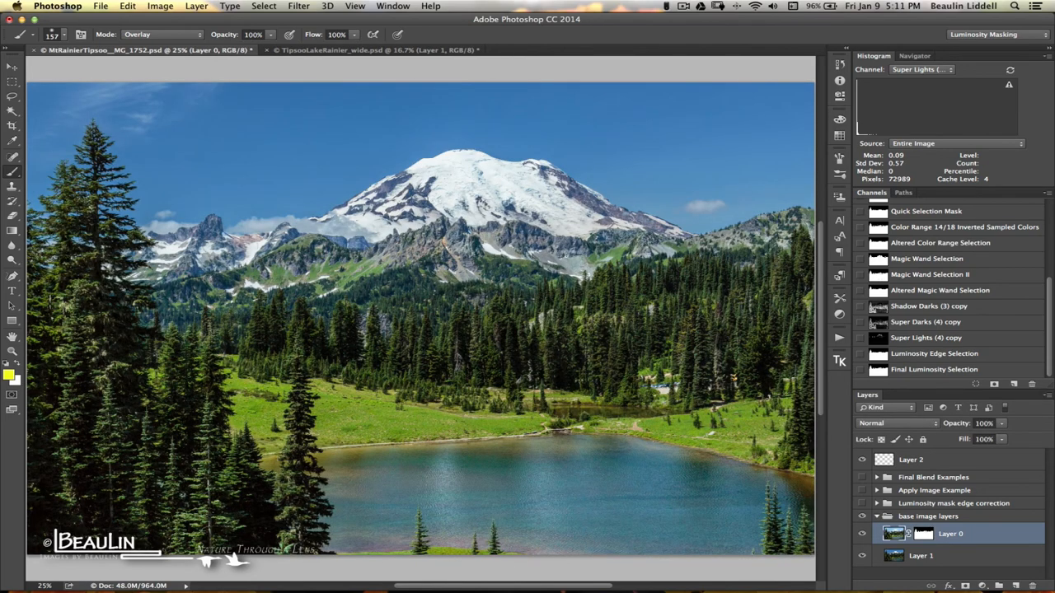
pyautogui.moveTo(673, 297)
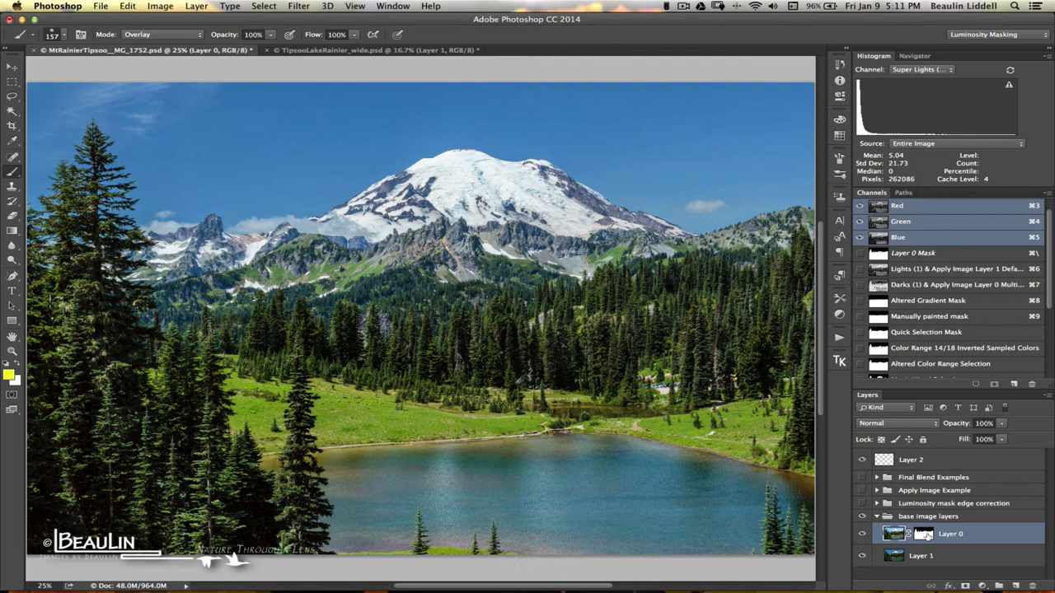
pyautogui.click(913, 254)
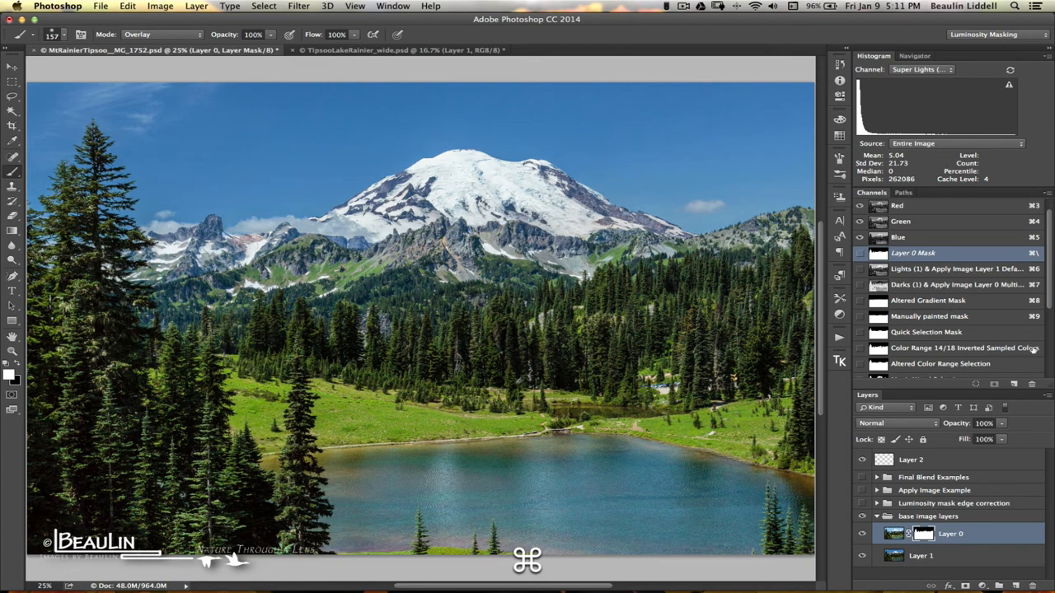
pyautogui.scroll(-3)
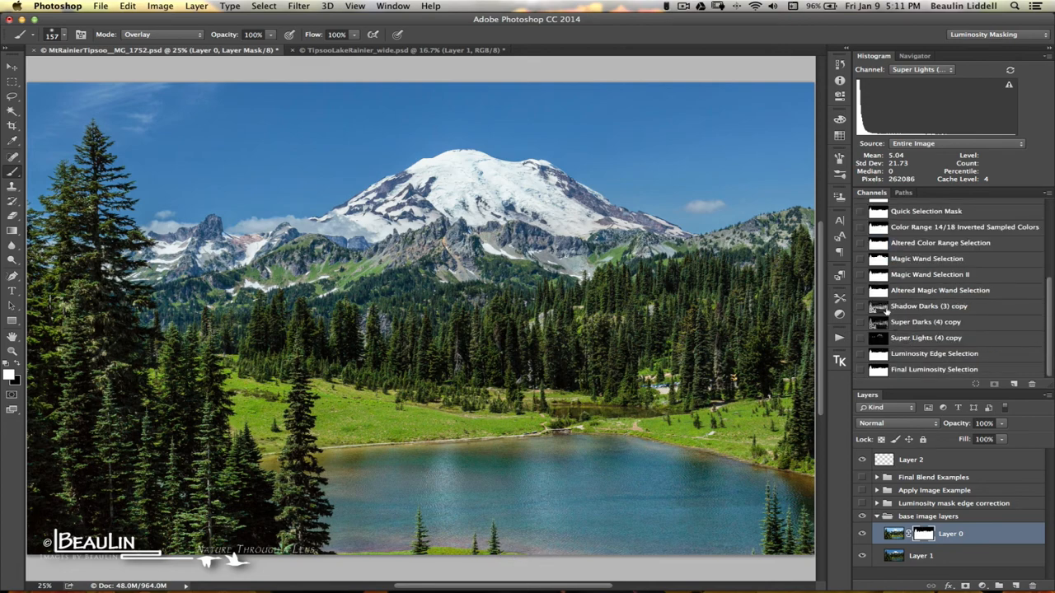
pyautogui.click(877, 305)
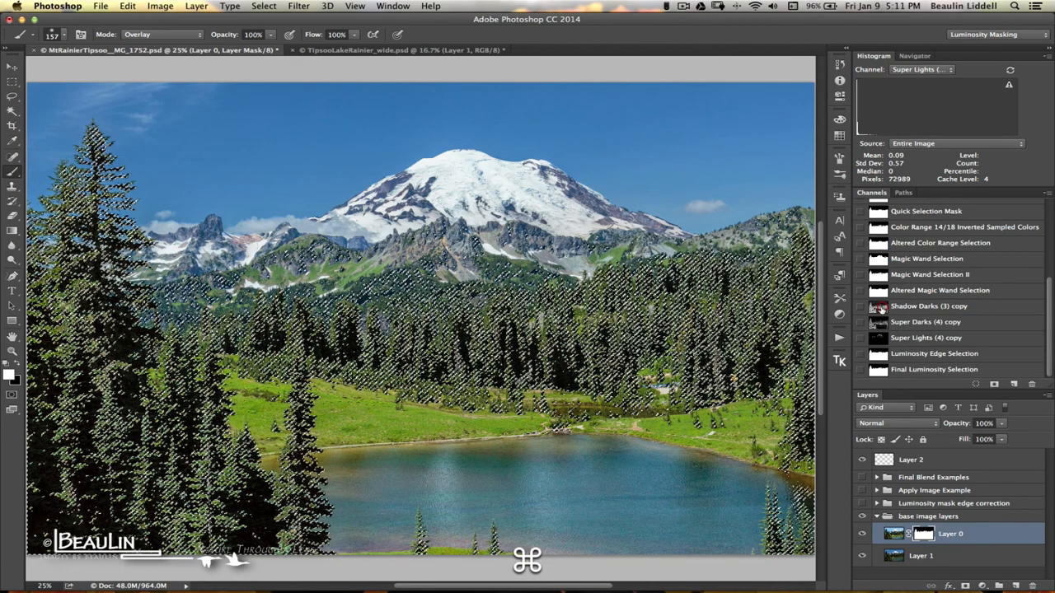
pyautogui.press('cmd+h')
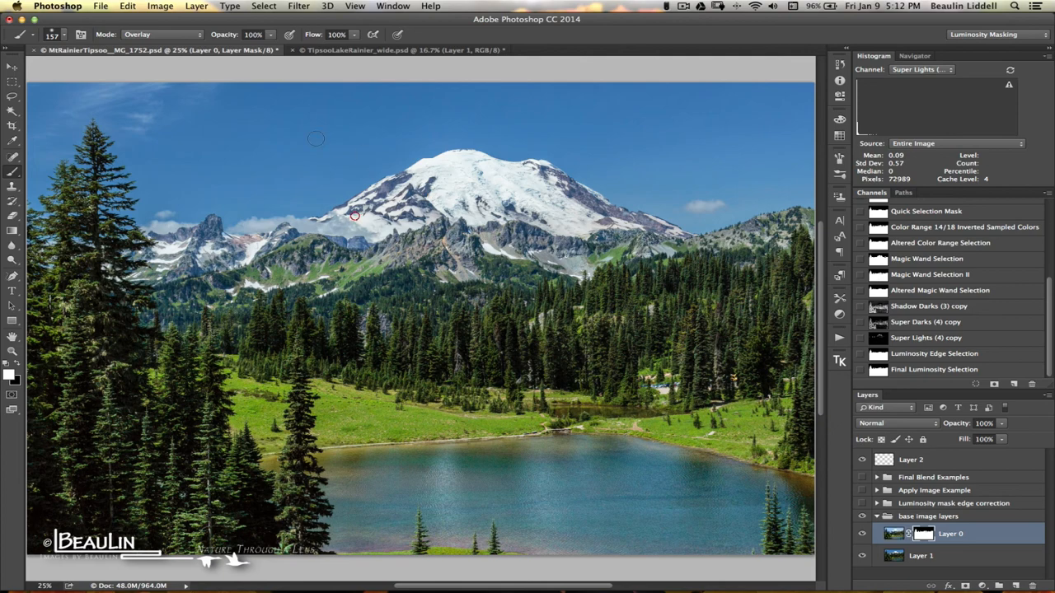
# Set the brush blending mode back to Normal
pyautogui.click(162, 33)
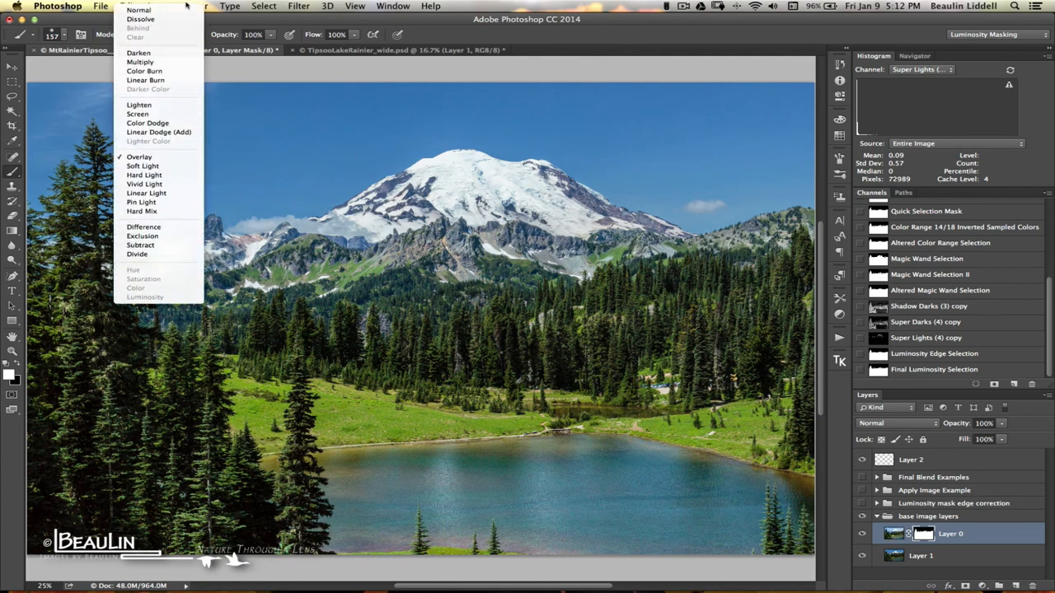
pyautogui.click(138, 10)
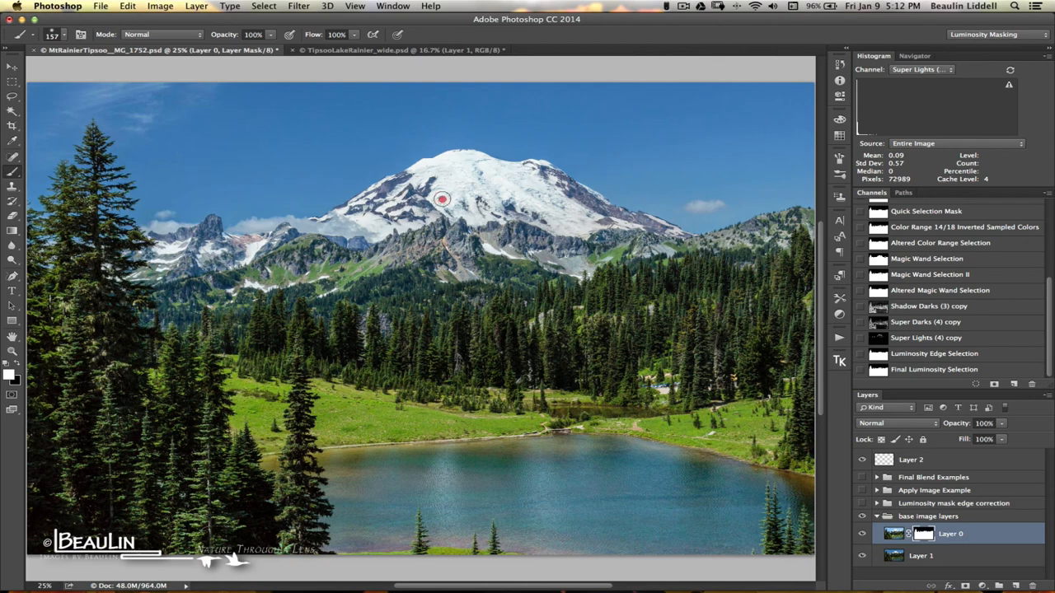
pyautogui.moveTo(442, 191)
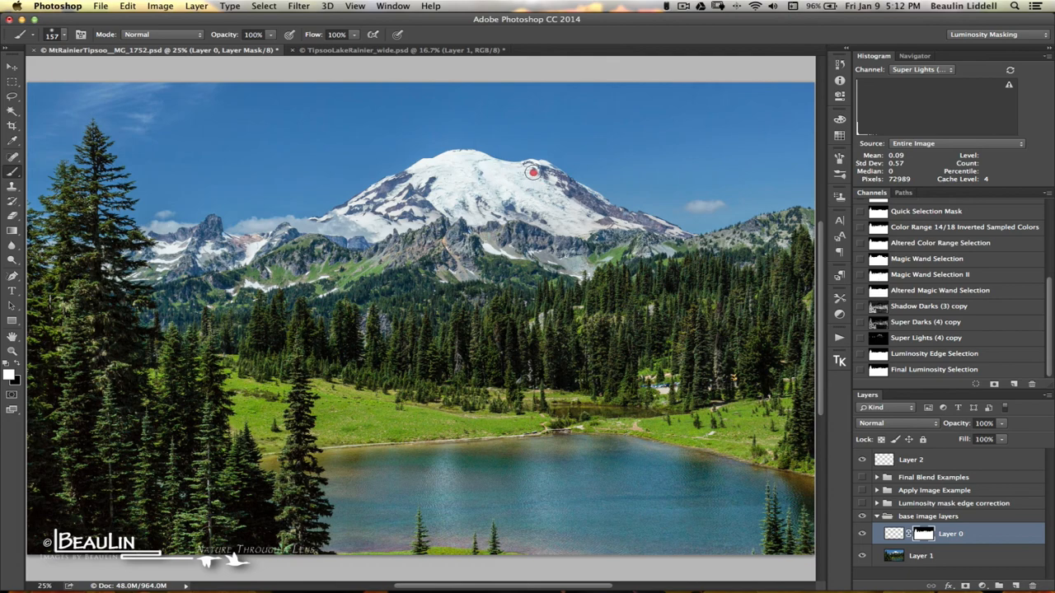
pyautogui.moveTo(625, 225)
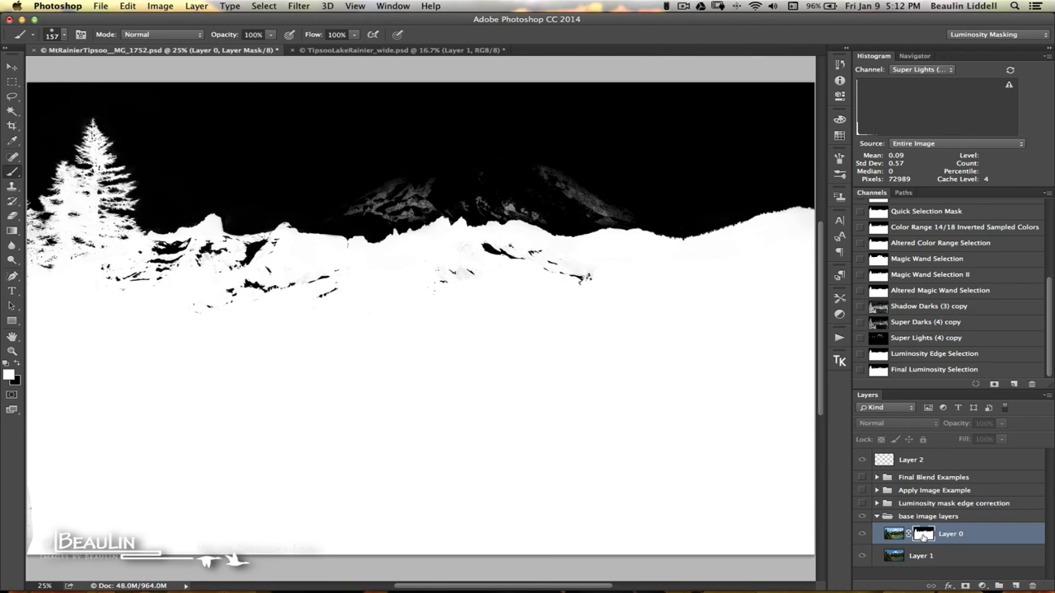
# Use the mask's context menu on Layer 0, then return to the colour composite
pyautogui.rightClick(924, 534)
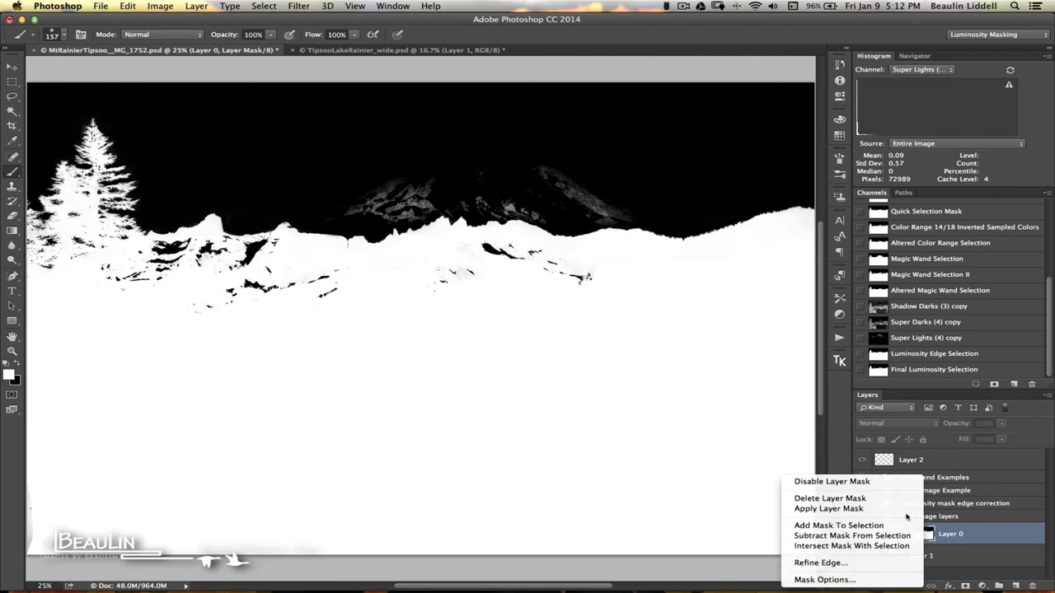
pyautogui.click(829, 498)
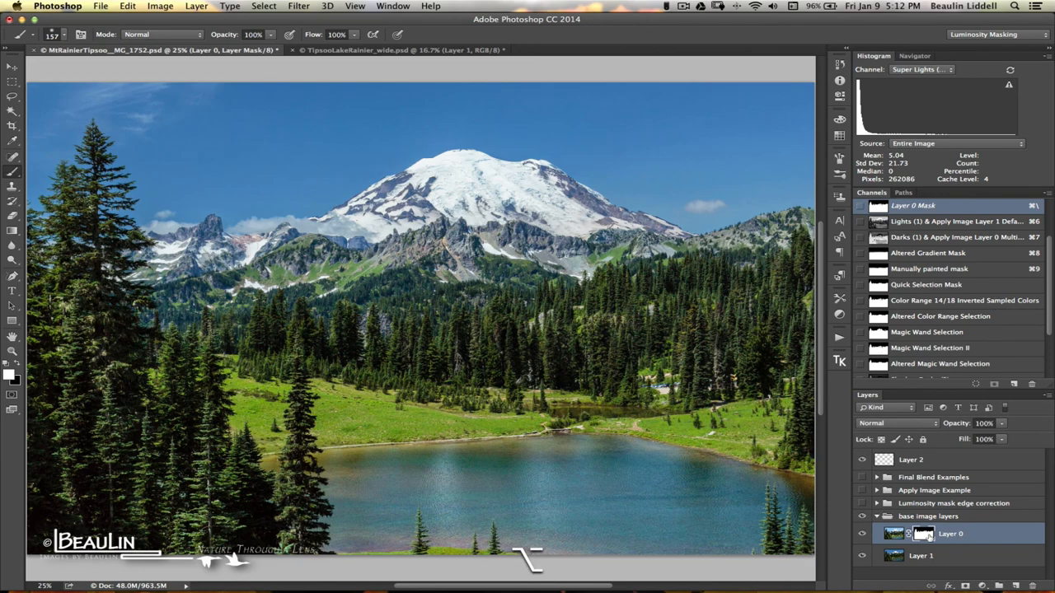
pyautogui.press('cmd+=')
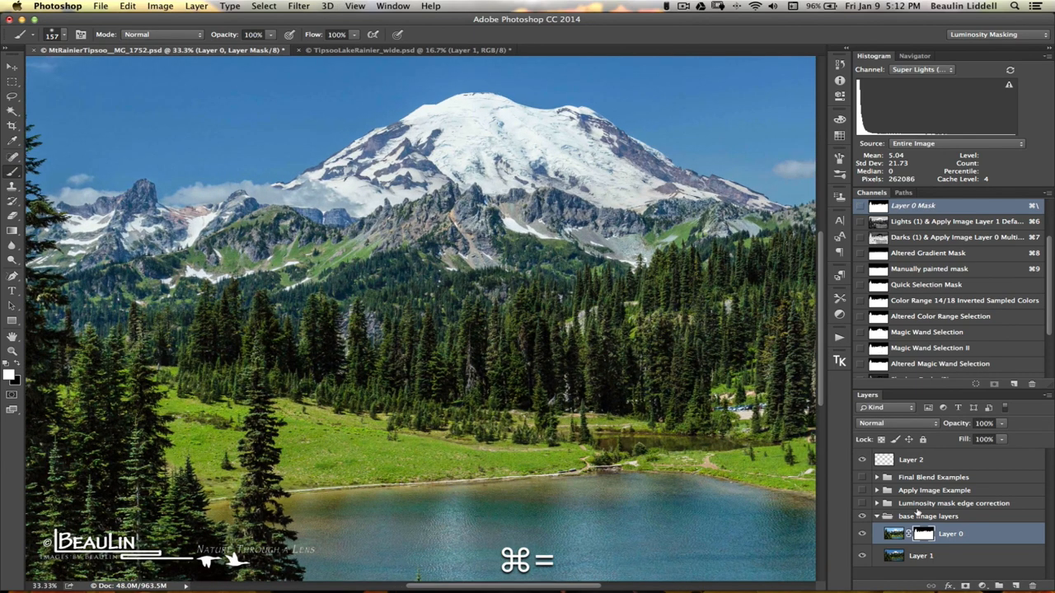
pyautogui.press('cmd+=')
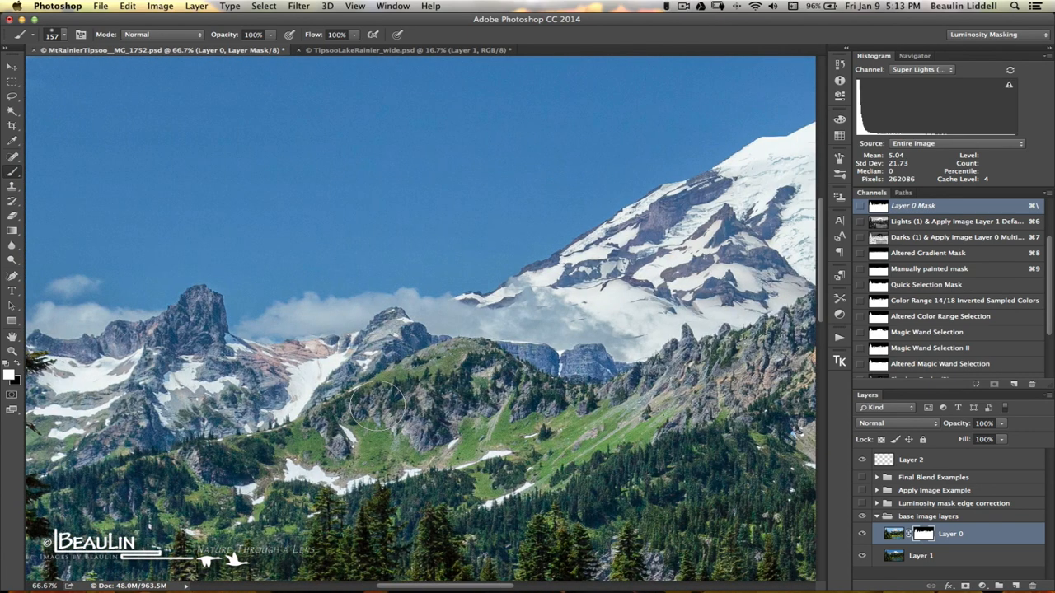
pyautogui.scroll(-3)
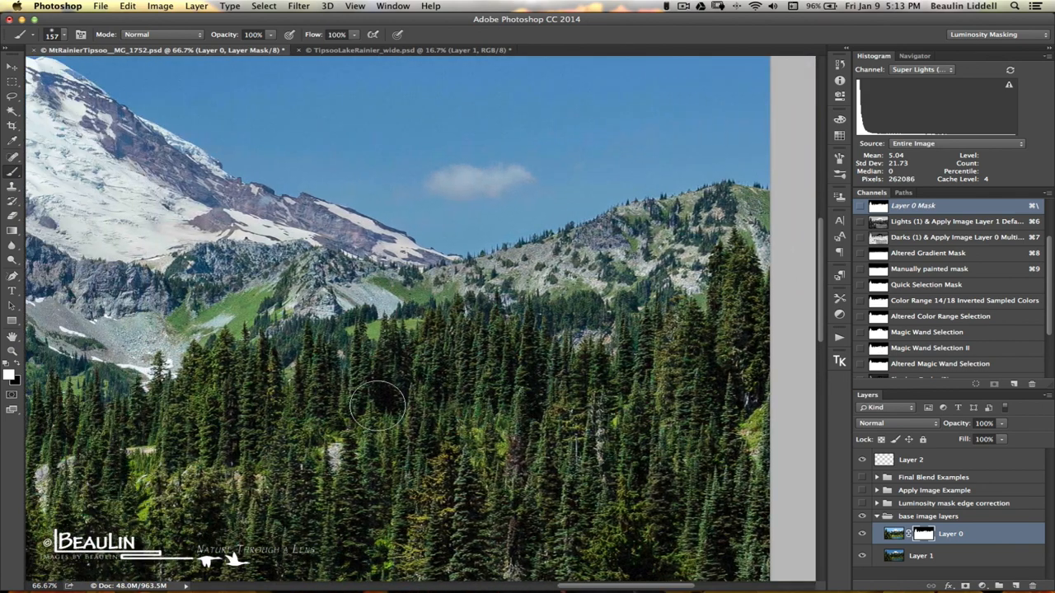
pyautogui.press('cmd+0')
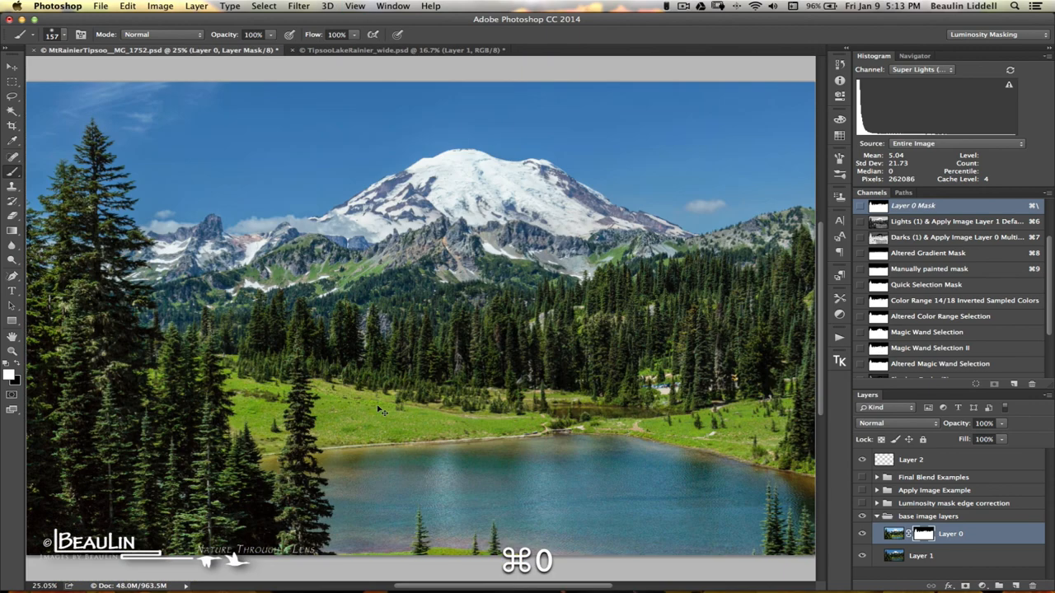
pyautogui.press('cmd+0')
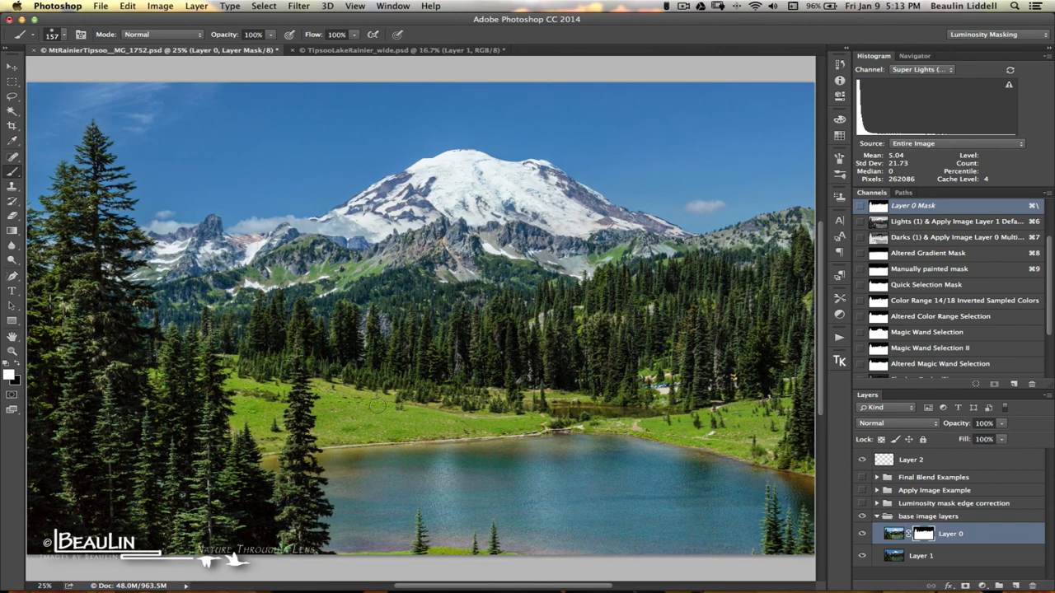